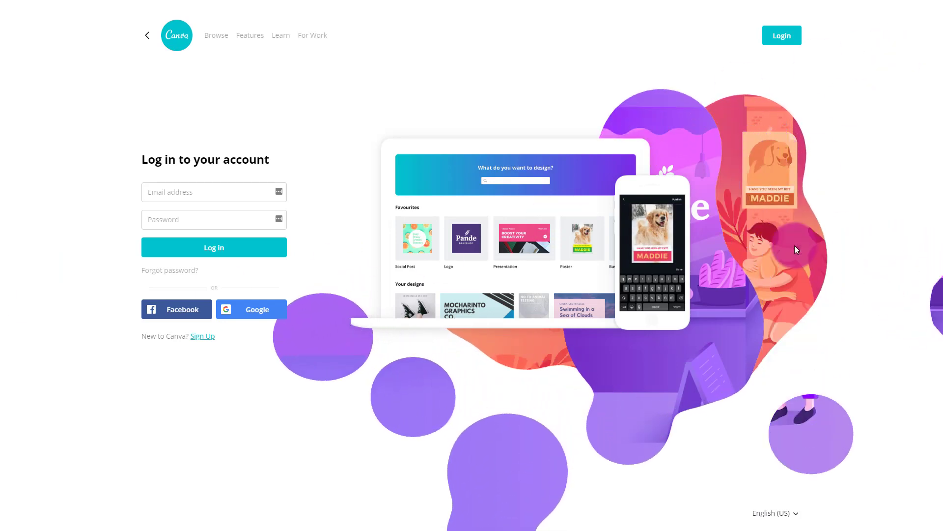
{"action": "mouse_move", "coordinate": [725, 109]}
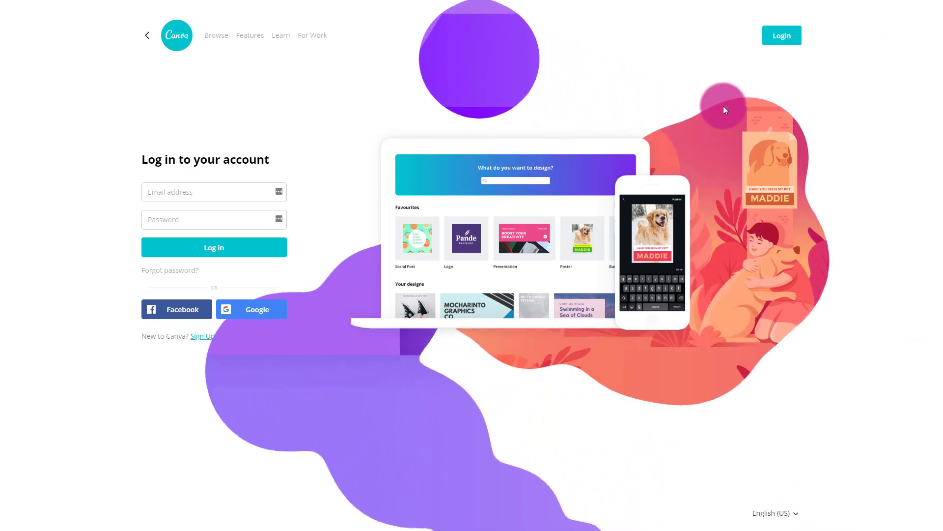
{"action": "mouse_move", "coordinate": [494, 56]}
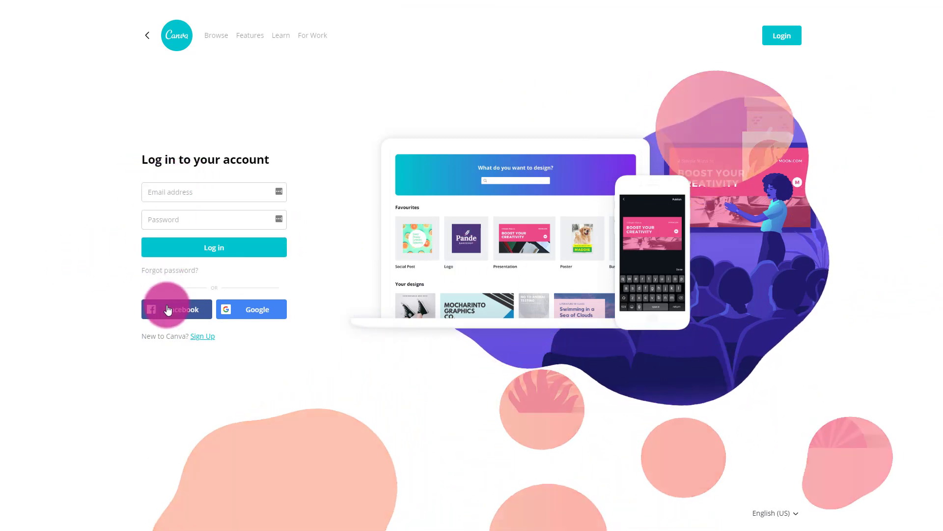
Step: Log in to Canva with the Facebook account to reach the home dashboard
{"action": "left_click", "coordinate": [176, 309]}
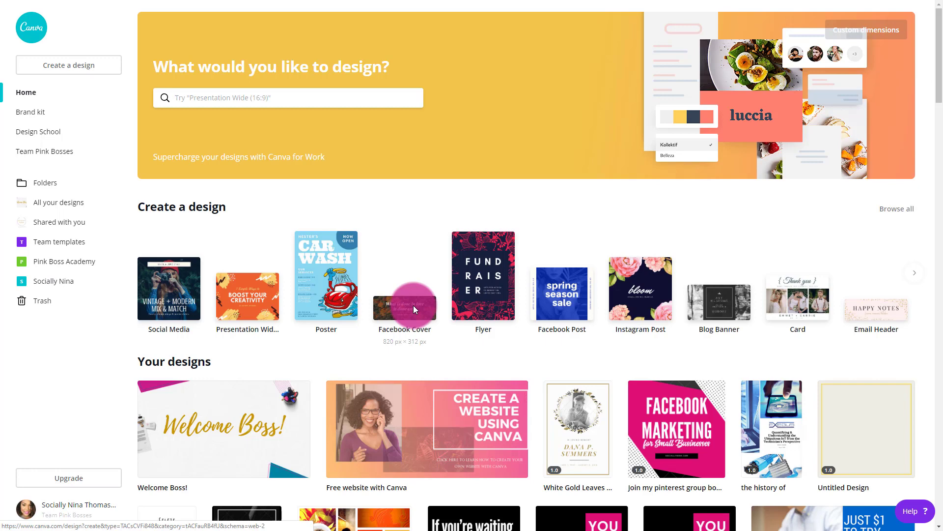
{"action": "mouse_move", "coordinate": [580, 266]}
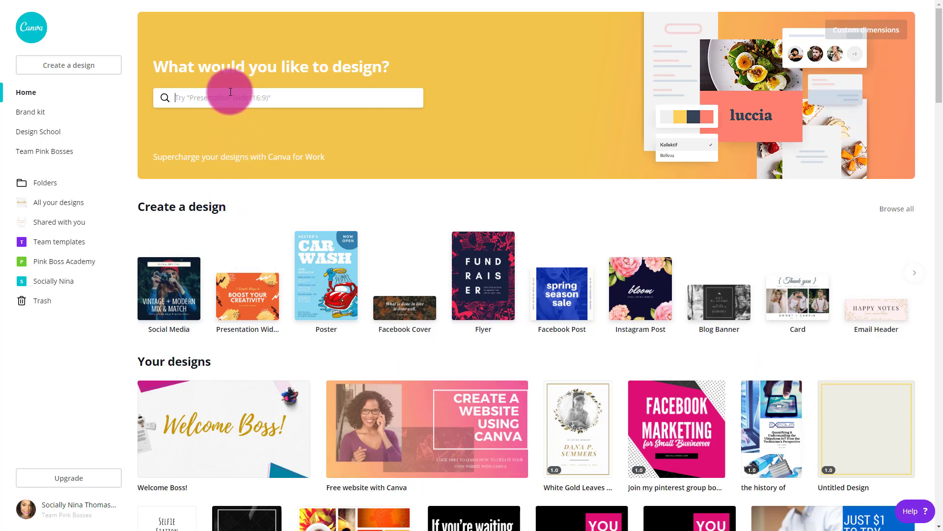
Step: Search 'website' and create a new blank Website design at 1350 × 650 px
{"action": "type", "text": "web"}
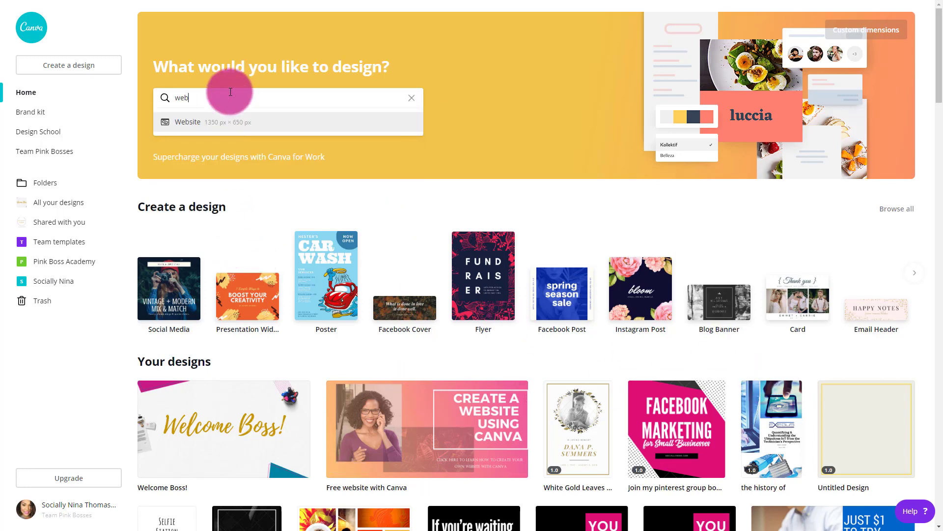
{"action": "type", "text": "site"}
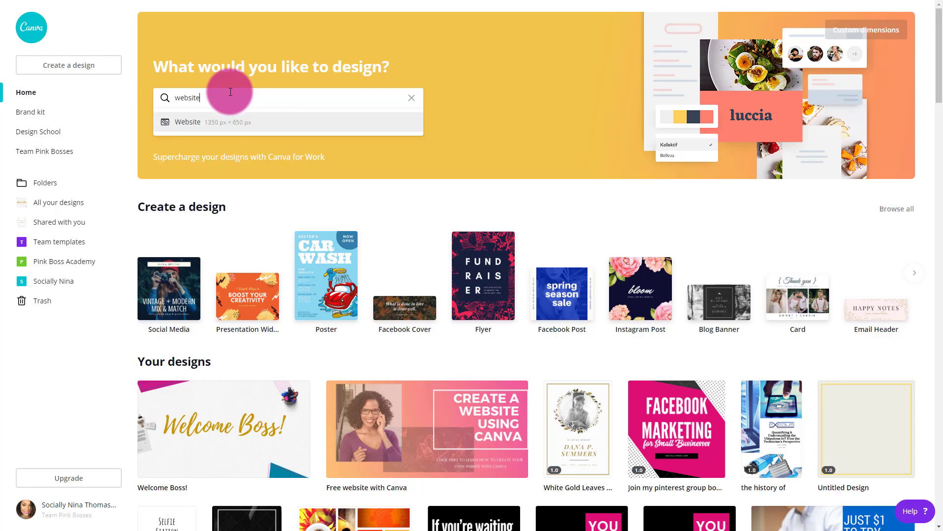
{"action": "left_click", "coordinate": [187, 122]}
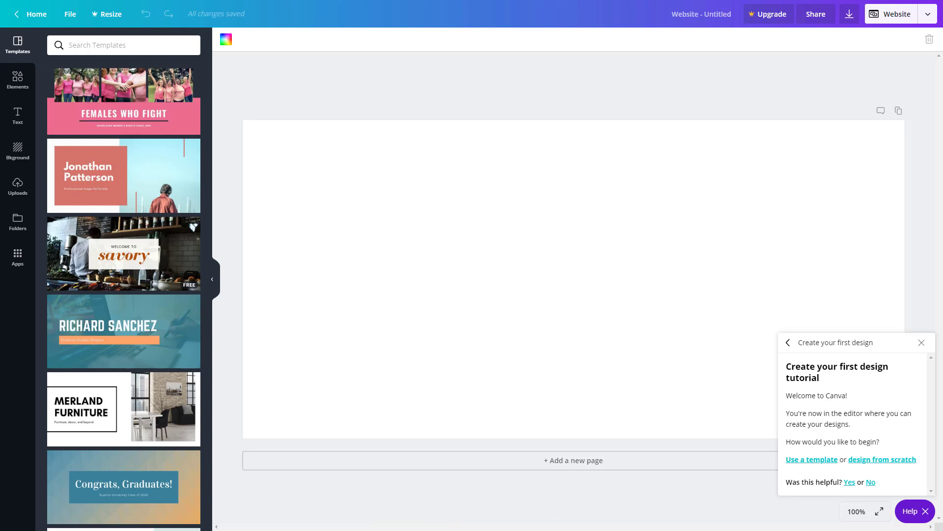
{"action": "mouse_move", "coordinate": [837, 470]}
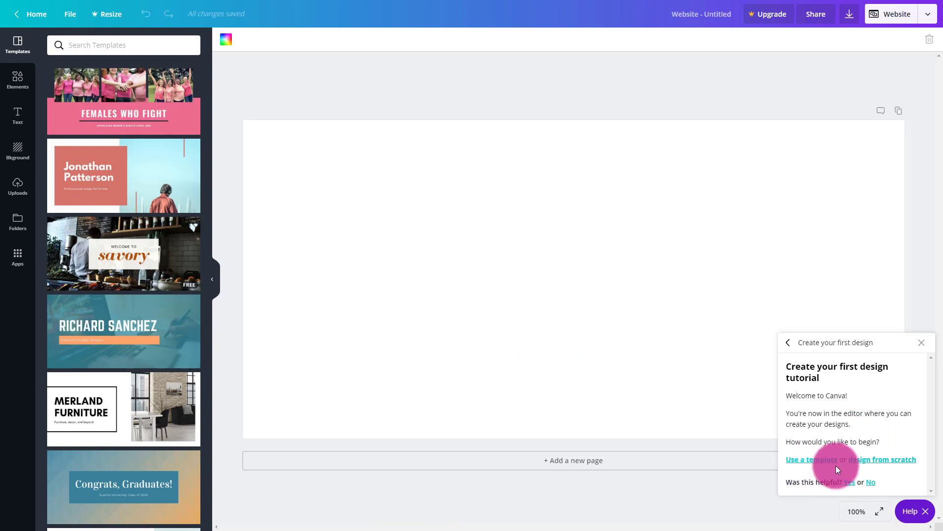
{"action": "mouse_move", "coordinate": [713, 332]}
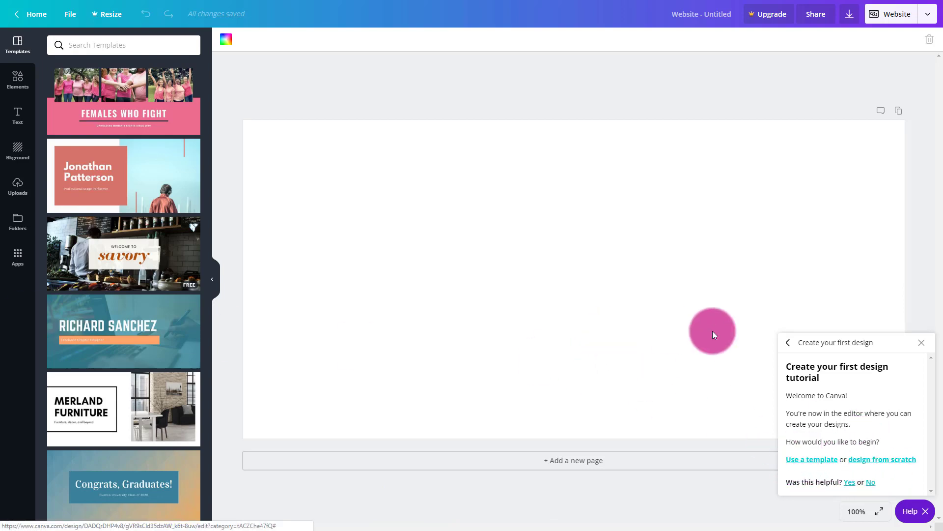
{"action": "mouse_move", "coordinate": [851, 344]}
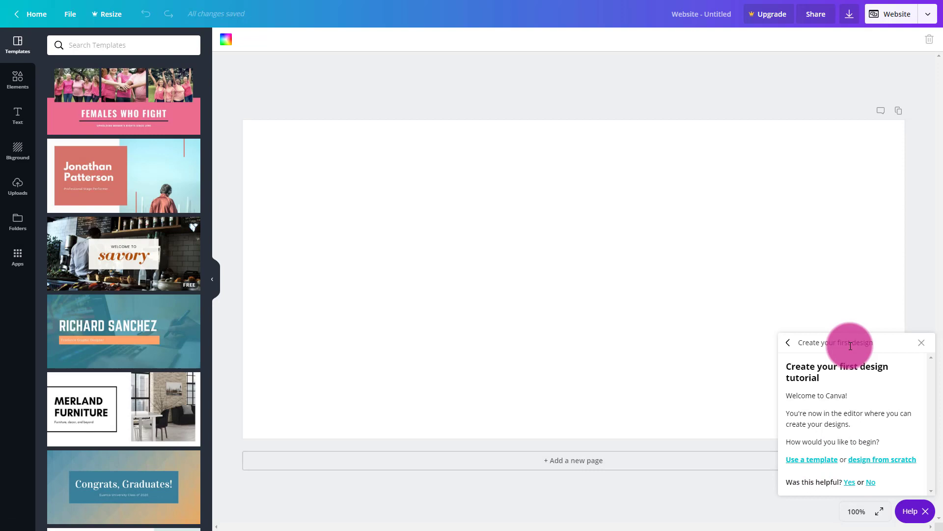
{"action": "mouse_move", "coordinate": [759, 450]}
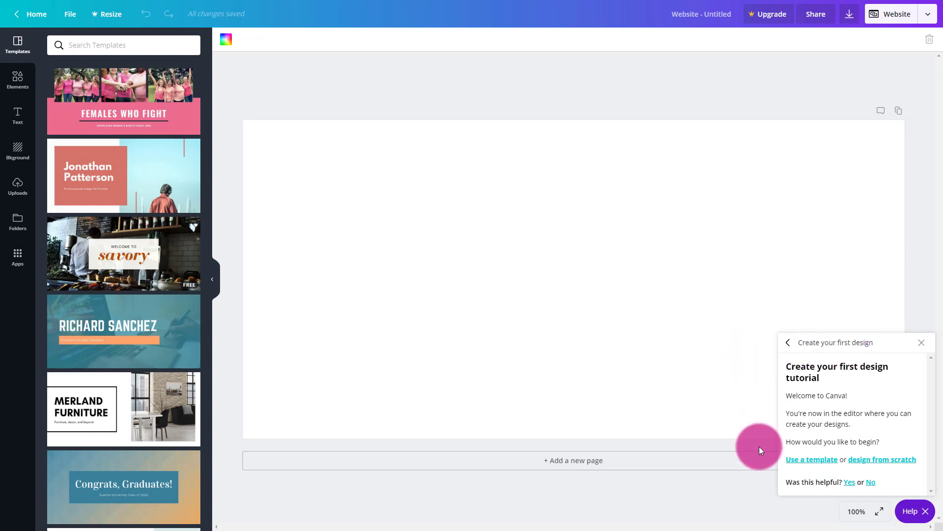
{"action": "mouse_move", "coordinate": [898, 459]}
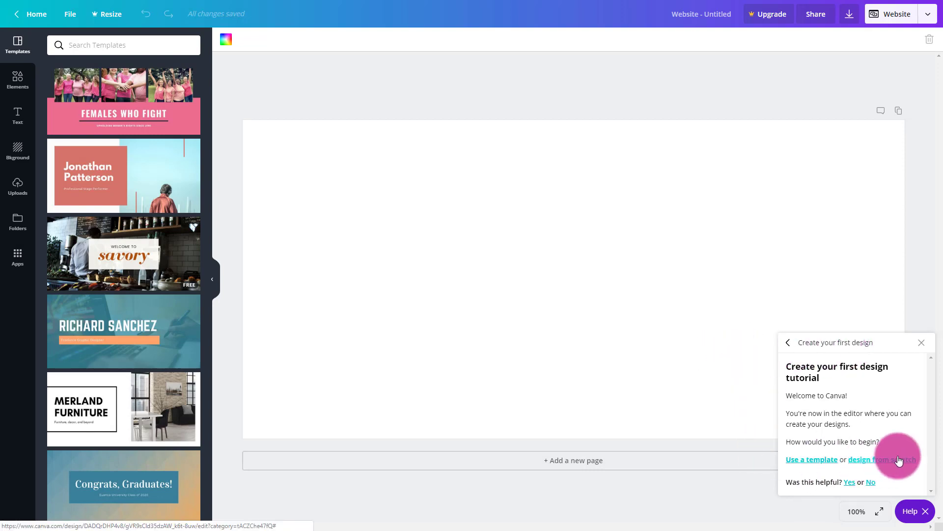
{"action": "mouse_move", "coordinate": [576, 315]}
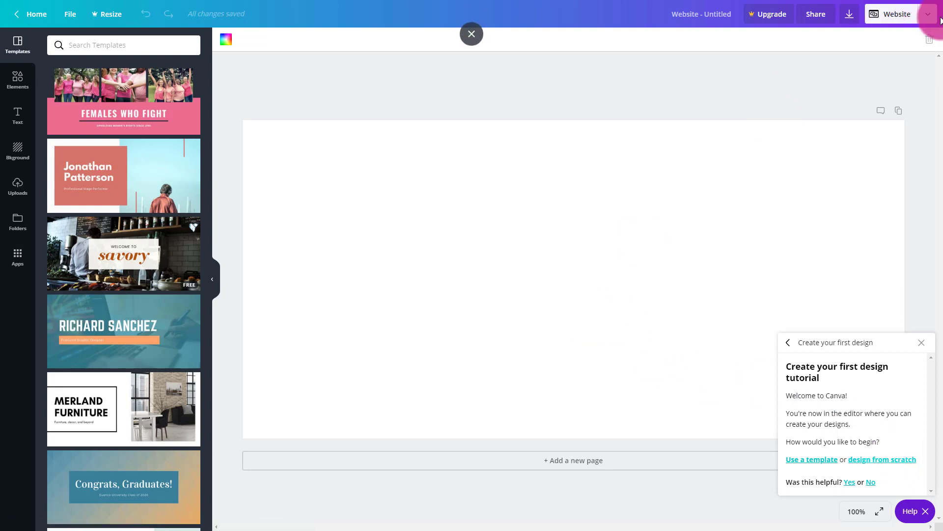
{"action": "left_click", "coordinate": [929, 14]}
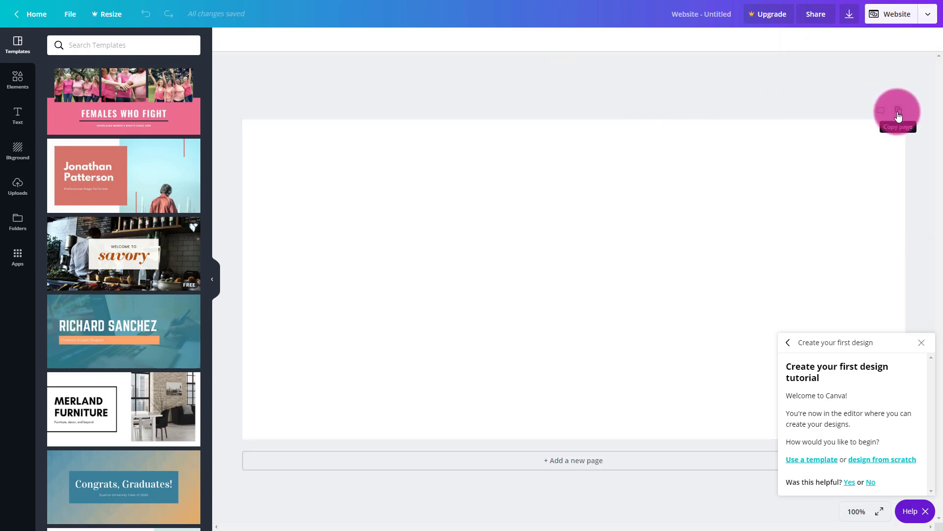
{"action": "mouse_move", "coordinate": [548, 460]}
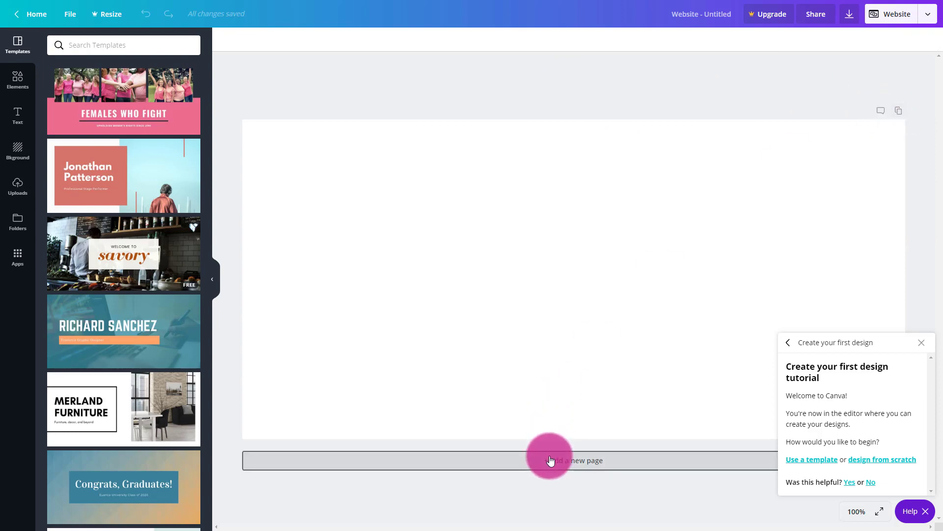
{"action": "left_click", "coordinate": [573, 460]}
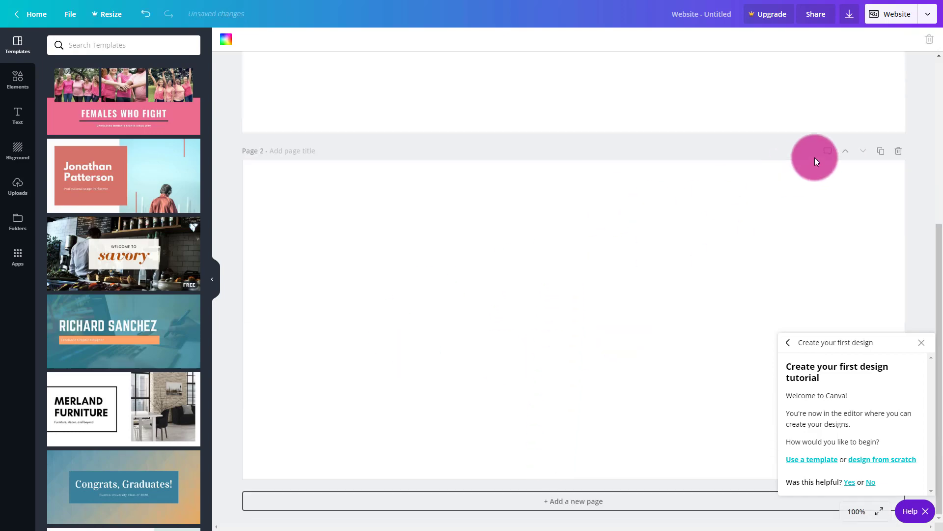
{"action": "mouse_move", "coordinate": [864, 151]}
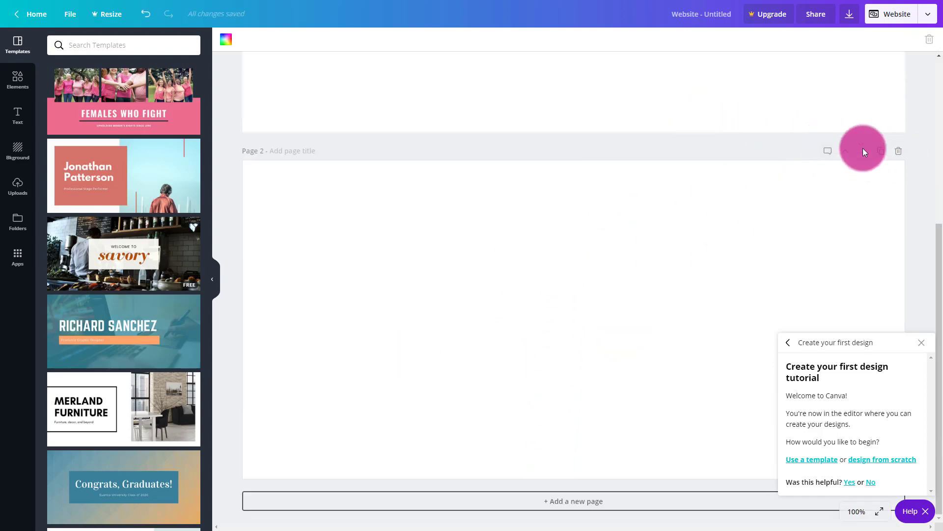
{"action": "mouse_move", "coordinate": [918, 159]}
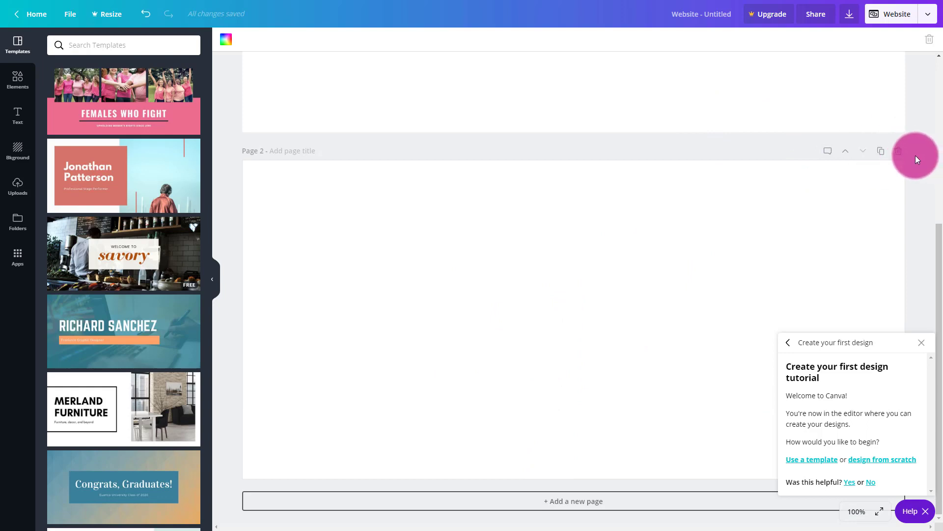
{"action": "mouse_move", "coordinate": [899, 152]}
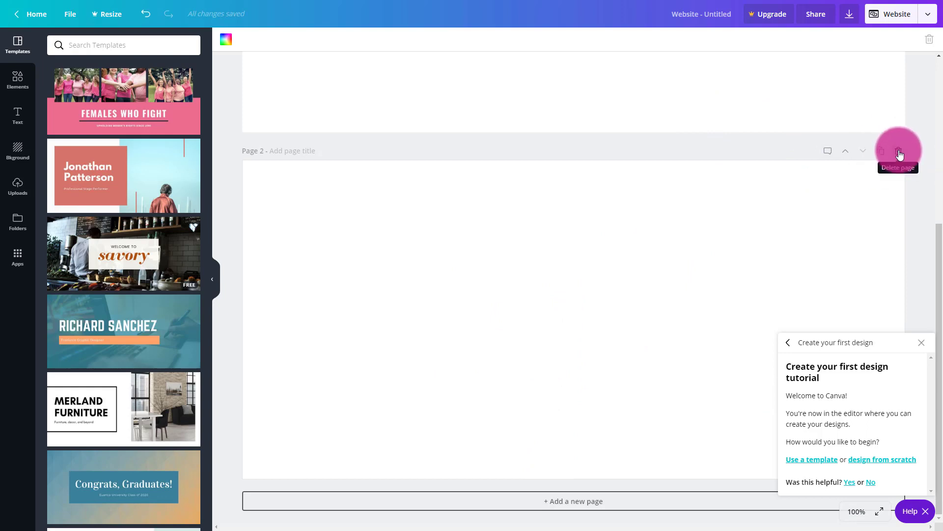
{"action": "left_click", "coordinate": [788, 342]}
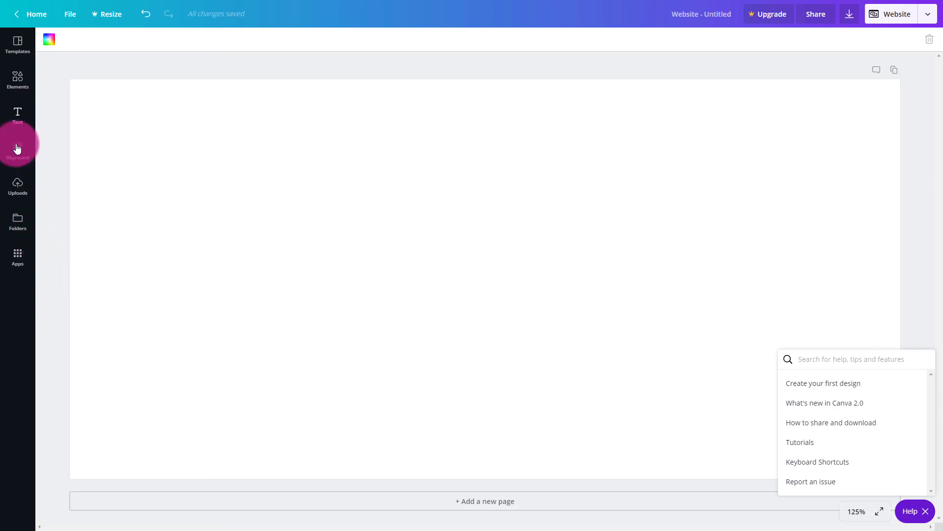
Step: Return to the template list and expand the Pink Teal Photo Birthday Events Website template's five pages
{"action": "left_click", "coordinate": [17, 44]}
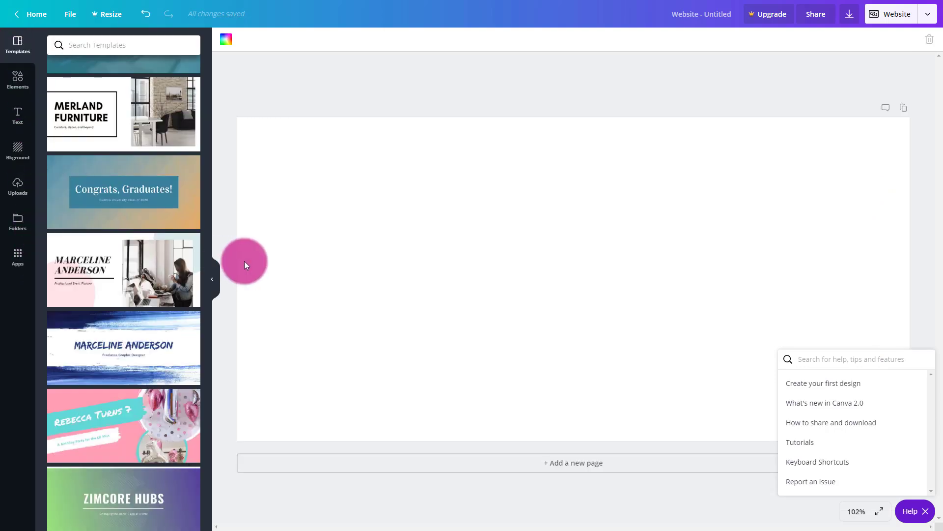
{"action": "mouse_move", "coordinate": [175, 352]}
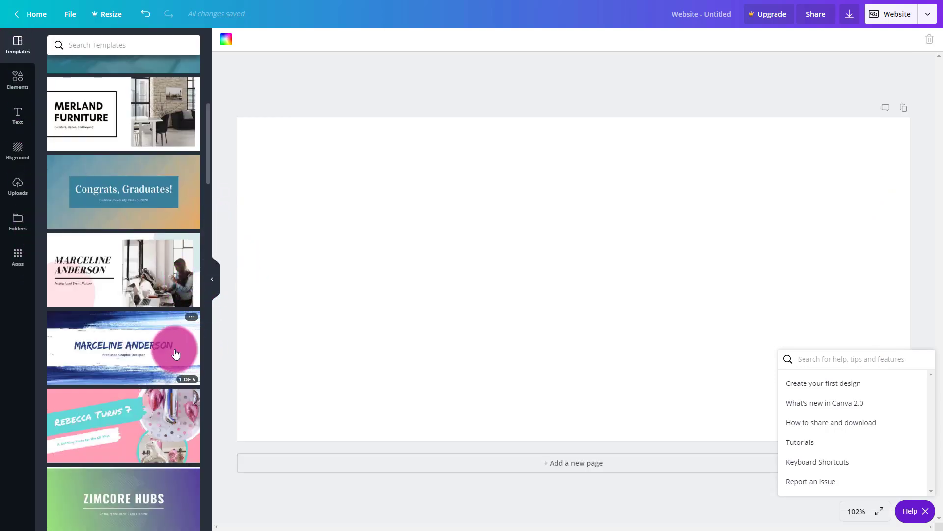
{"action": "scroll", "scroll_direction": "down", "scroll_amount": 3}
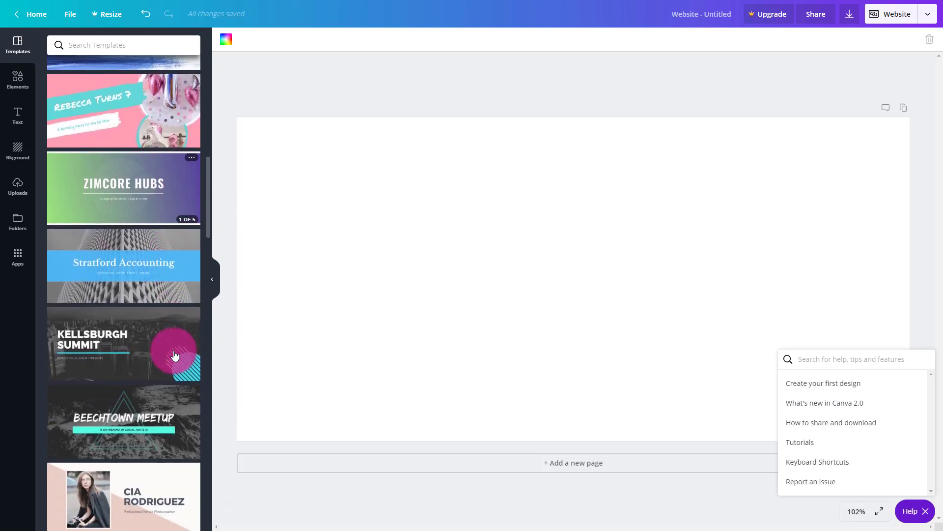
{"action": "scroll", "scroll_direction": "down", "scroll_amount": 3}
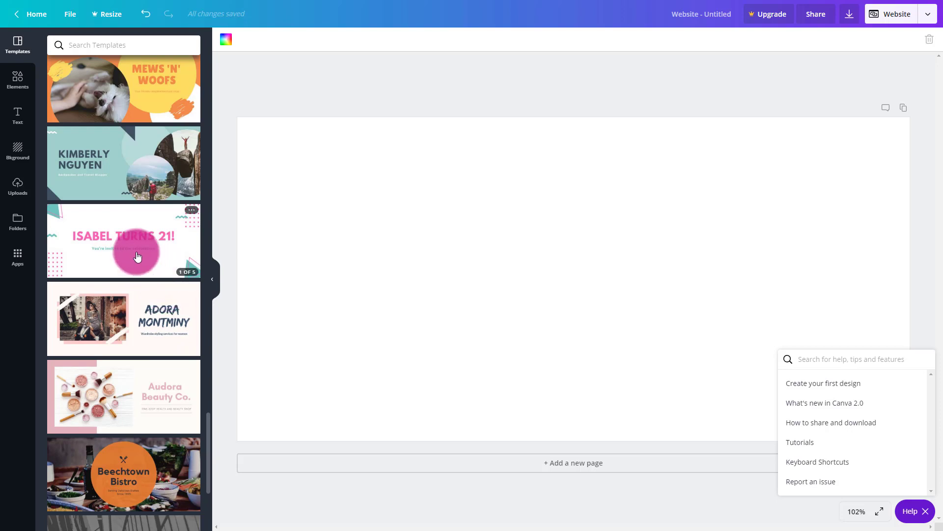
{"action": "left_click", "coordinate": [124, 240]}
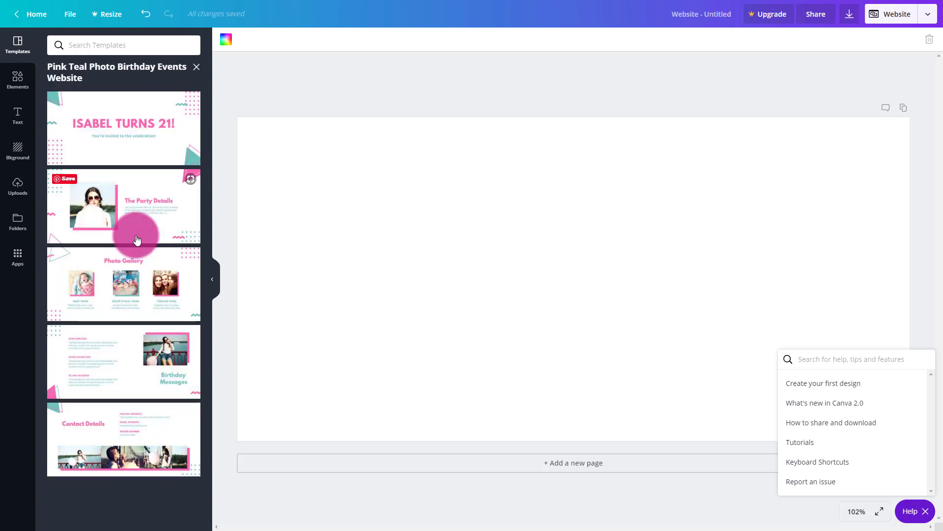
{"action": "mouse_move", "coordinate": [238, 353]}
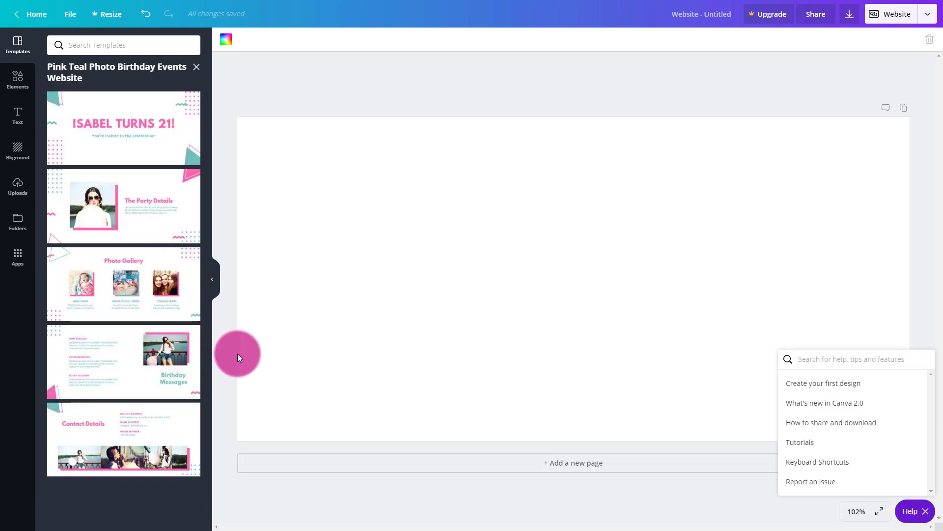
{"action": "mouse_move", "coordinate": [192, 163]}
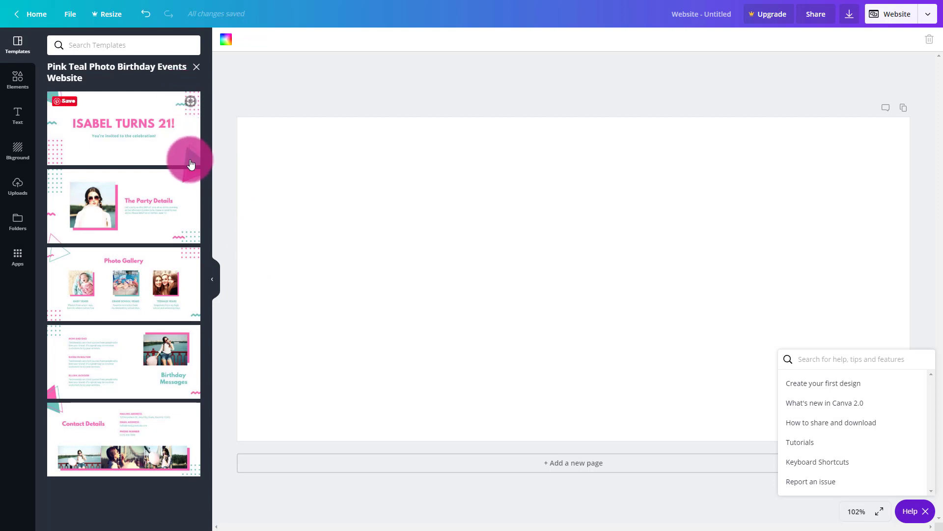
{"action": "mouse_move", "coordinate": [119, 467]}
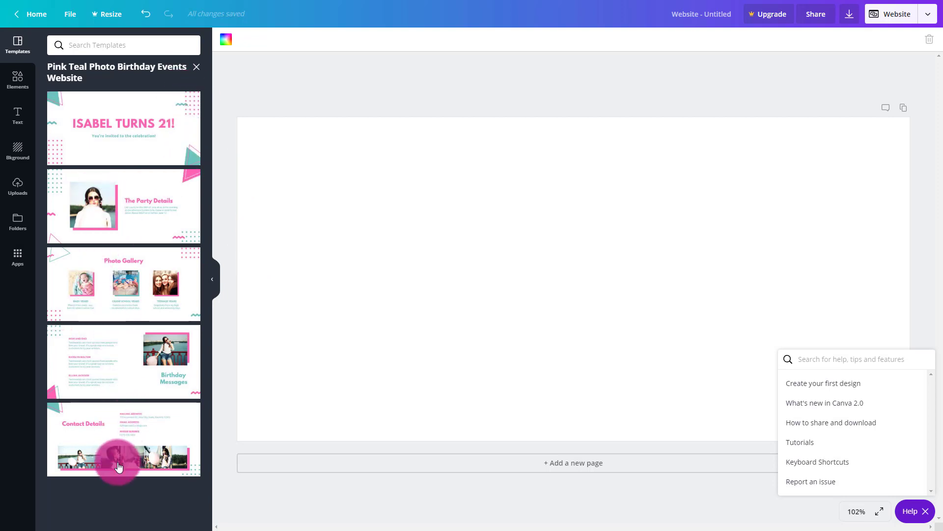
{"action": "mouse_move", "coordinate": [144, 117]}
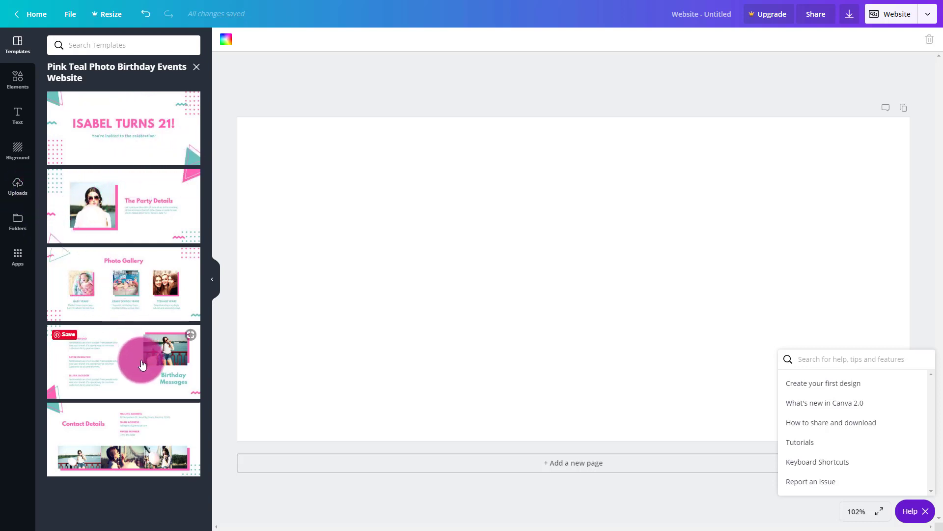
{"action": "mouse_move", "coordinate": [194, 112]}
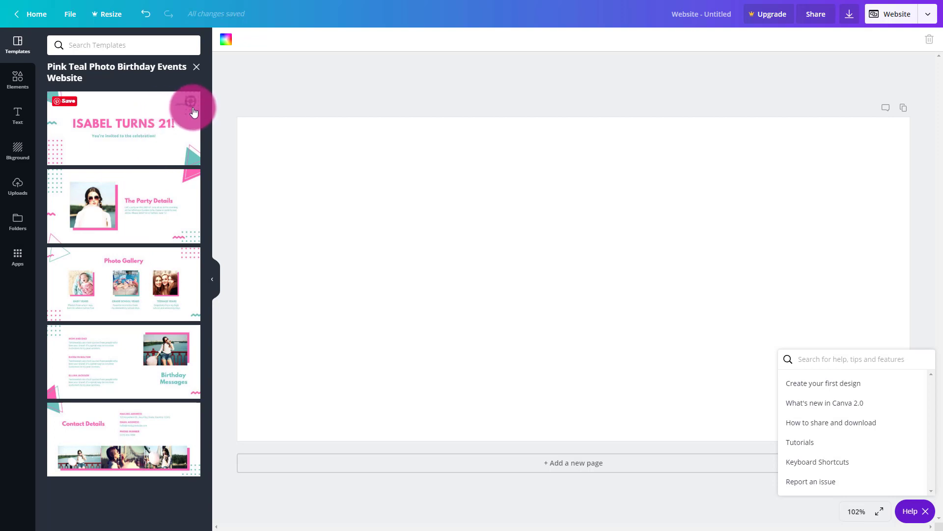
{"action": "mouse_move", "coordinate": [194, 164]}
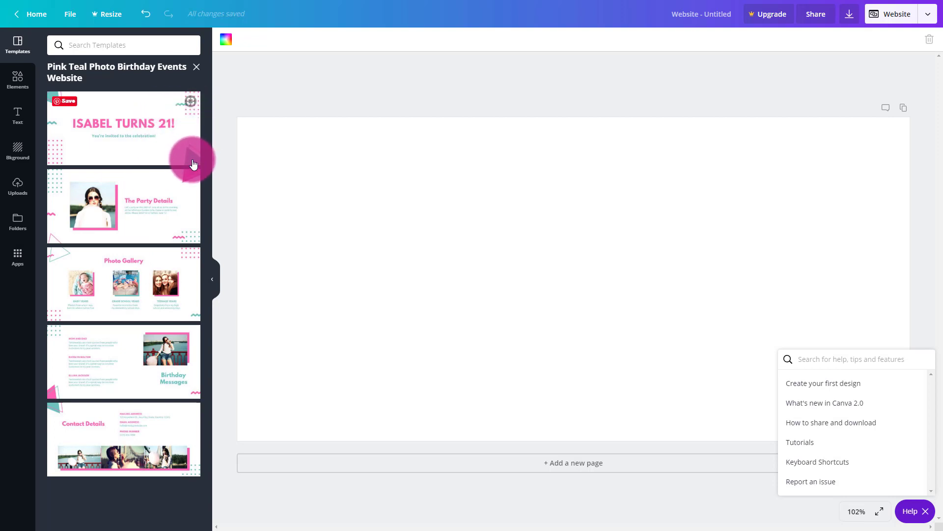
{"action": "mouse_move", "coordinate": [115, 136]}
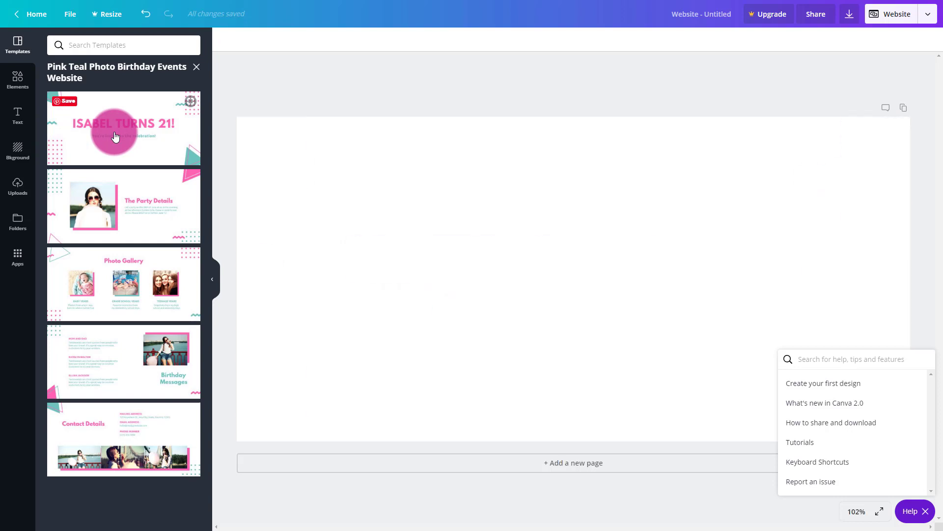
Step: Apply the ISABEL TURNS 21! page and retitle it BUILD YOUR WEBSITE FROM SCRATCH with subtitle FREE WEBSITE
{"action": "left_click", "coordinate": [124, 126]}
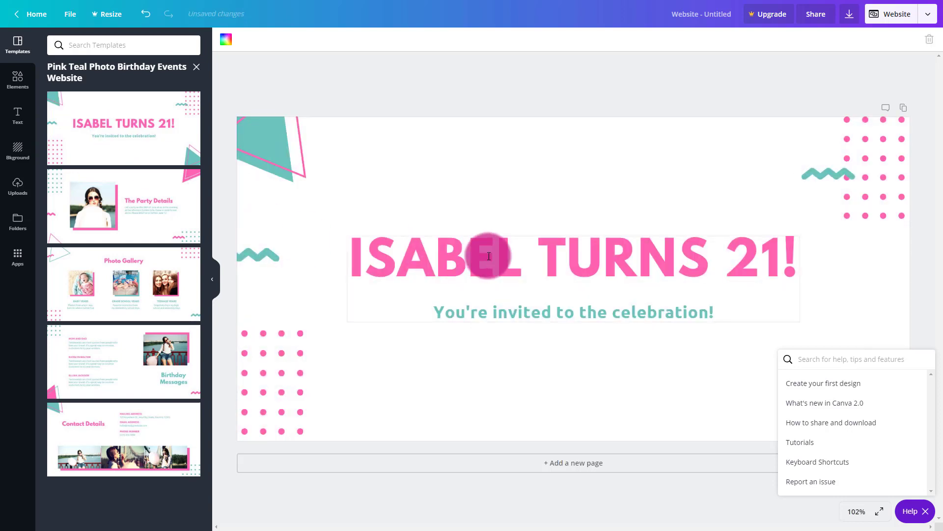
{"action": "mouse_move", "coordinate": [817, 268]}
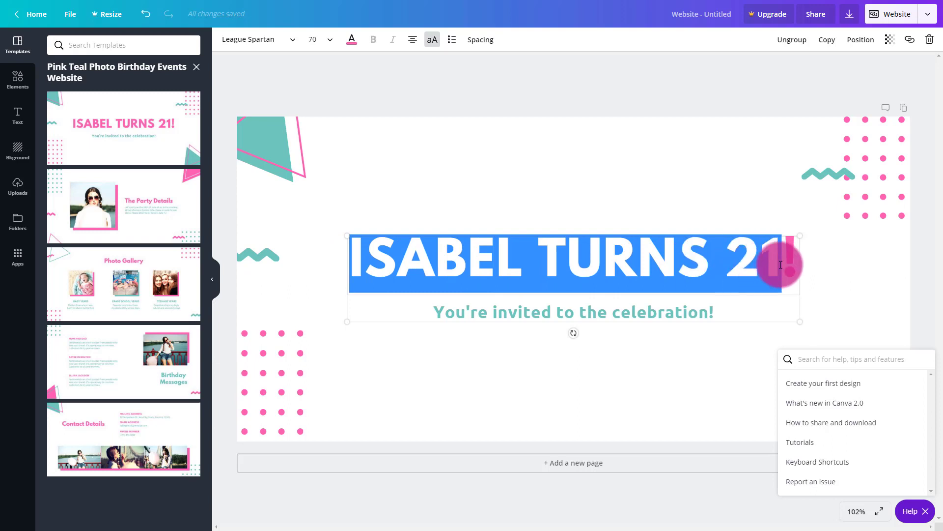
{"action": "type", "text": "CUI"}
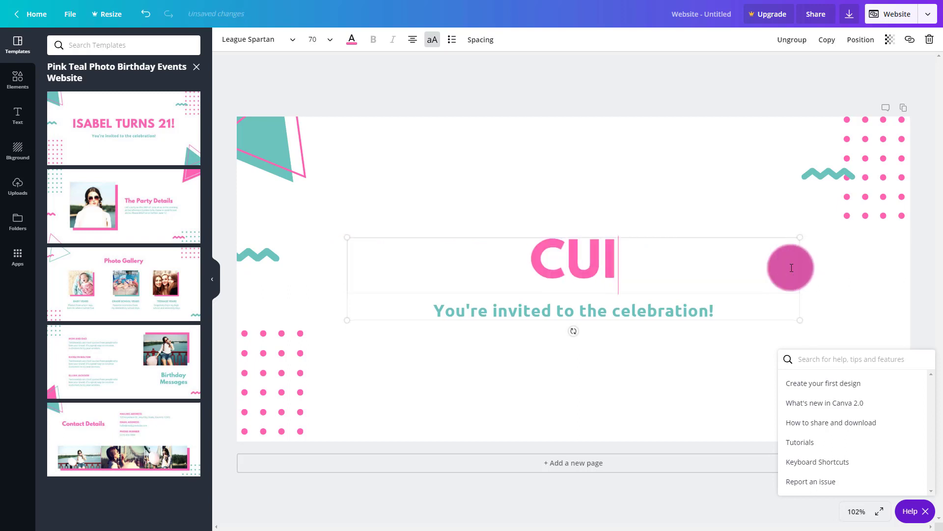
{"action": "key", "text": "Backspace"}
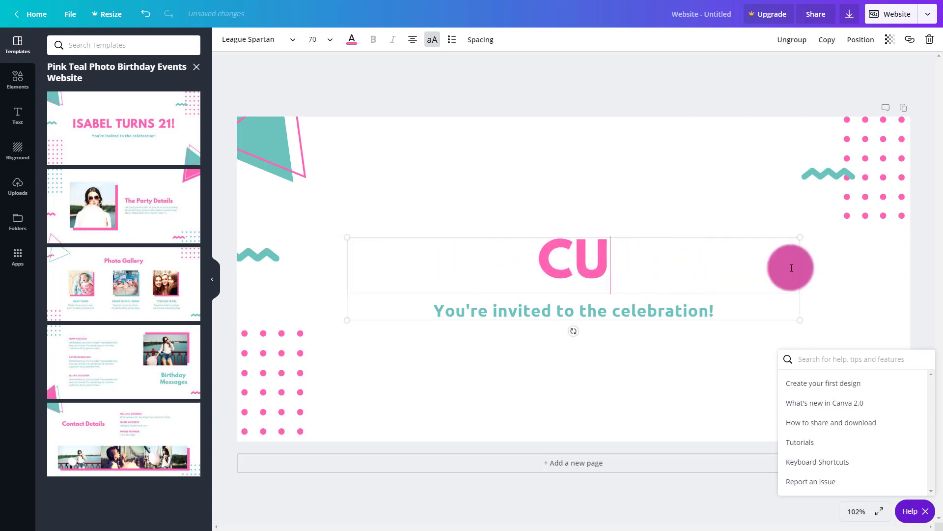
{"action": "type", "text": "BUILD YOUR WEBSITE FROM SCRATCH"}
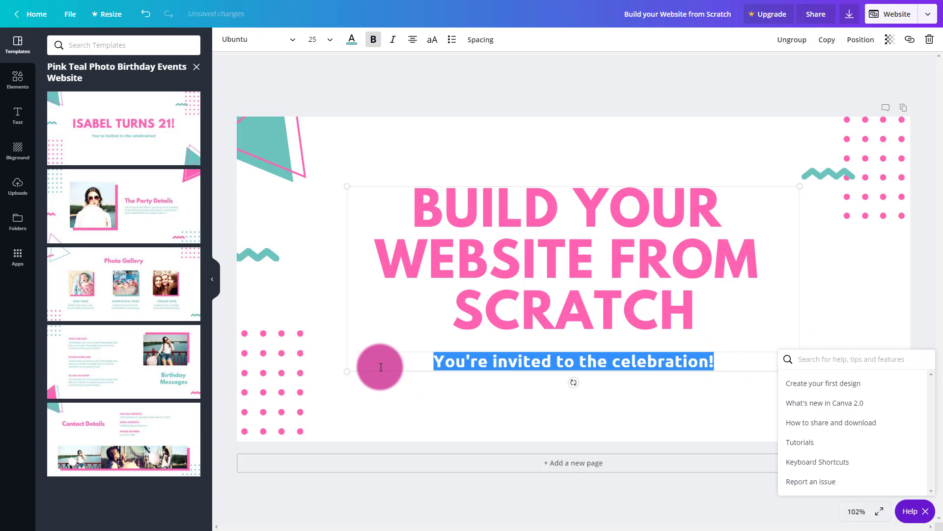
{"action": "type", "text": "F"}
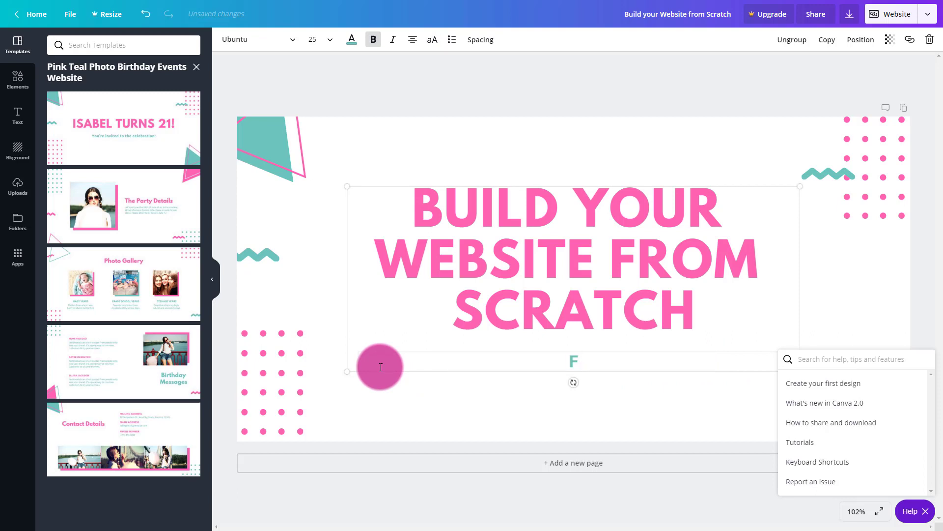
{"action": "type", "text": "REE WEBSITE"}
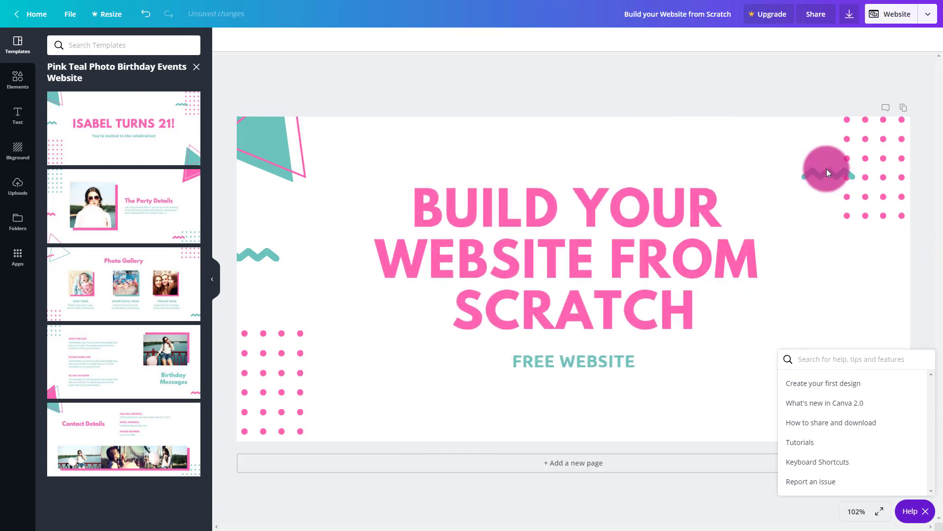
Step: Recolour the top-right and bottom-left dotted grids dark magenta
{"action": "left_click", "coordinate": [828, 167]}
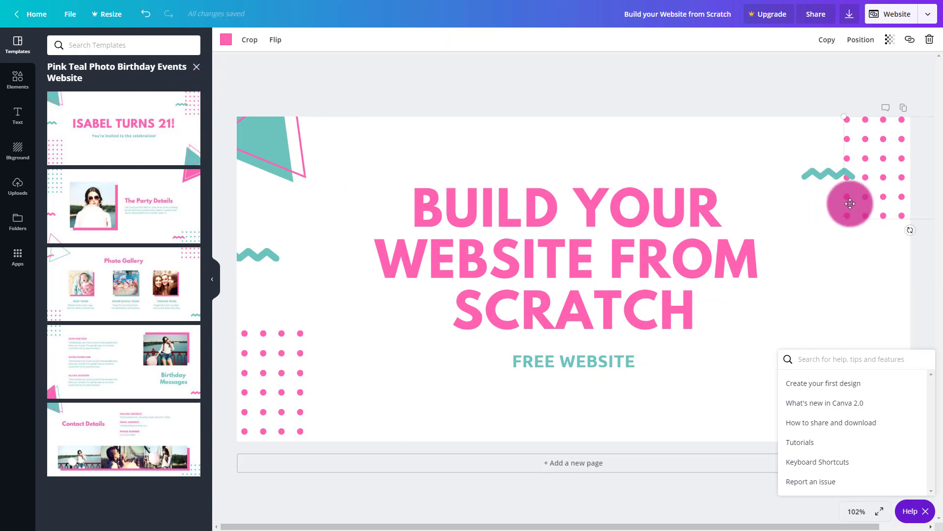
{"action": "left_click", "coordinate": [226, 39]}
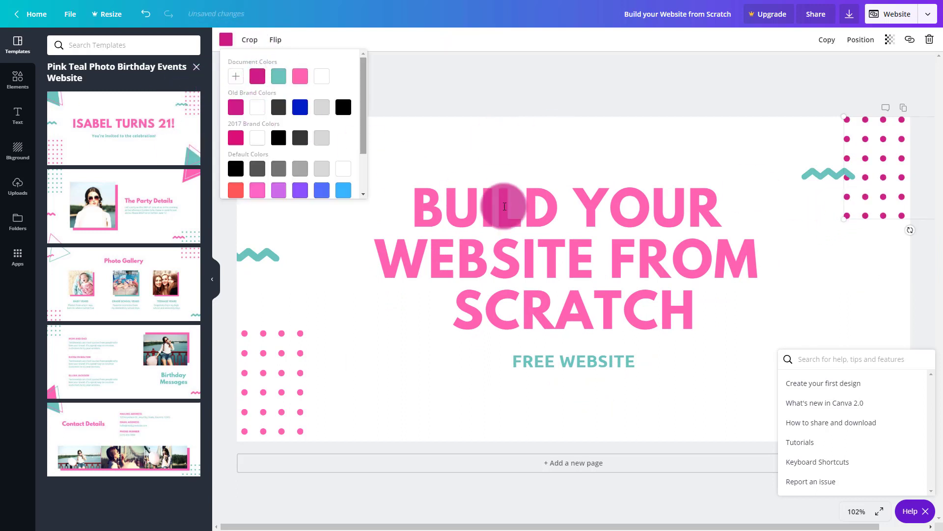
{"action": "left_click", "coordinate": [536, 224]}
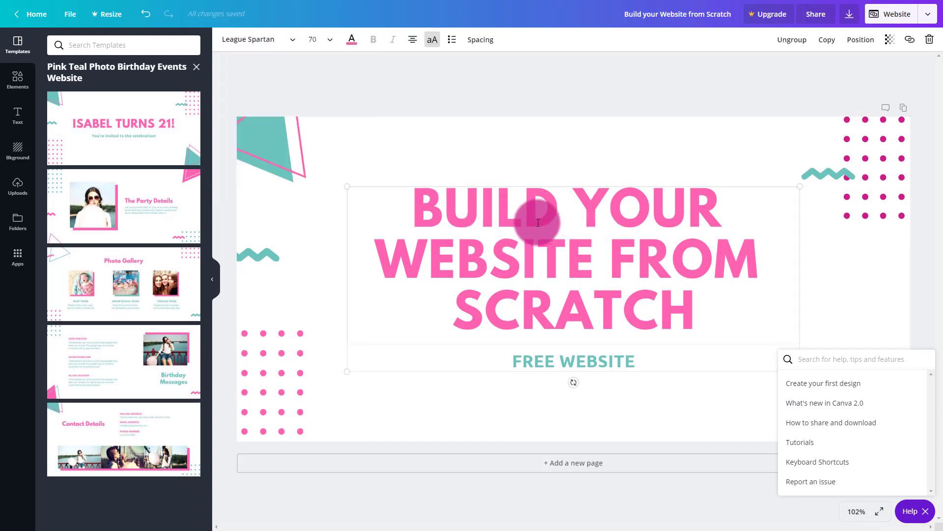
{"action": "left_click", "coordinate": [272, 312]}
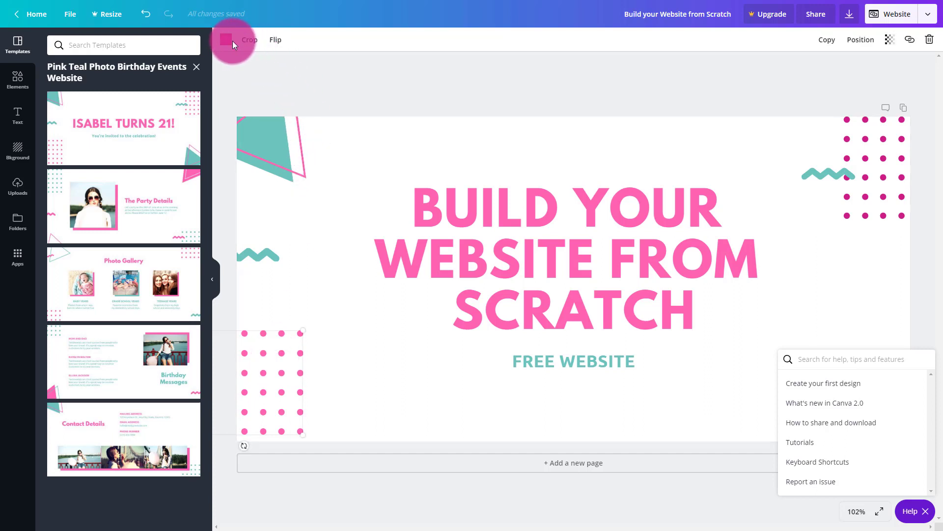
{"action": "left_click", "coordinate": [230, 39]}
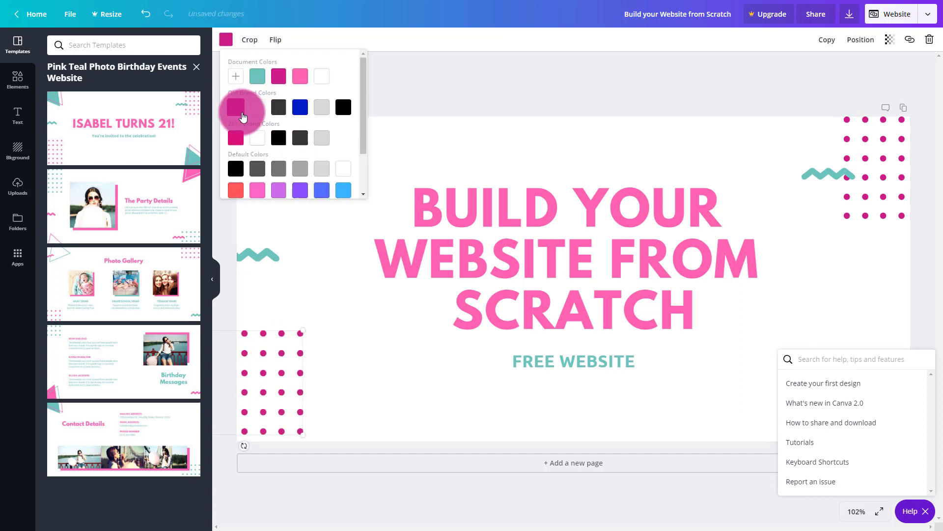
{"action": "left_click", "coordinate": [242, 112]}
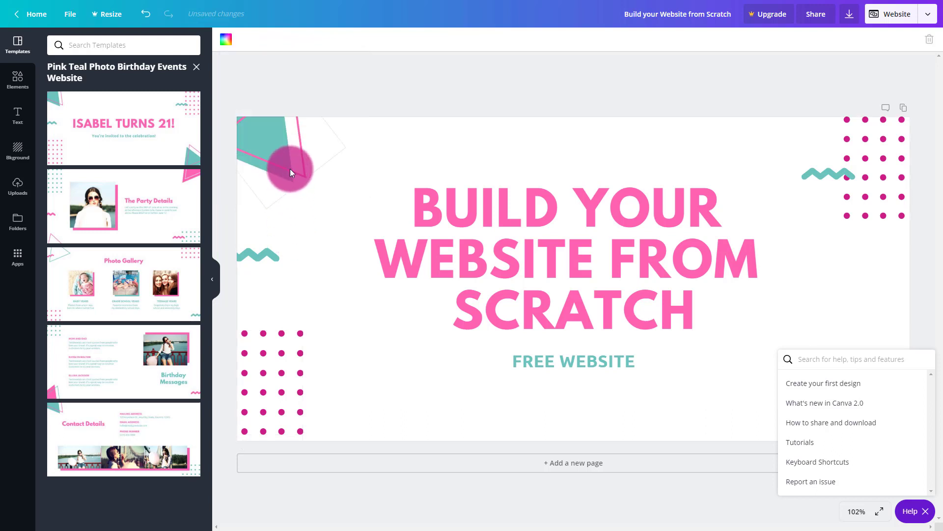
Step: Recolour the top-left triangle outline and wavy line blue, then dismiss the help panel
{"action": "left_click", "coordinate": [292, 168]}
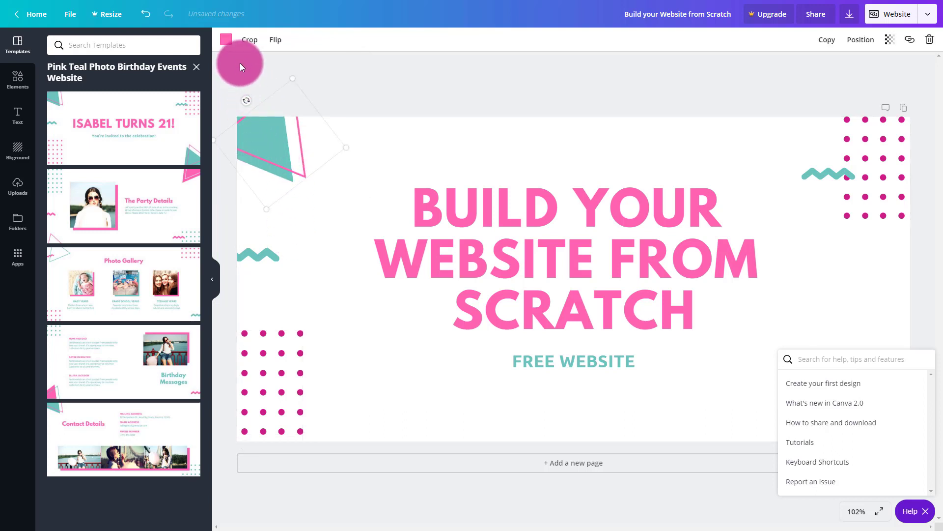
{"action": "left_click", "coordinate": [227, 39]}
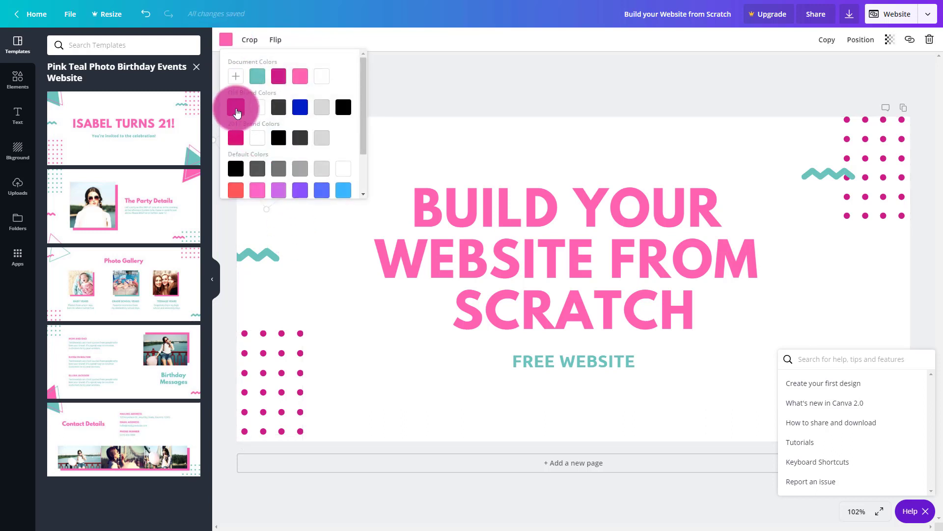
{"action": "left_click", "coordinate": [236, 107]}
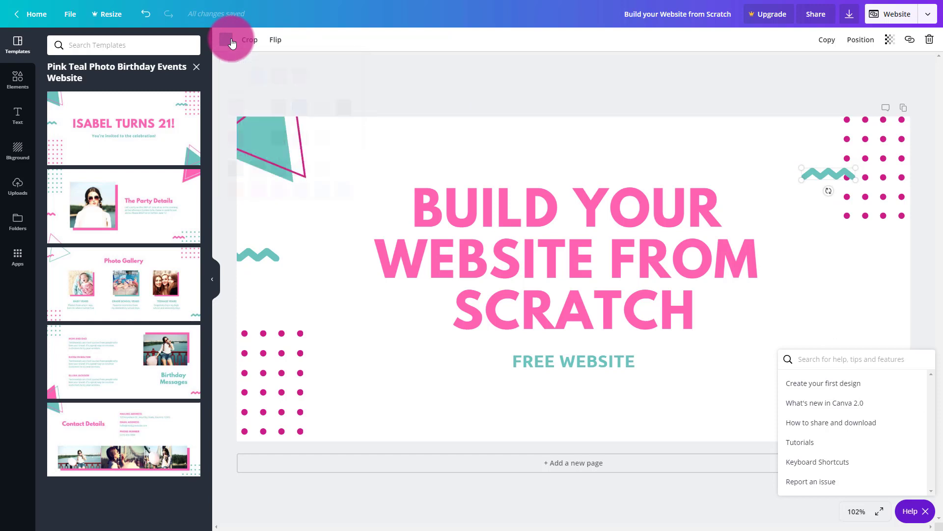
{"action": "left_click", "coordinate": [231, 40]}
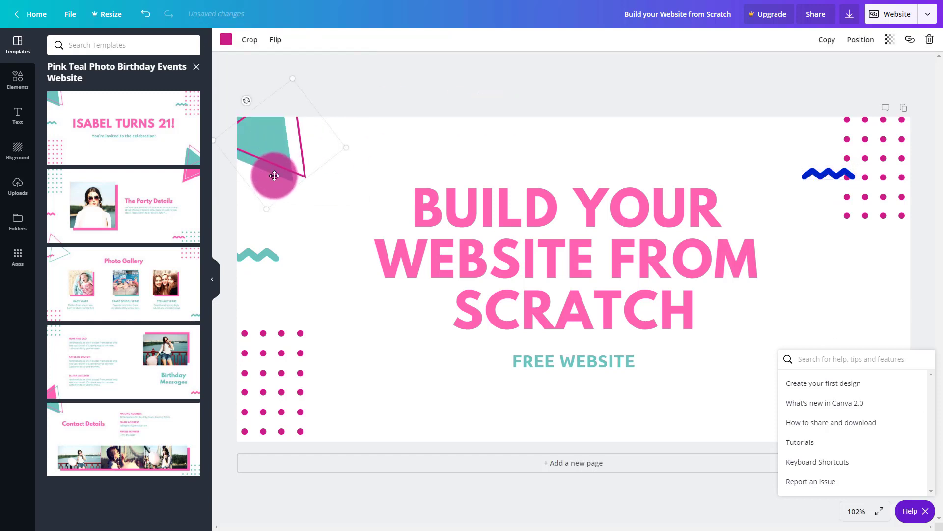
{"action": "left_click", "coordinate": [227, 39]}
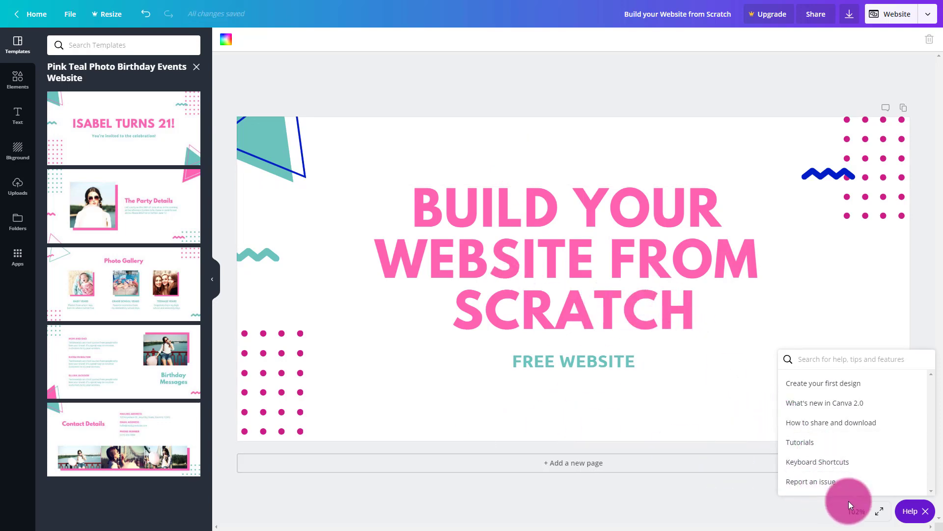
{"action": "left_click", "coordinate": [879, 512]}
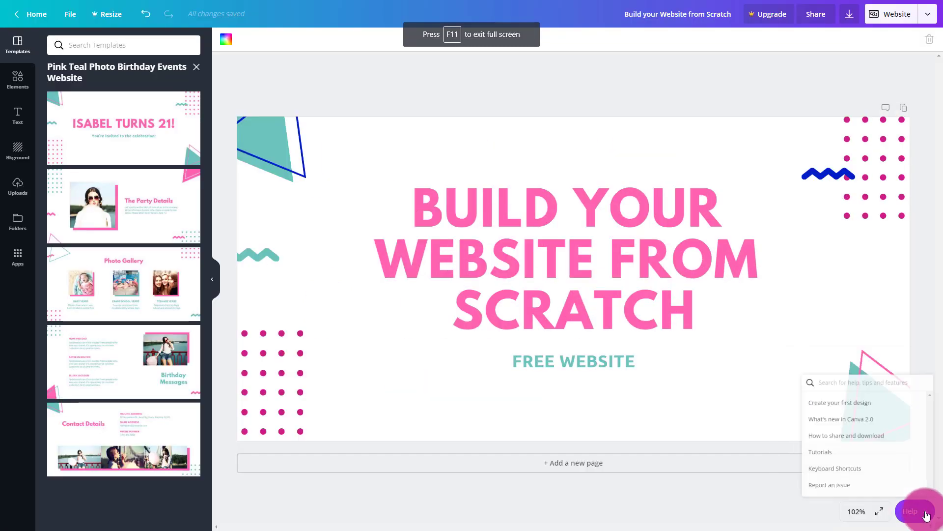
{"action": "left_click", "coordinate": [385, 323]}
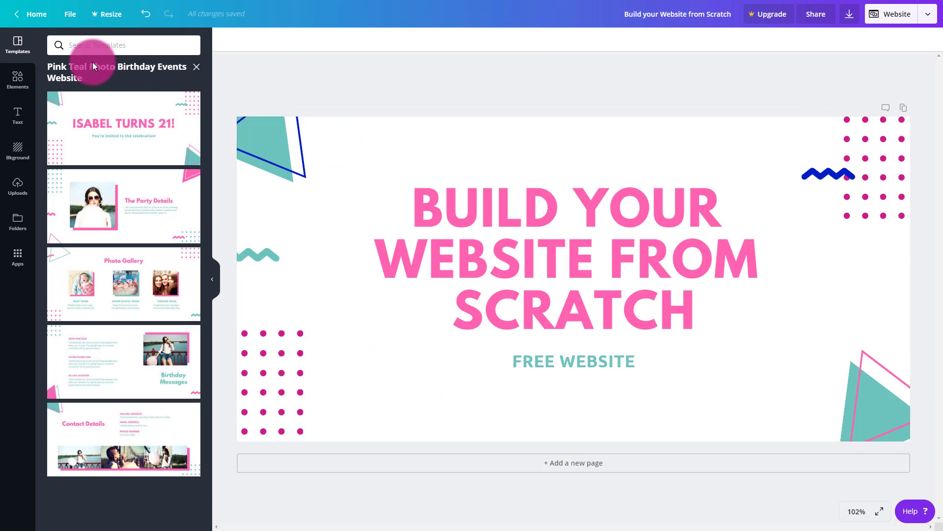
{"action": "mouse_move", "coordinate": [17, 81]}
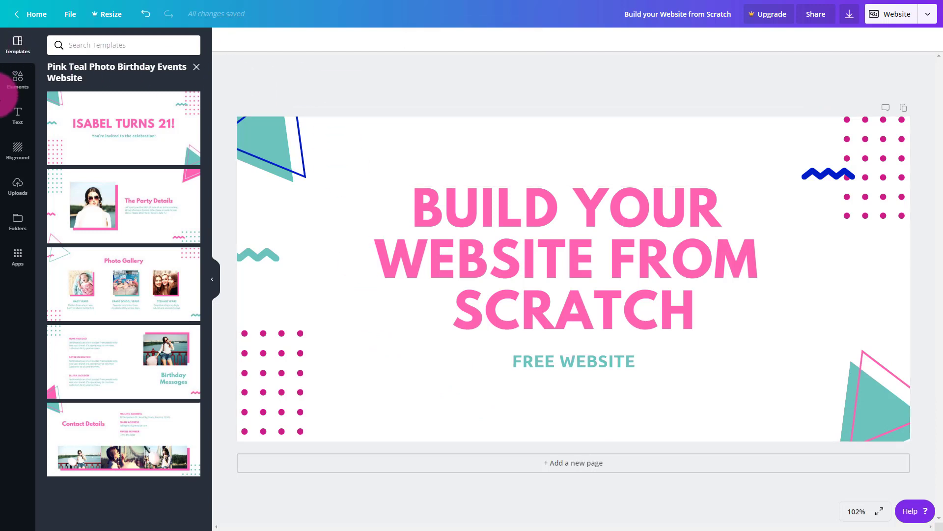
Step: Browse the Uploads library to find the photo of the smiling woman in glasses for the page
{"action": "left_click", "coordinate": [17, 81]}
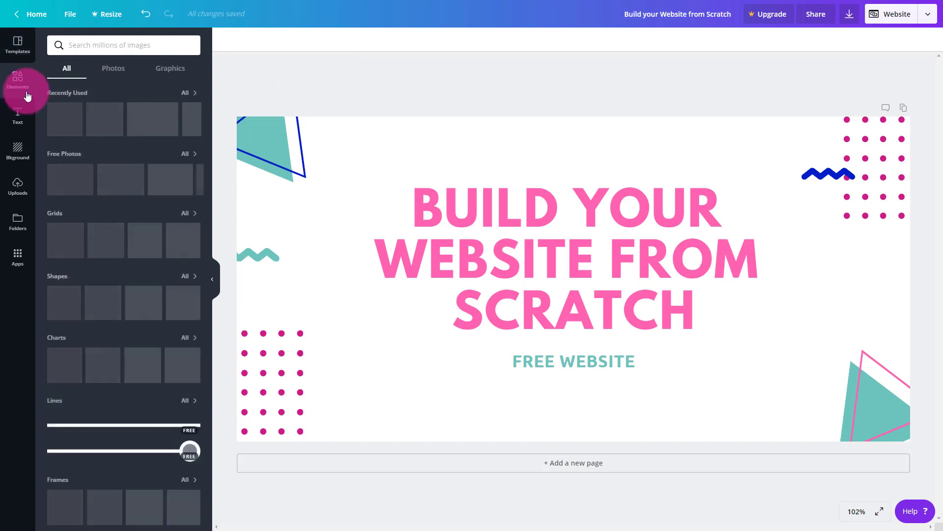
{"action": "left_click", "coordinate": [17, 81]}
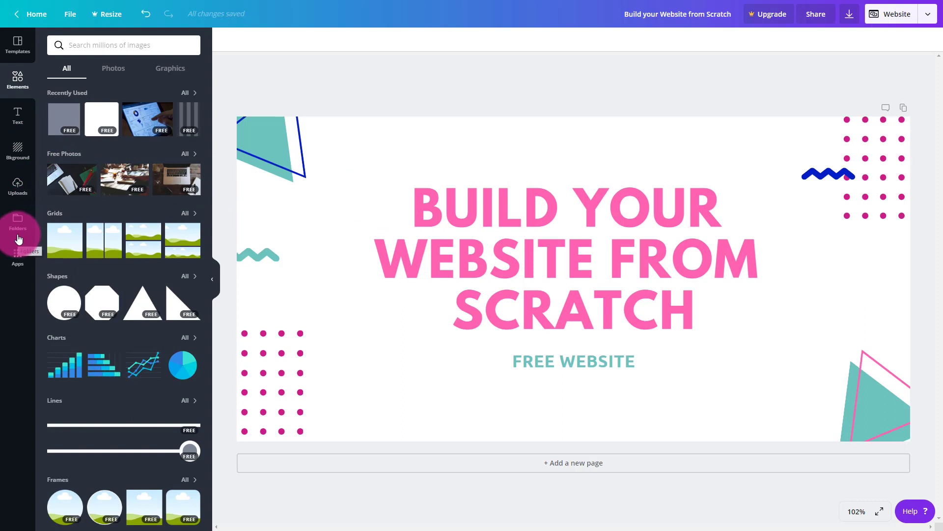
{"action": "left_click", "coordinate": [17, 224]}
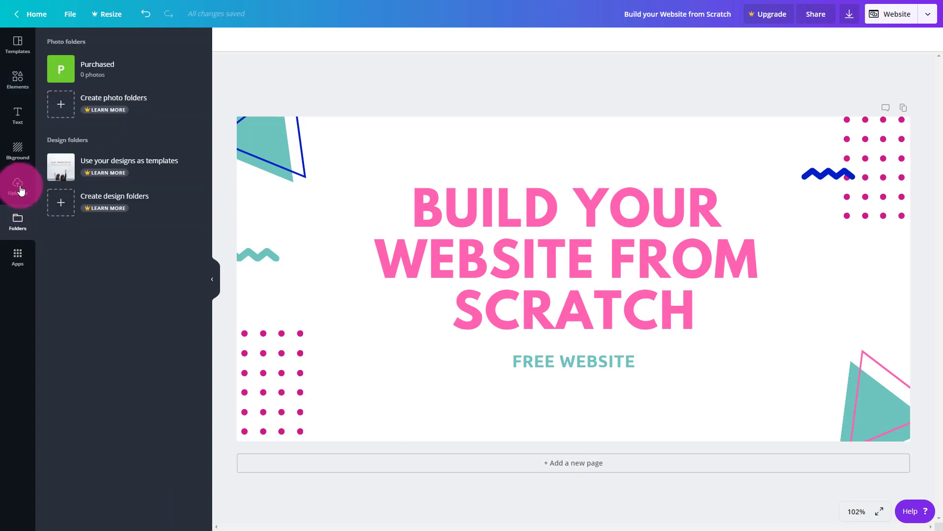
{"action": "left_click", "coordinate": [18, 187]}
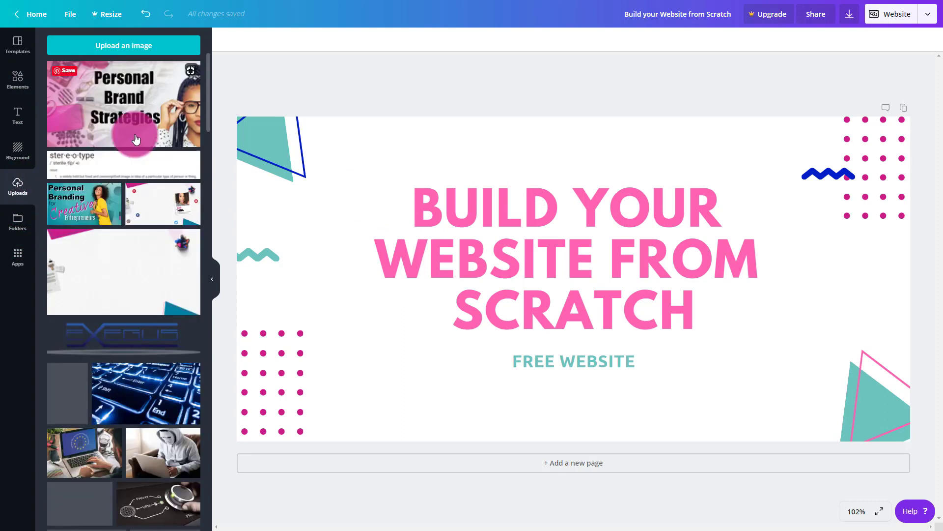
{"action": "scroll", "scroll_direction": "down", "scroll_amount": 3}
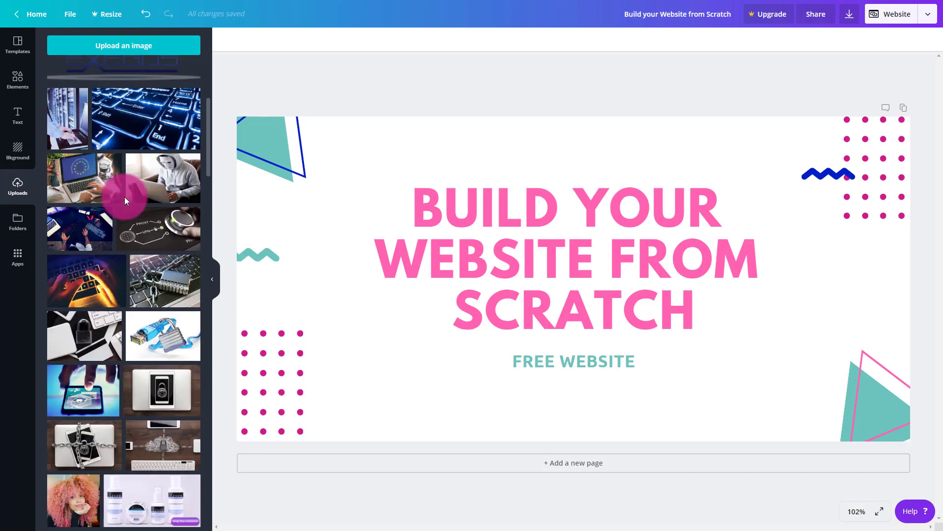
{"action": "scroll", "scroll_direction": "down", "scroll_amount": 3}
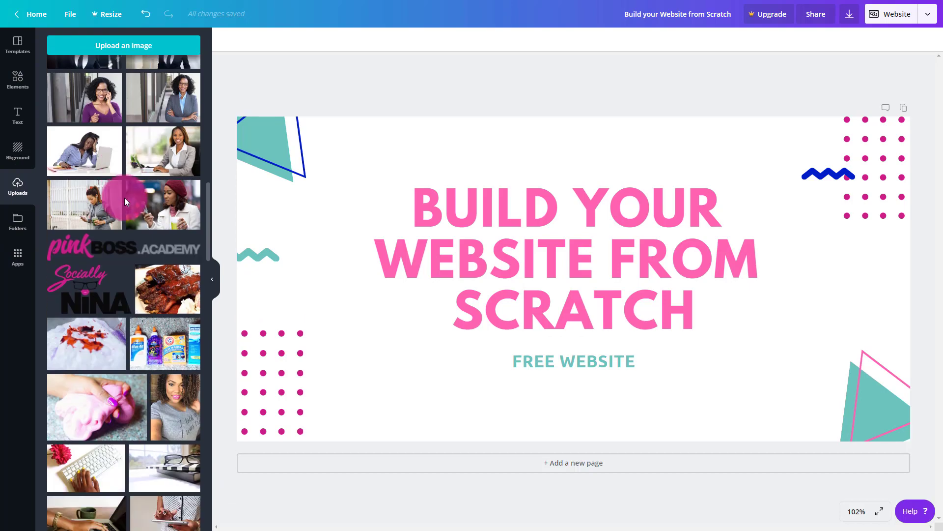
{"action": "scroll", "scroll_direction": "up", "scroll_amount": 3}
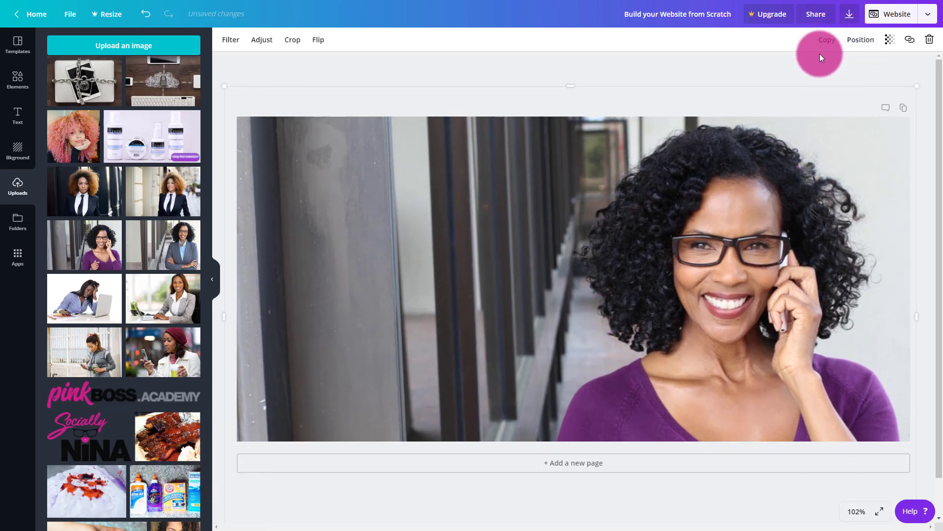
{"action": "left_click", "coordinate": [827, 39]}
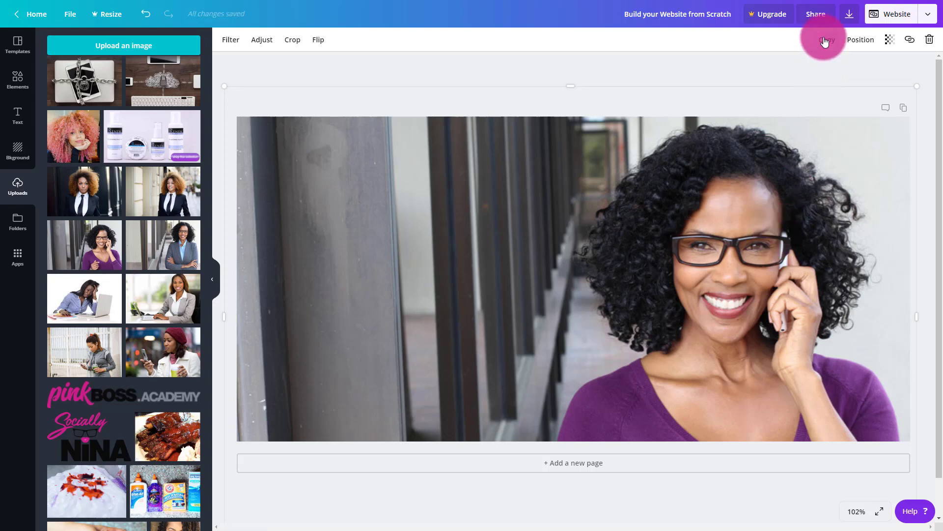
{"action": "mouse_move", "coordinate": [211, 38]}
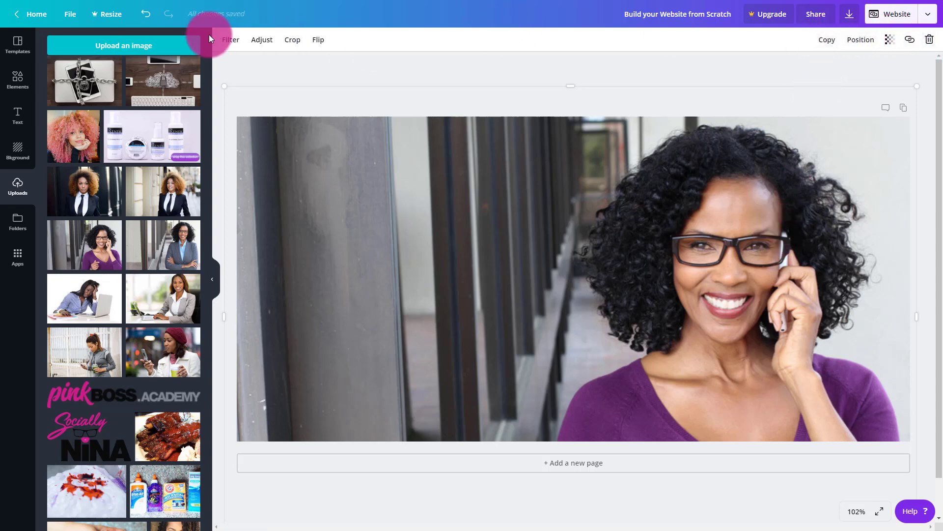
{"action": "mouse_move", "coordinate": [861, 39]}
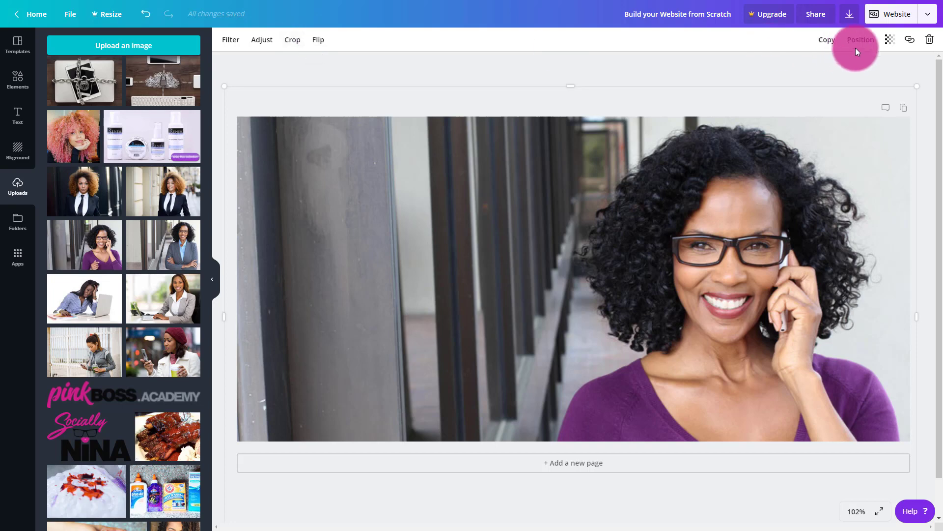
{"action": "left_click", "coordinate": [861, 40]}
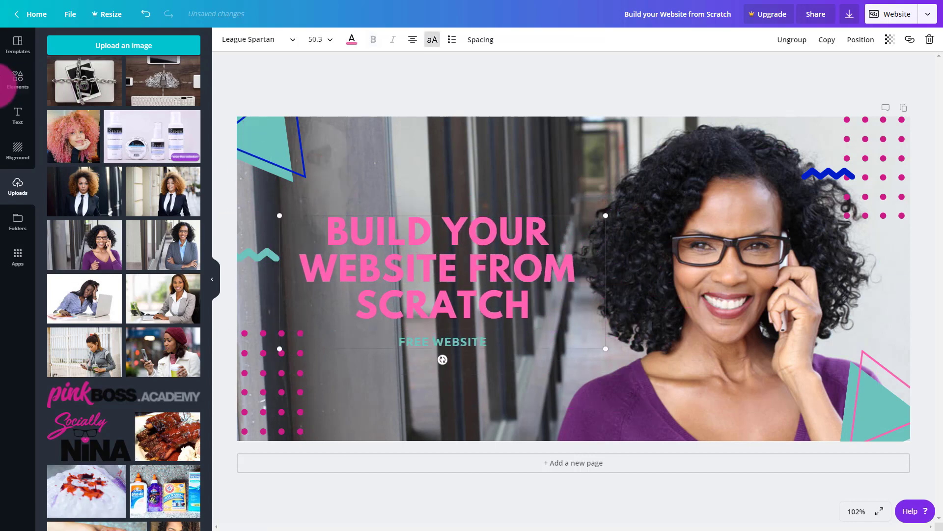
Step: Add a white rounded rectangle, send it back two layers behind the headline, and lower its transparency
{"action": "left_click", "coordinate": [17, 82]}
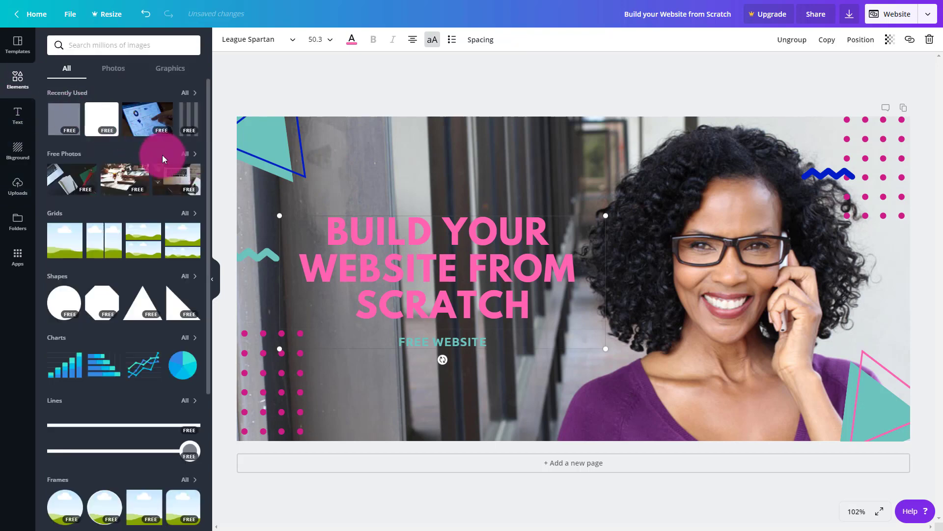
{"action": "left_click", "coordinate": [84, 118]}
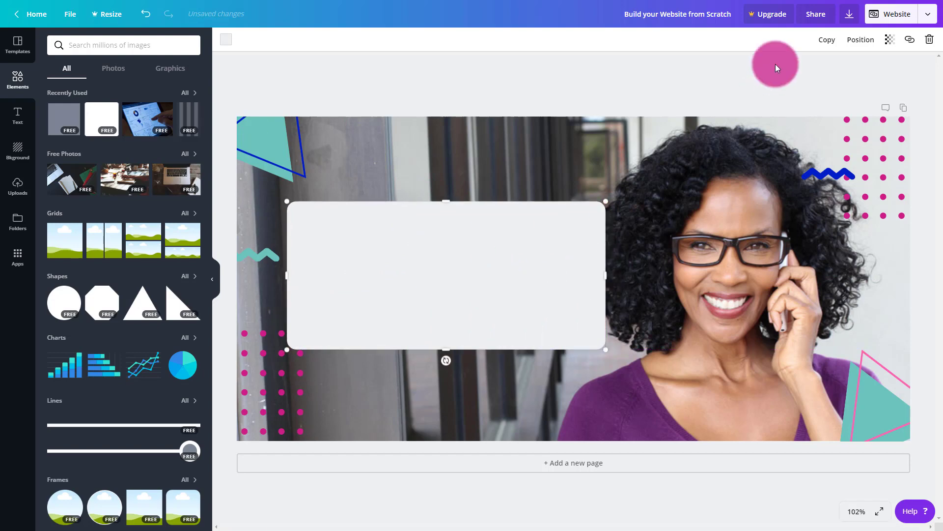
{"action": "left_click", "coordinate": [860, 39]}
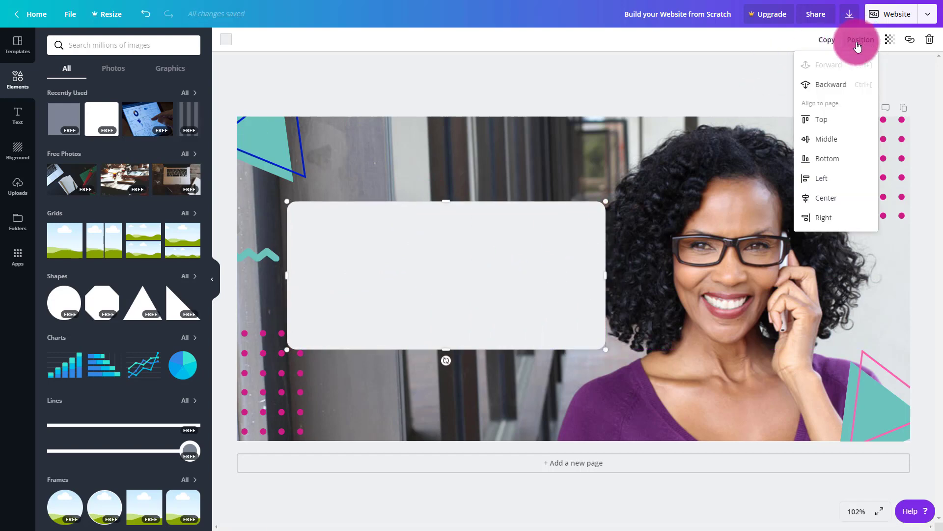
{"action": "left_click", "coordinate": [832, 84]}
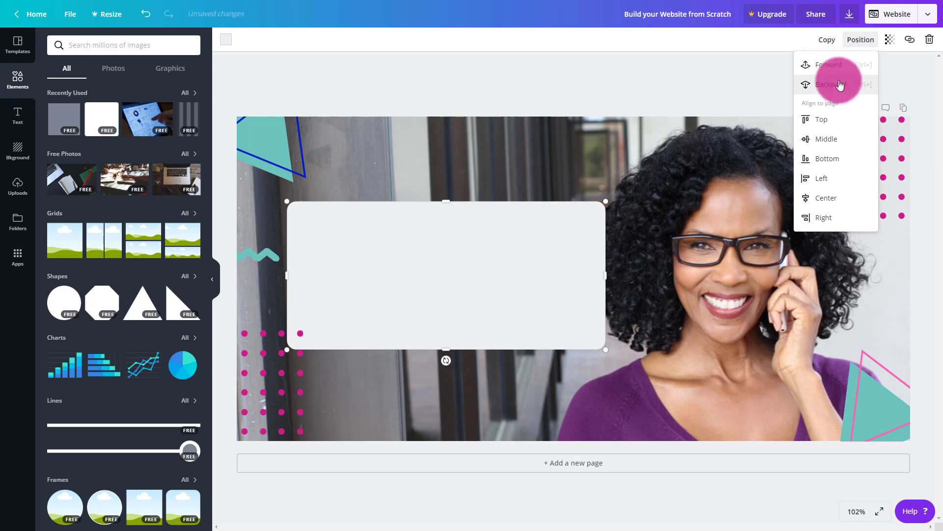
{"action": "left_click", "coordinate": [833, 85]}
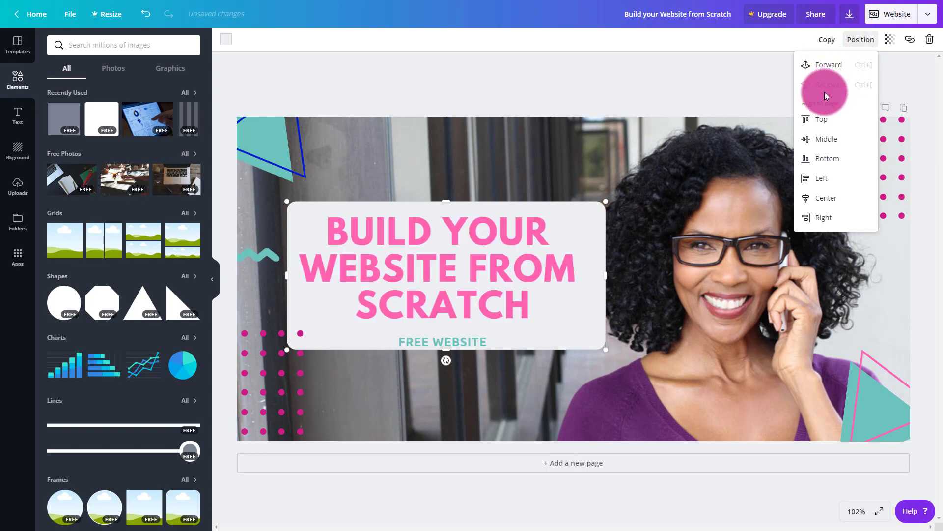
{"action": "mouse_move", "coordinate": [893, 39]}
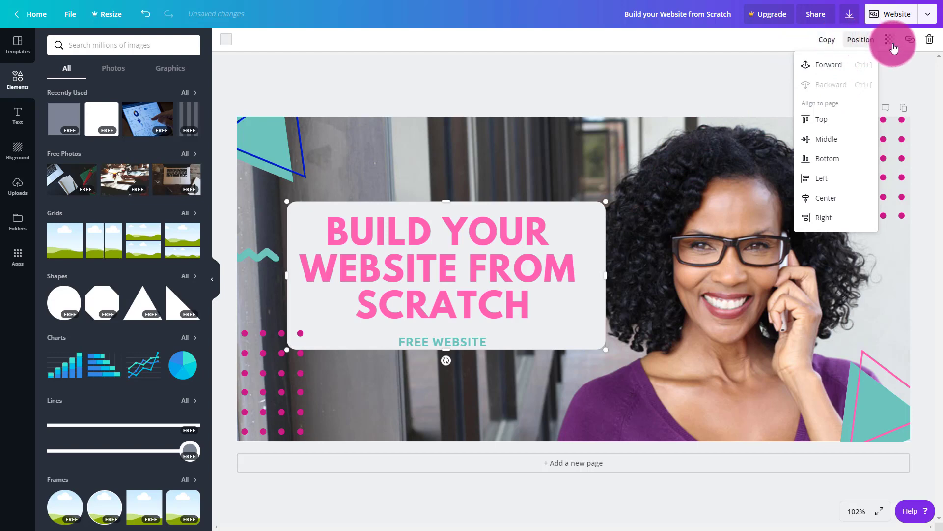
{"action": "left_click", "coordinate": [910, 39]}
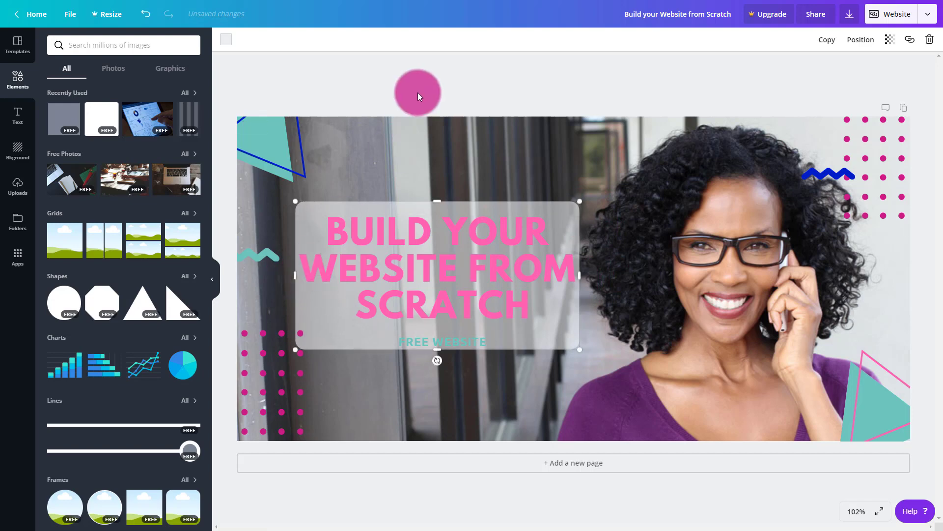
{"action": "mouse_move", "coordinate": [533, 92]}
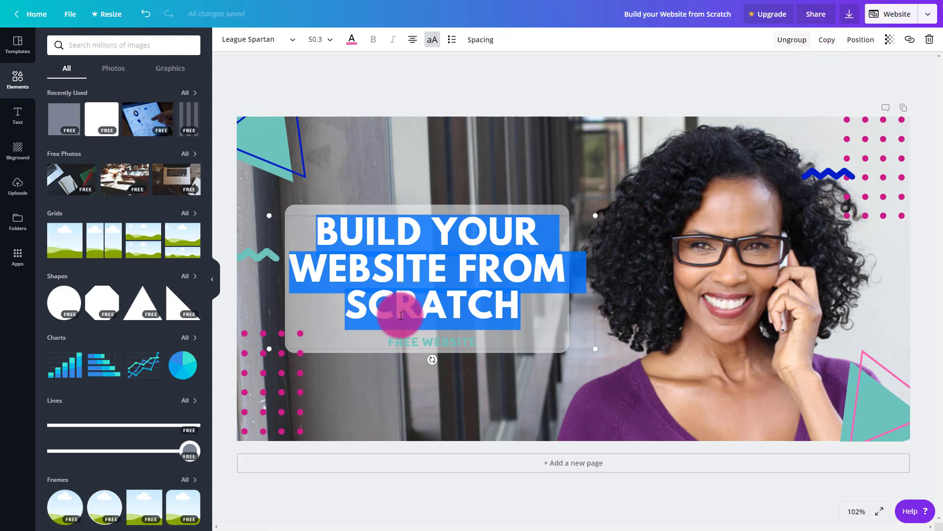
{"action": "mouse_move", "coordinate": [422, 346]}
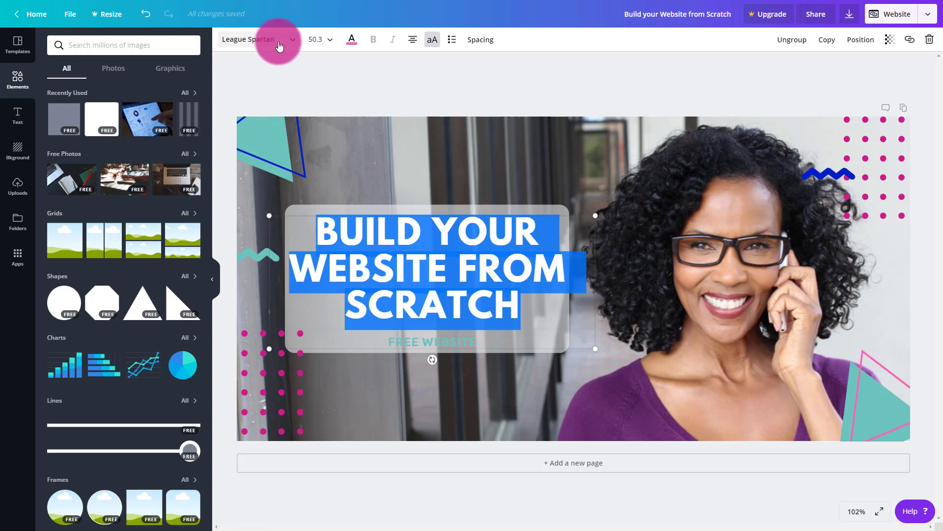
Step: Set the headline to a bold condensed font like Adumu Regular and colour FREE WEBSITE dark blue
{"action": "left_click", "coordinate": [253, 40]}
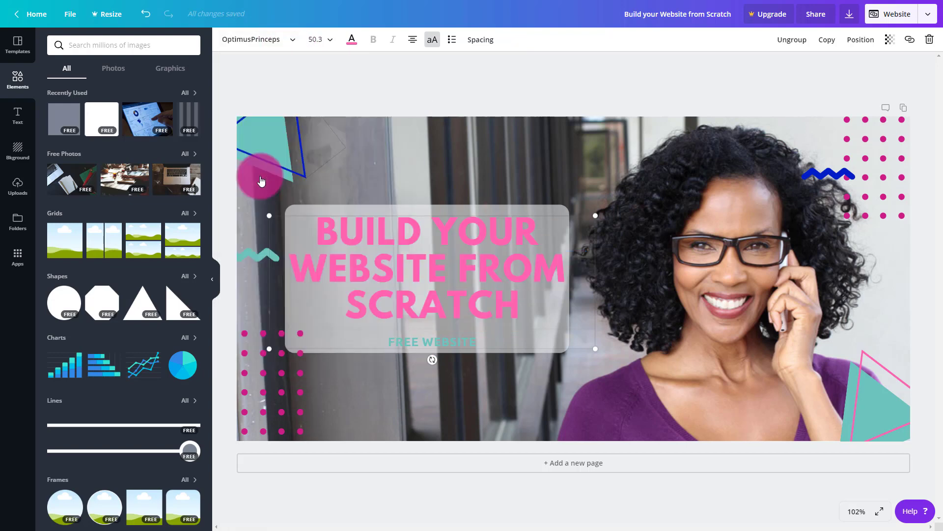
{"action": "left_click", "coordinate": [252, 39]}
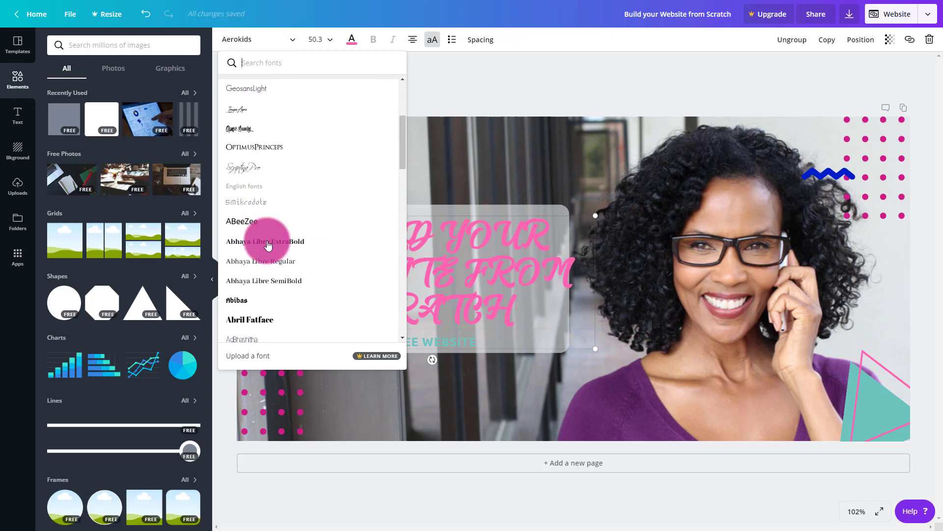
{"action": "scroll", "scroll_direction": "down", "scroll_amount": 3}
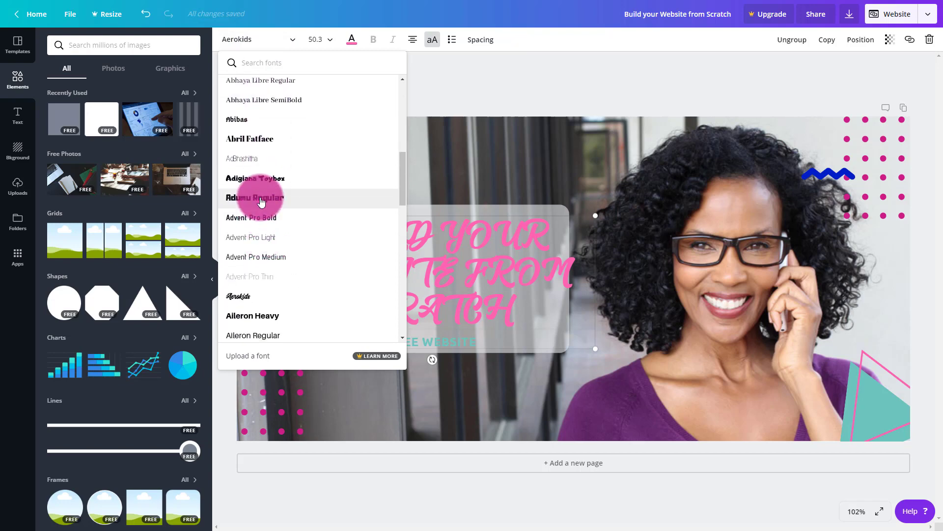
{"action": "left_click", "coordinate": [255, 197]}
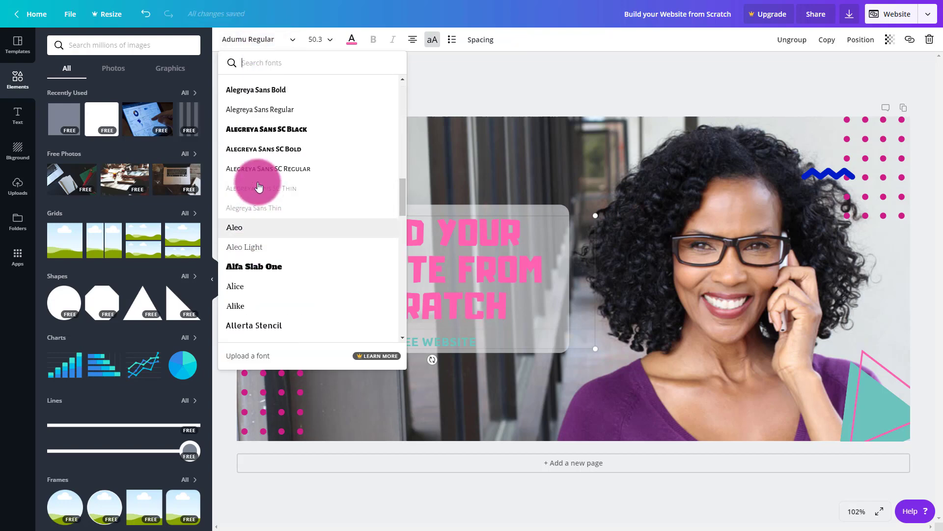
{"action": "left_click", "coordinate": [268, 168]}
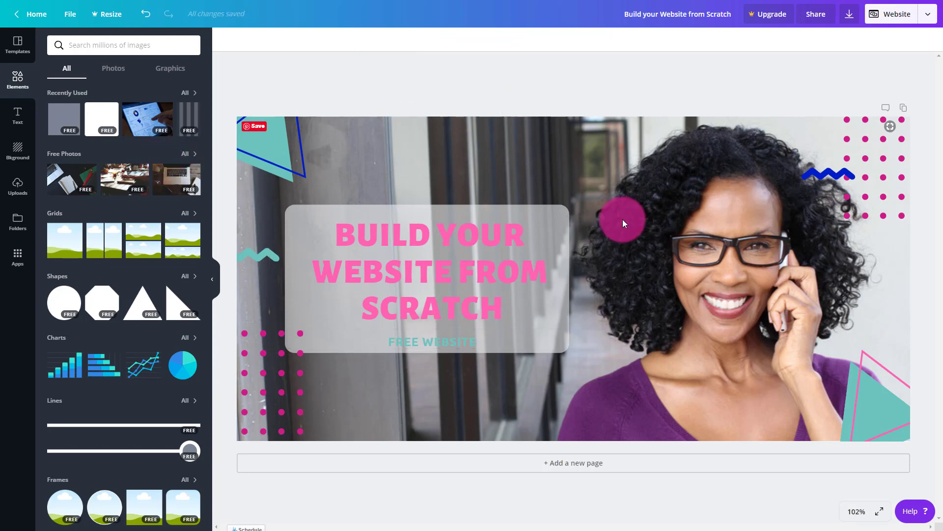
{"action": "left_click", "coordinate": [432, 342]}
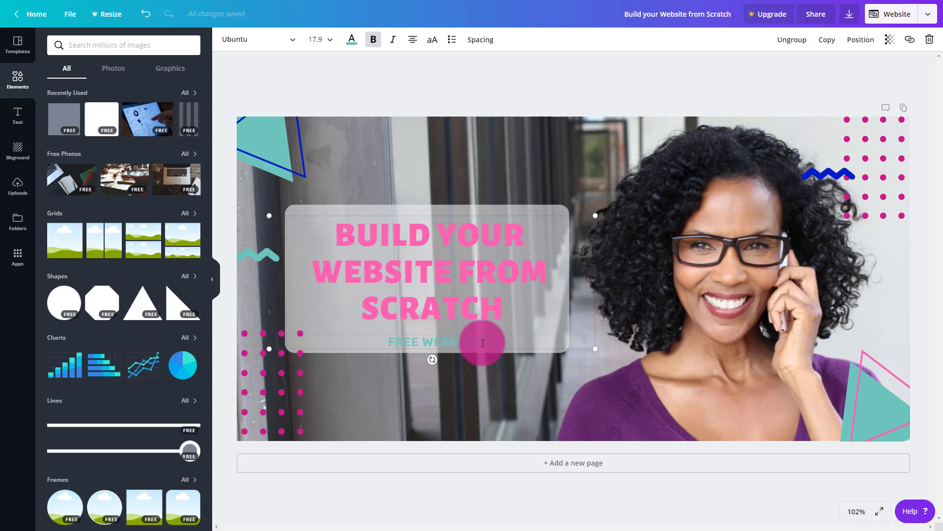
{"action": "left_click", "coordinate": [352, 40]}
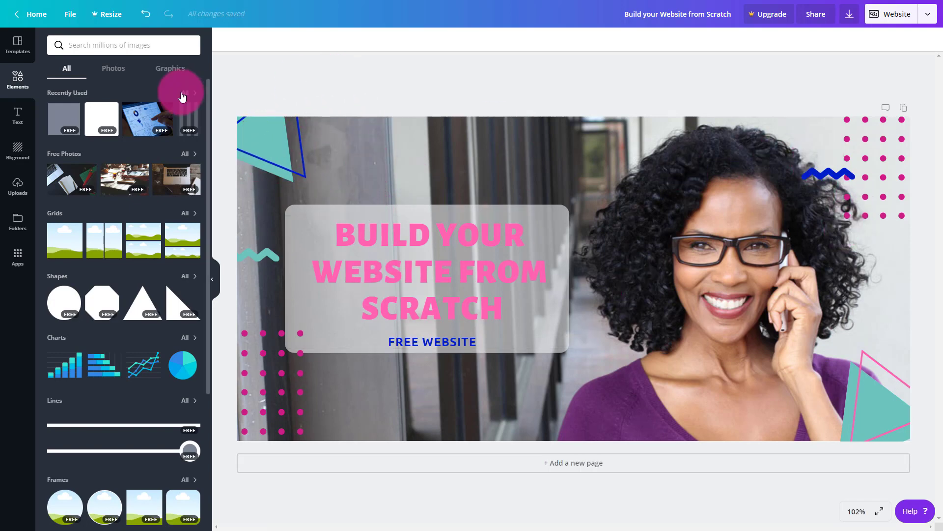
Step: Add a subheading text box from the Text panel to the page
{"action": "left_click", "coordinate": [18, 116]}
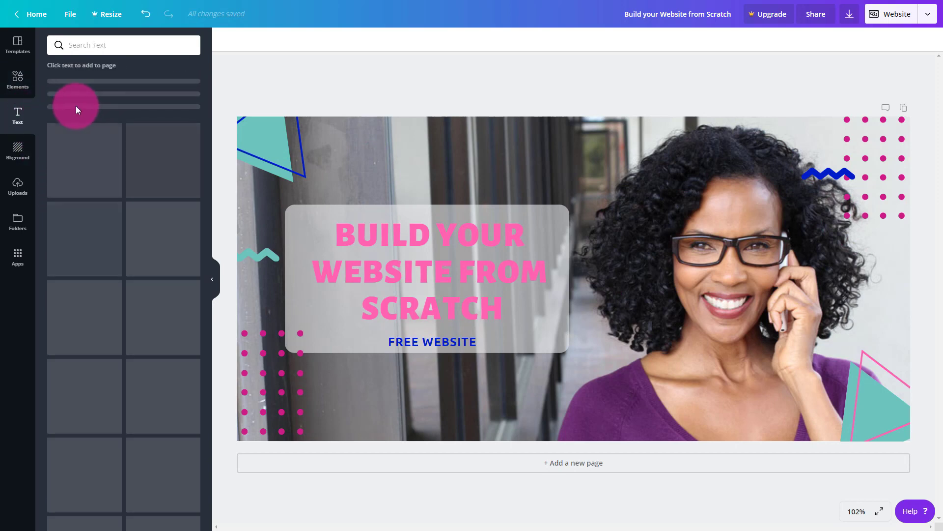
{"action": "left_click", "coordinate": [18, 116]}
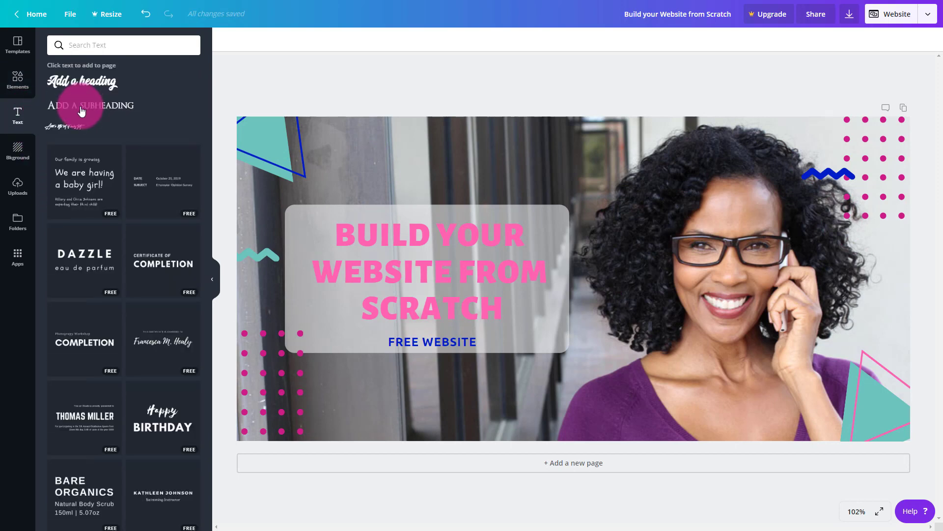
{"action": "left_click", "coordinate": [89, 105]}
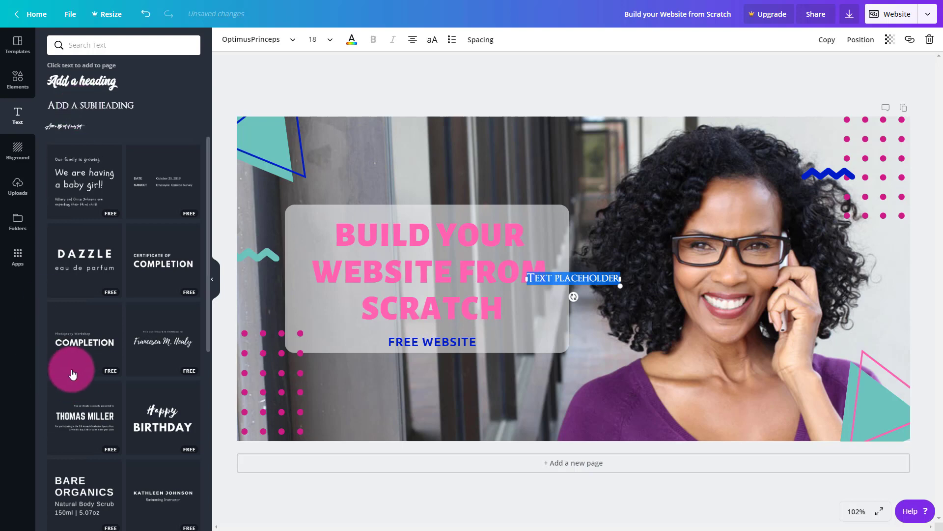
{"action": "scroll", "scroll_direction": "down", "scroll_amount": 3}
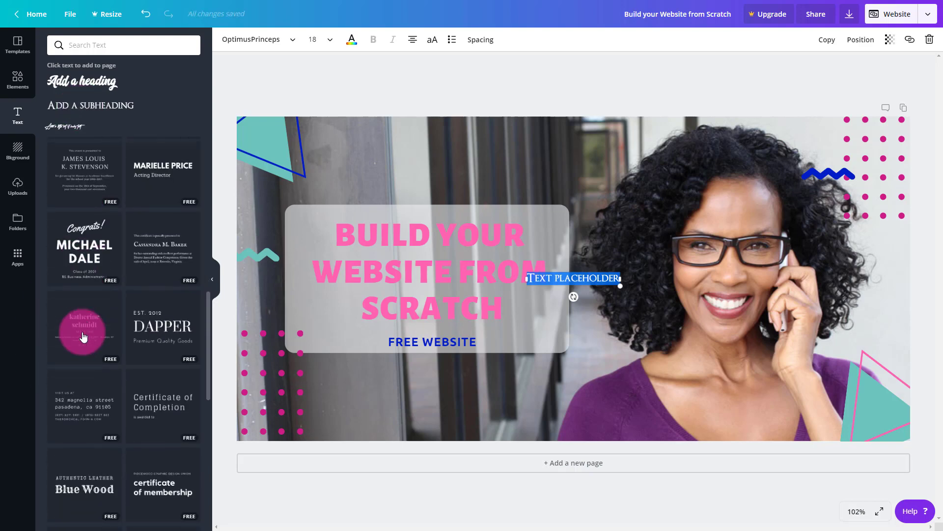
{"action": "scroll", "scroll_direction": "down", "scroll_amount": 3}
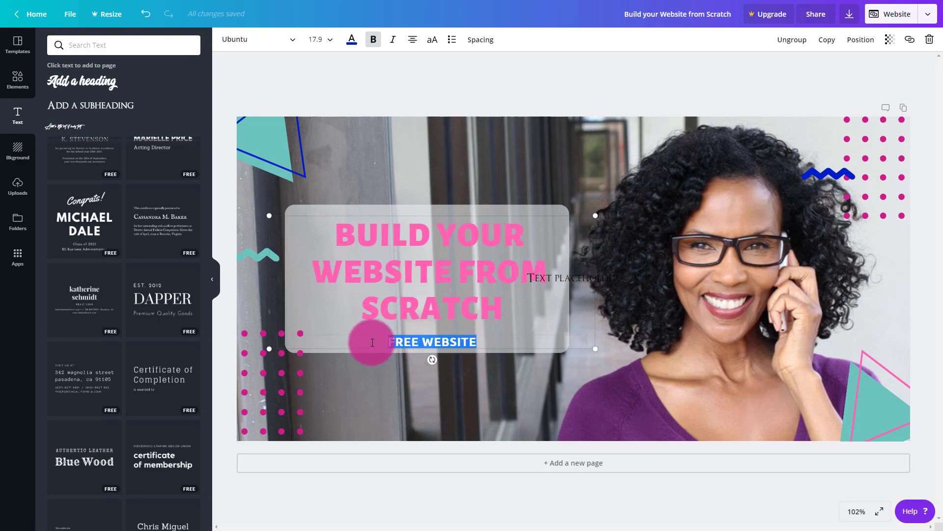
Step: Word the line 'CLICK HERE to sign up for my free course' and select the whole line
{"action": "type", "text": "Si"}
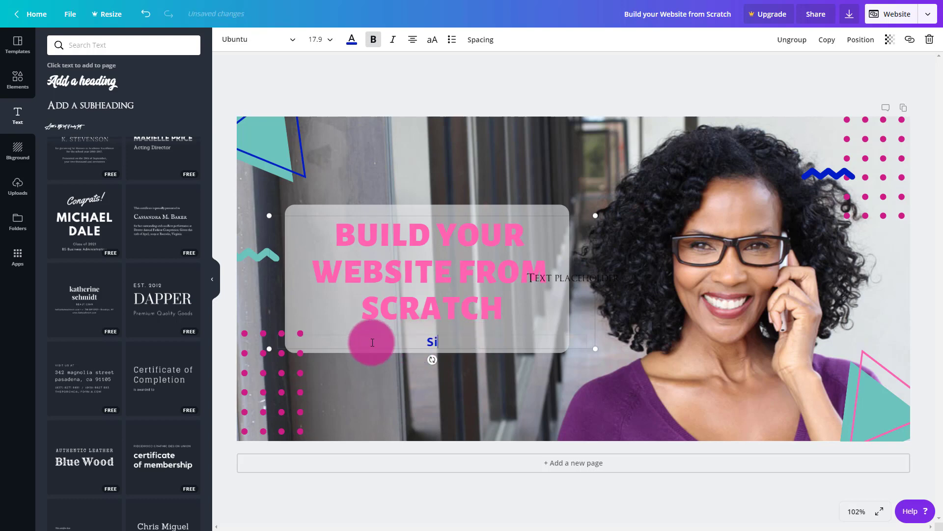
{"action": "type", "text": "ign up for my free"}
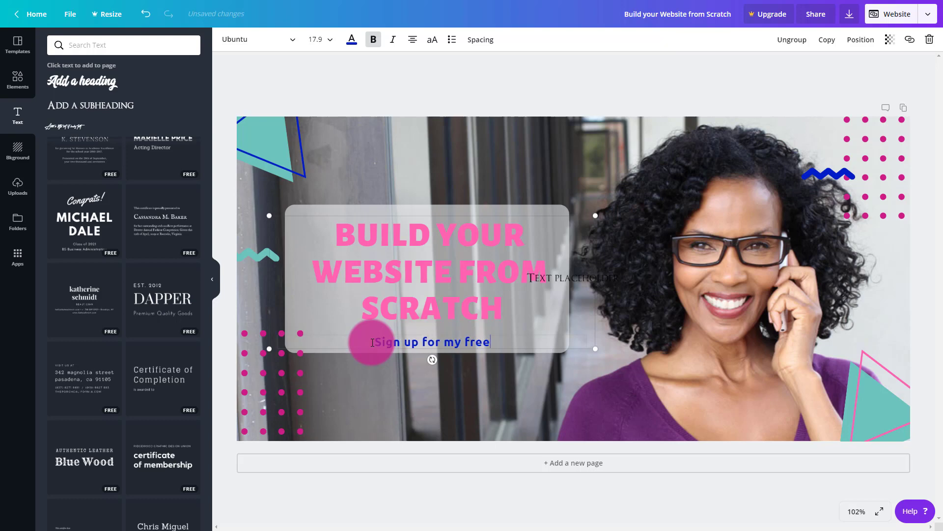
{"action": "type", "text": "course"}
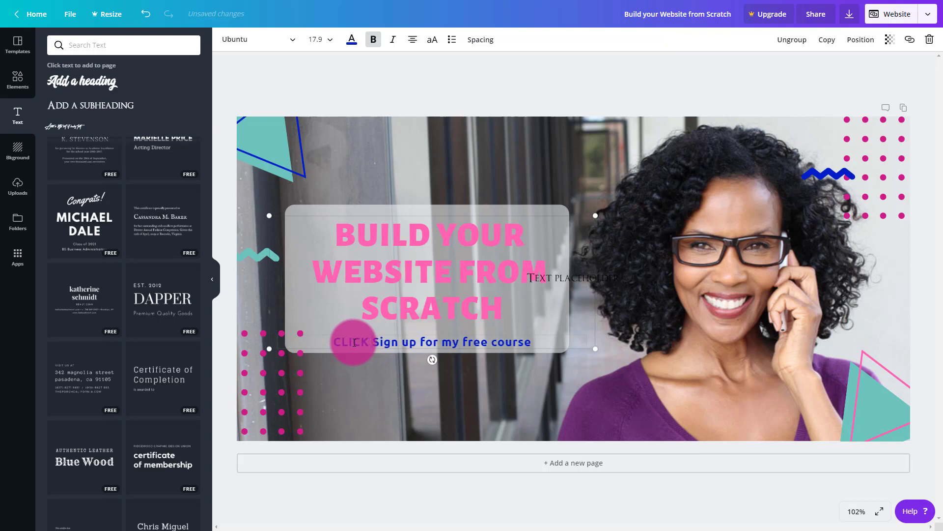
{"action": "type", "text": "HERE to s"}
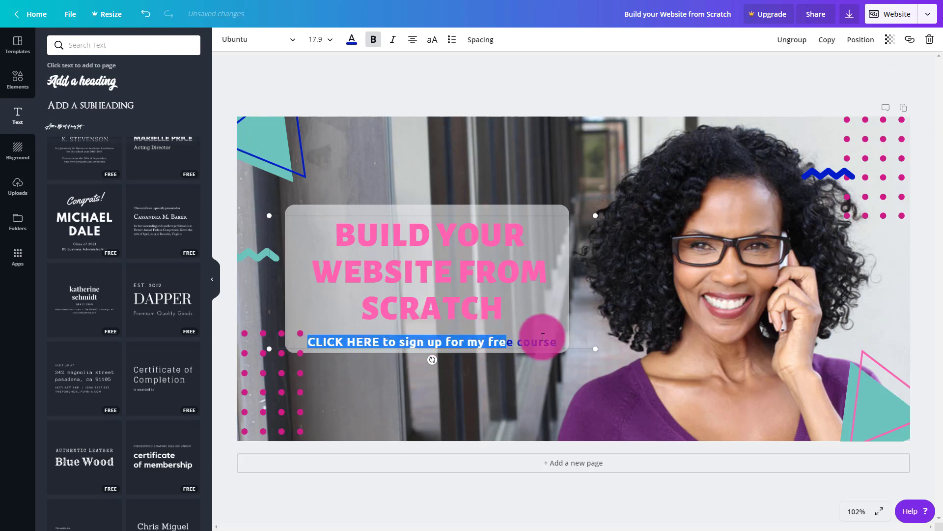
{"action": "left_click", "coordinate": [892, 39]}
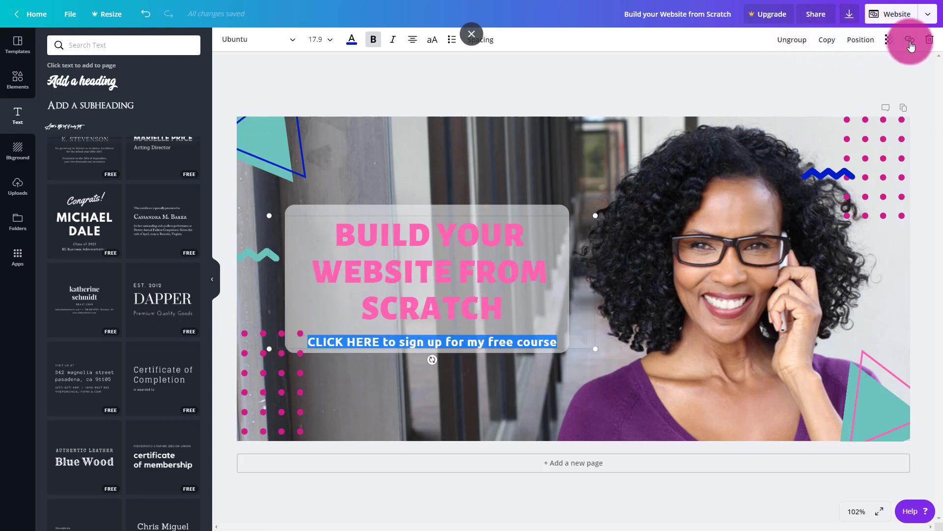
{"action": "left_click", "coordinate": [910, 39]}
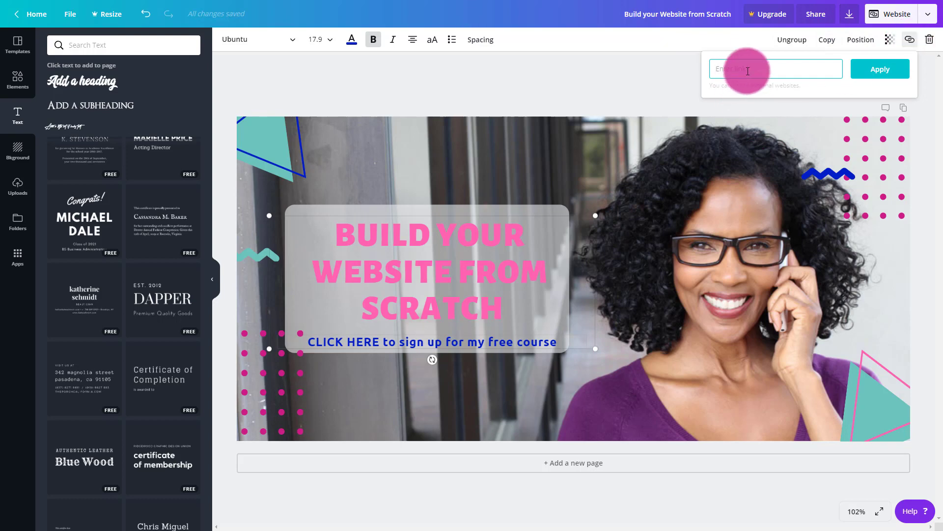
{"action": "type", "text": "http://sociallynina.com"}
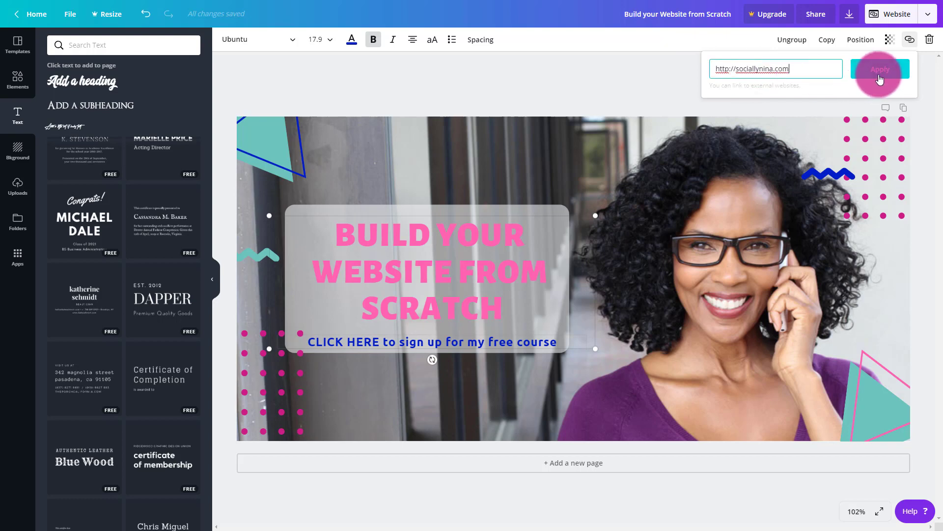
{"action": "left_click", "coordinate": [879, 69]}
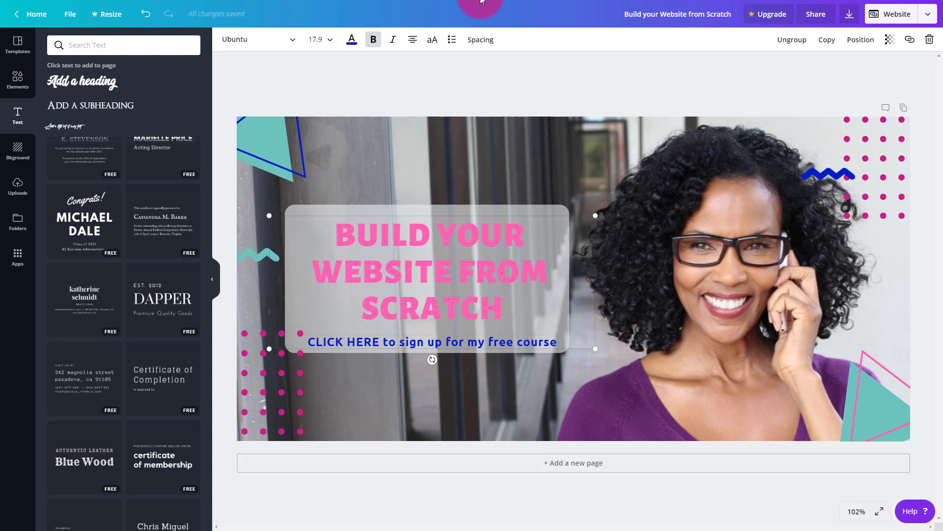
{"action": "left_click", "coordinate": [400, 89]}
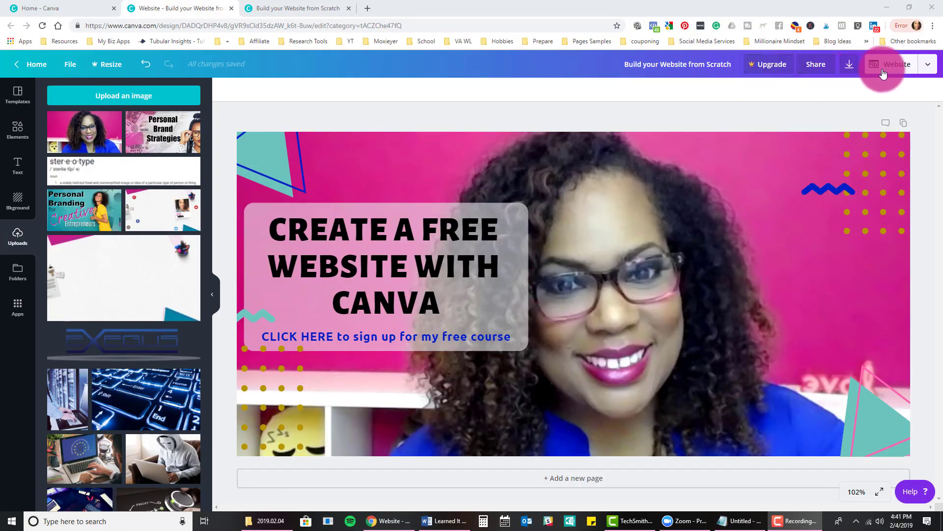
Step: Follow the 'CLICK HERE to sign up for my free course' link so sociallynina.com loads, then return to the editor
{"action": "left_click", "coordinate": [894, 63]}
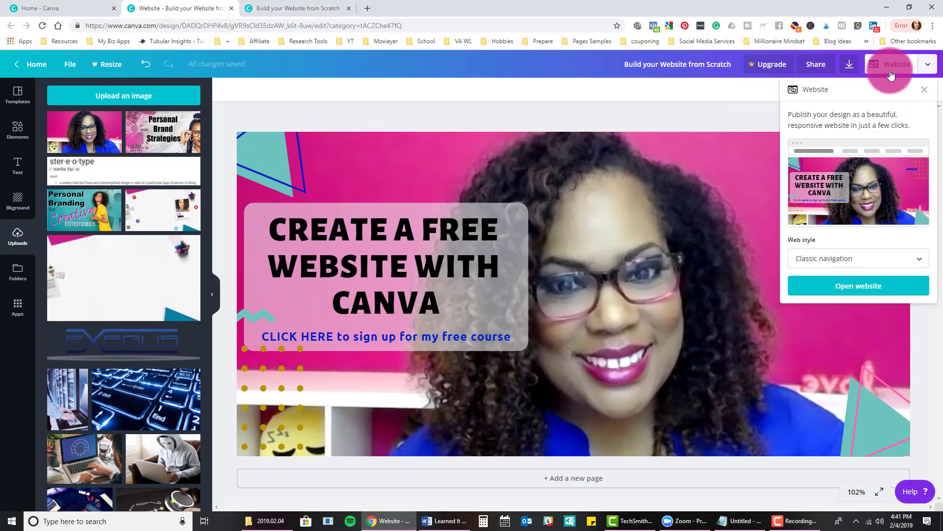
{"action": "left_click", "coordinate": [859, 285]}
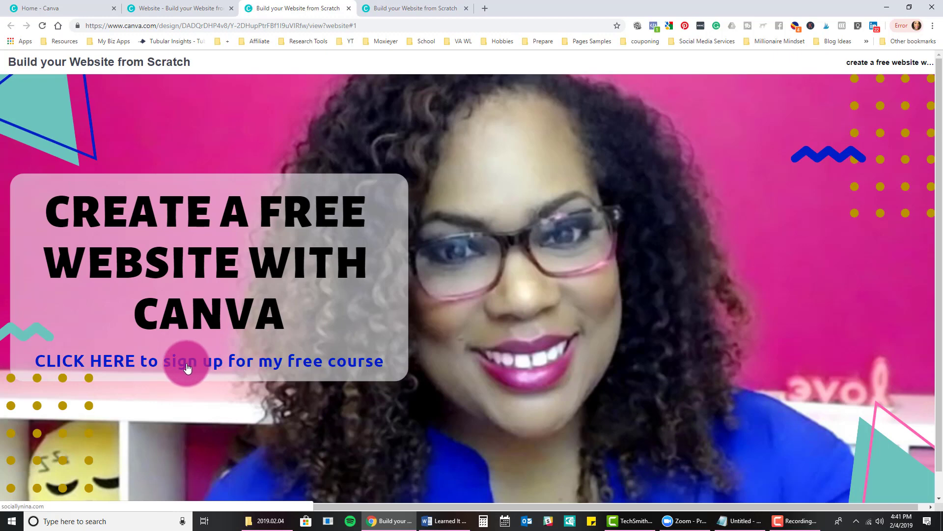
{"action": "left_click", "coordinate": [175, 360]}
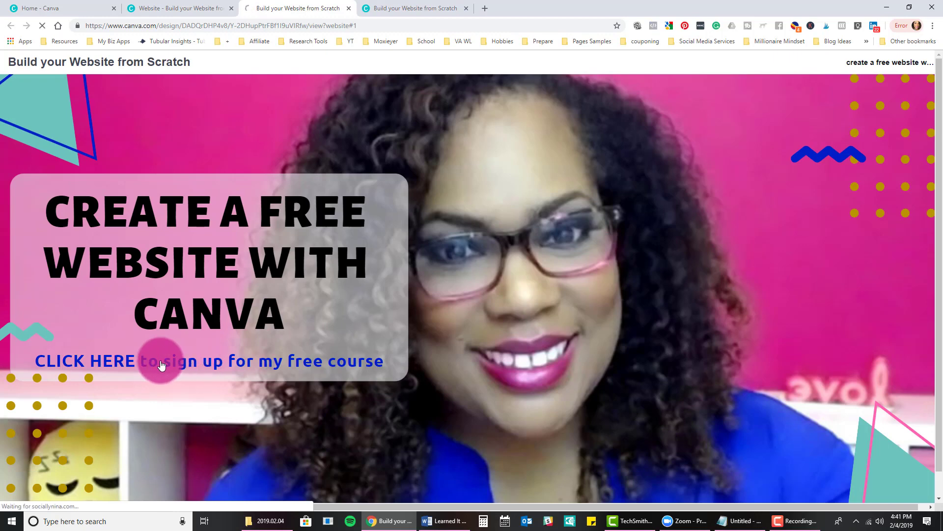
{"action": "left_click", "coordinate": [159, 360]}
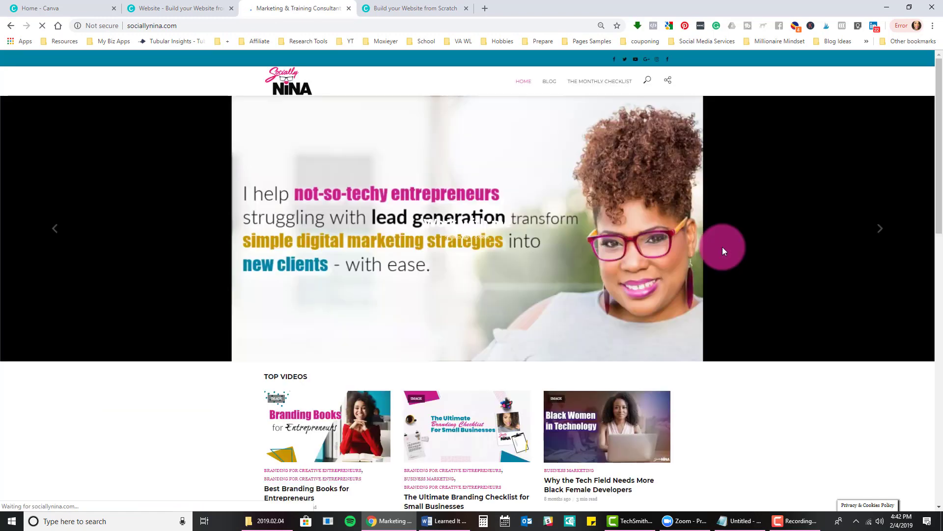
{"action": "mouse_move", "coordinate": [438, 135]}
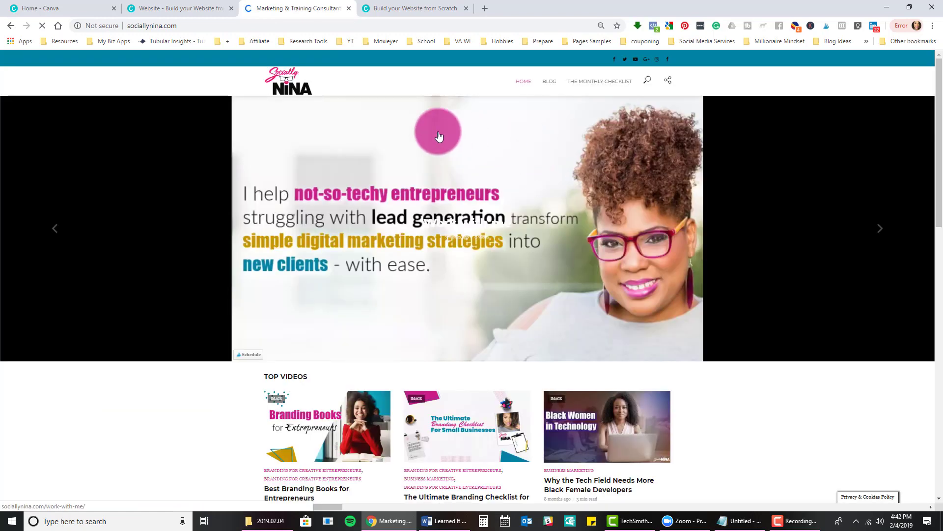
{"action": "mouse_move", "coordinate": [97, 283]}
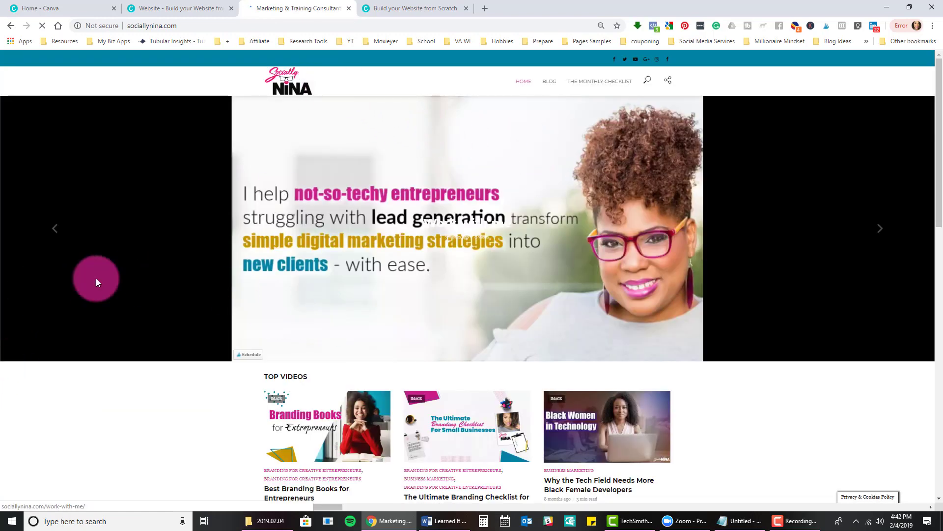
{"action": "left_click", "coordinate": [414, 8]}
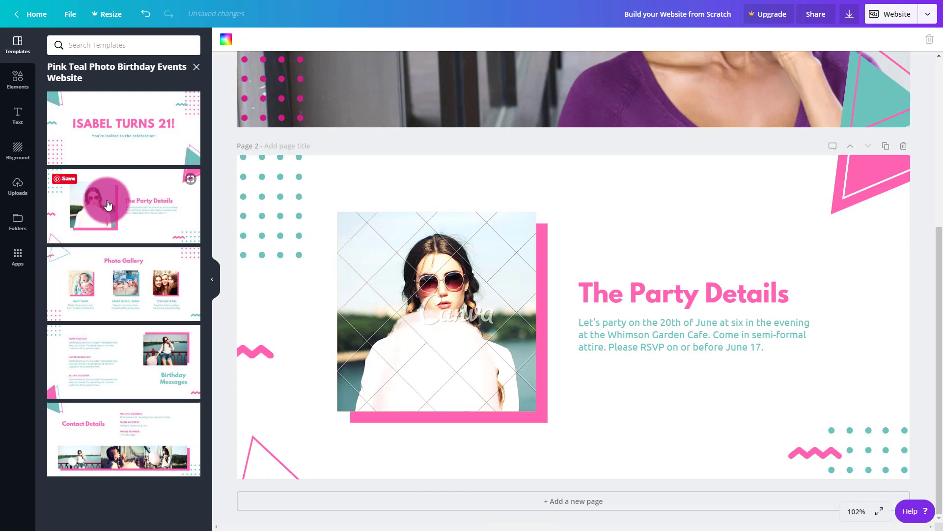
{"action": "mouse_move", "coordinate": [133, 195]}
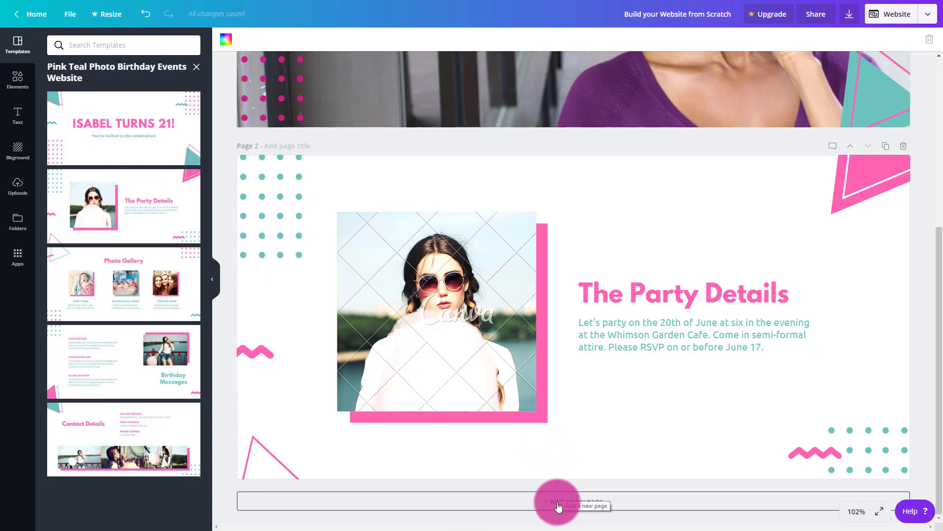
Step: Add new pages after page 2 using the Photo Gallery, Birthday Messages and Contact Details layouts
{"action": "left_click", "coordinate": [572, 501]}
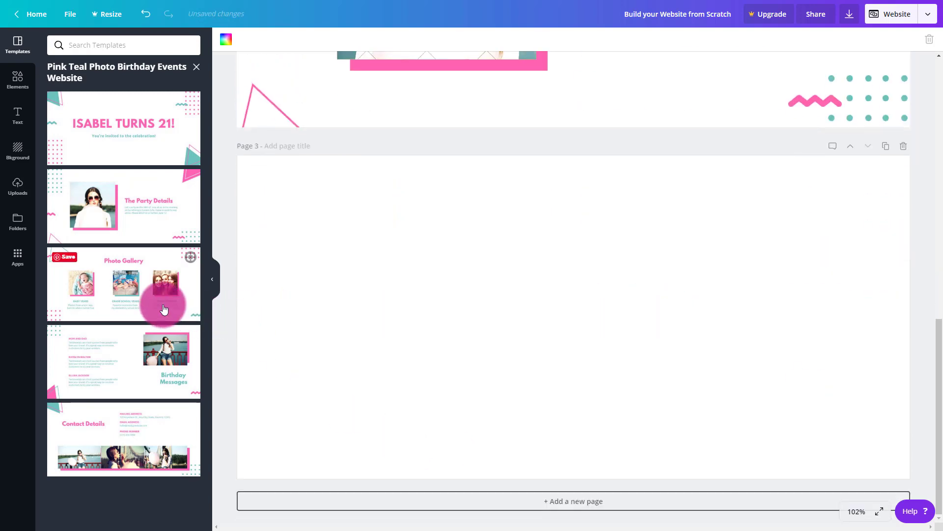
{"action": "left_click", "coordinate": [124, 283]}
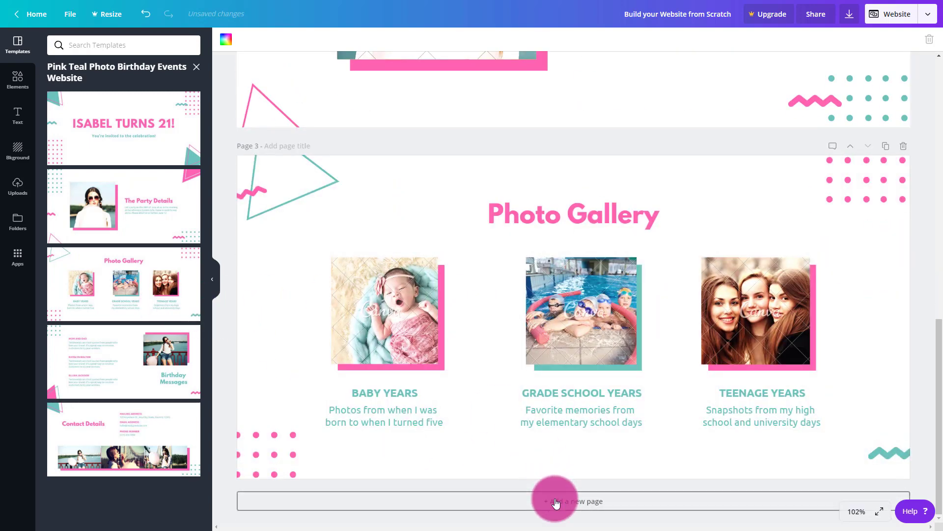
{"action": "scroll", "scroll_direction": "down", "scroll_amount": 3}
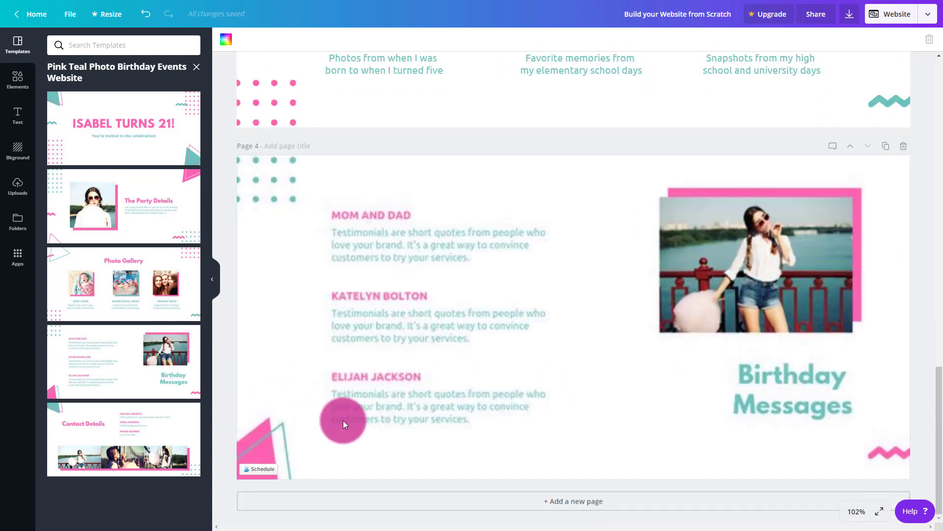
{"action": "scroll", "scroll_direction": "down", "scroll_amount": 3}
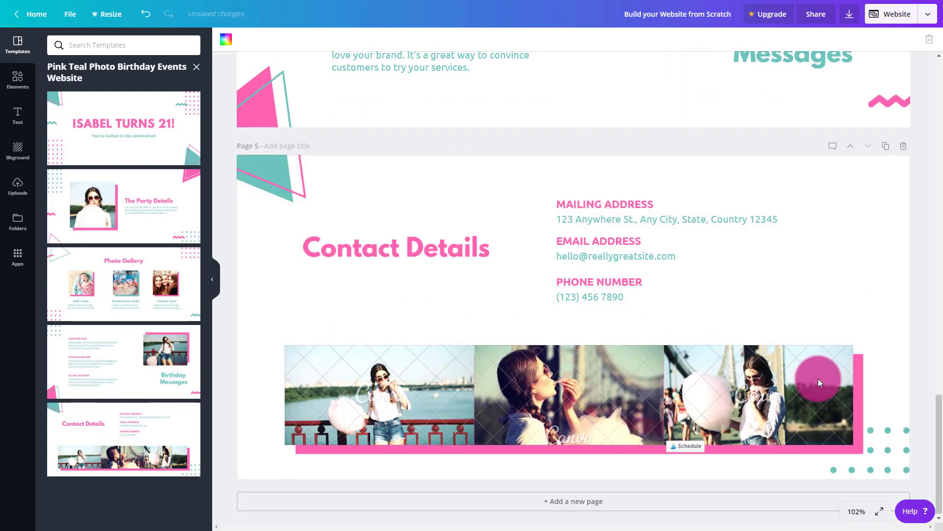
{"action": "scroll", "scroll_direction": "up", "scroll_amount": 3}
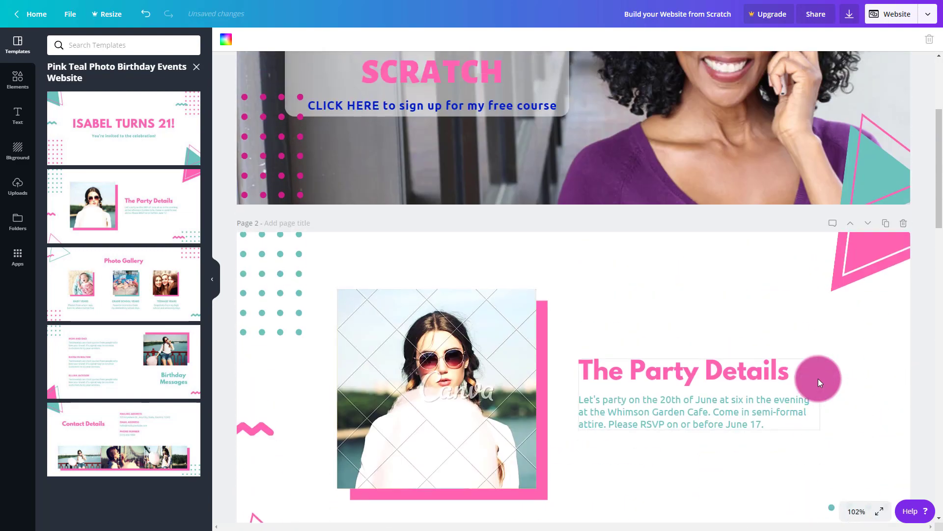
{"action": "scroll", "scroll_direction": "up", "scroll_amount": 3}
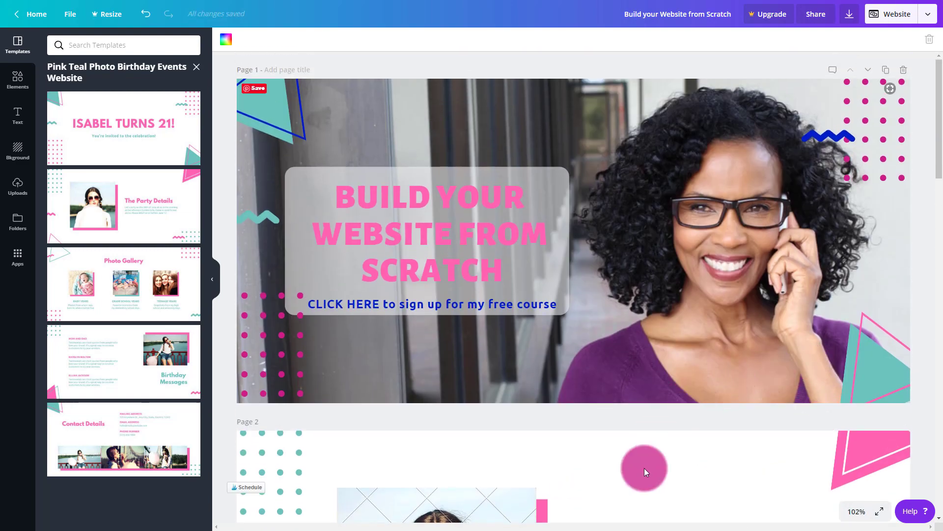
{"action": "scroll", "scroll_direction": "down", "scroll_amount": 3}
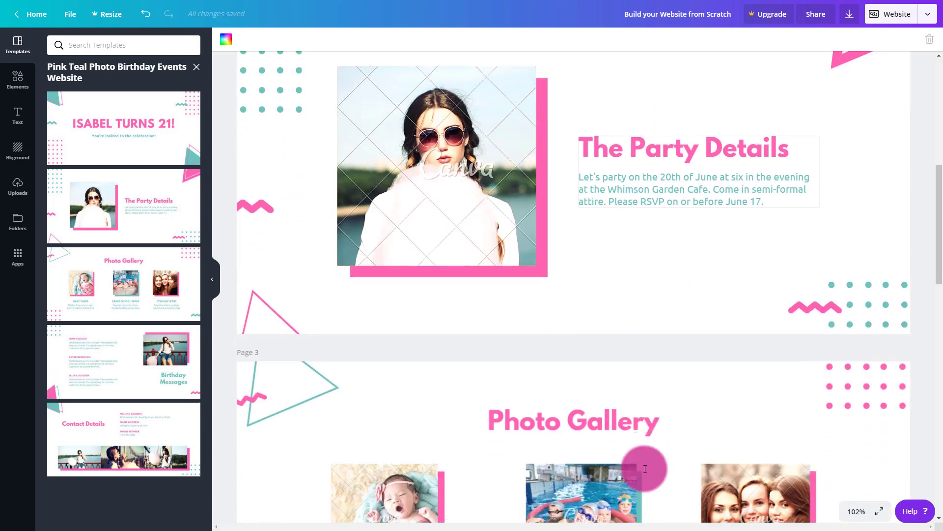
{"action": "scroll", "scroll_direction": "down", "scroll_amount": 3}
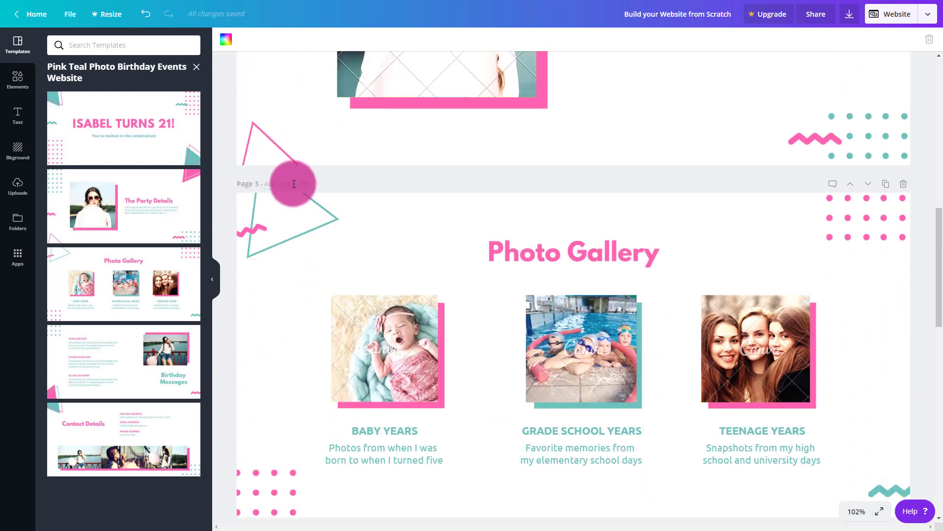
{"action": "scroll", "scroll_direction": "up", "scroll_amount": 3}
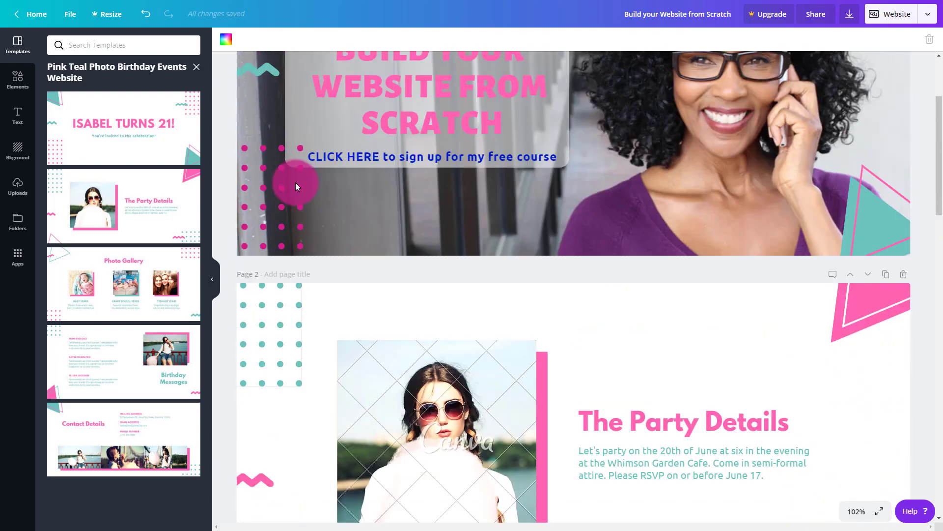
{"action": "scroll", "scroll_direction": "down", "scroll_amount": 3}
{"action": "type", "text": "Ami"}
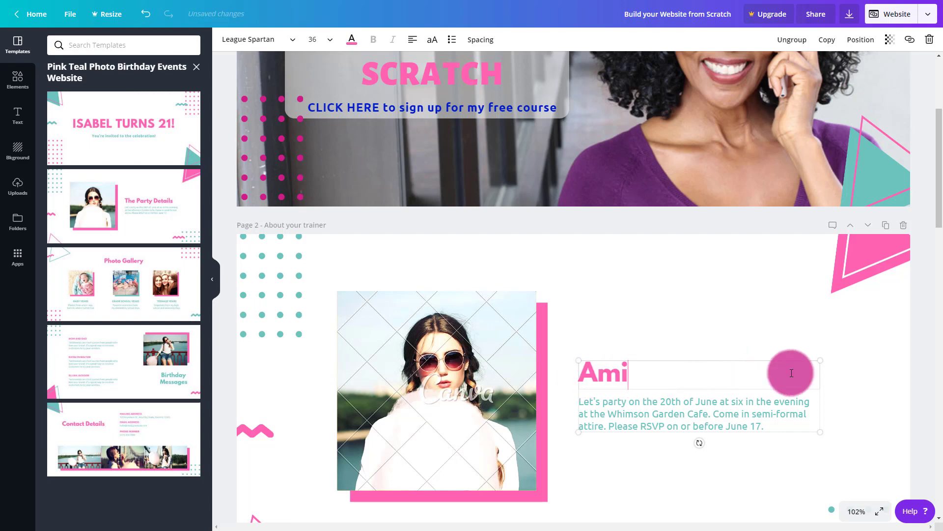
{"action": "type", "text": "lia"}
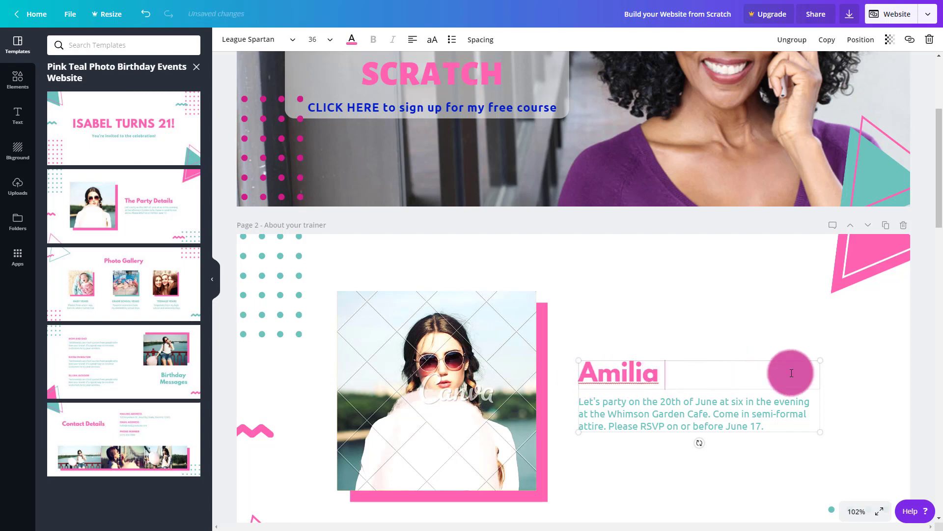
{"action": "type", "text": "Piere"}
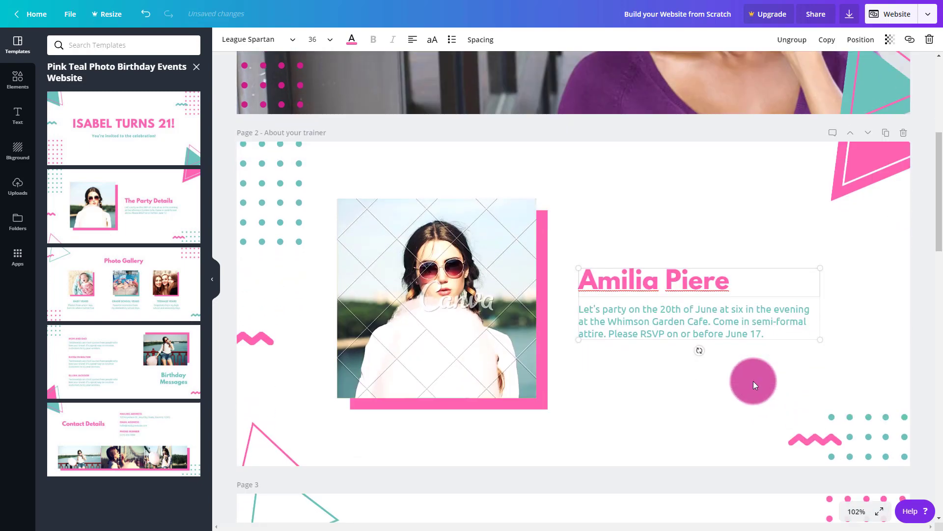
{"action": "scroll", "scroll_direction": "down", "scroll_amount": 3}
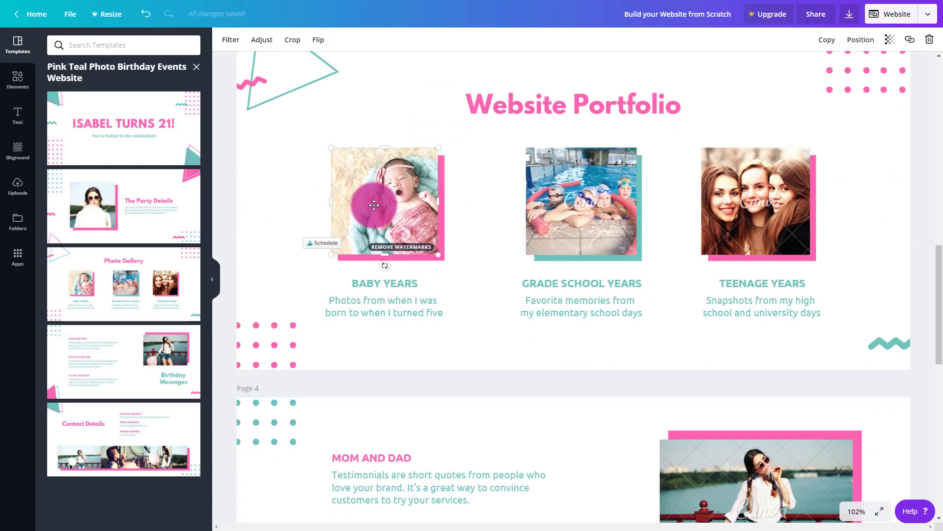
Step: Relabel page 3's first gallery caption 'BABY YEARS' as 'MOM AND DAD'
{"action": "scroll", "scroll_direction": "down", "scroll_amount": 3}
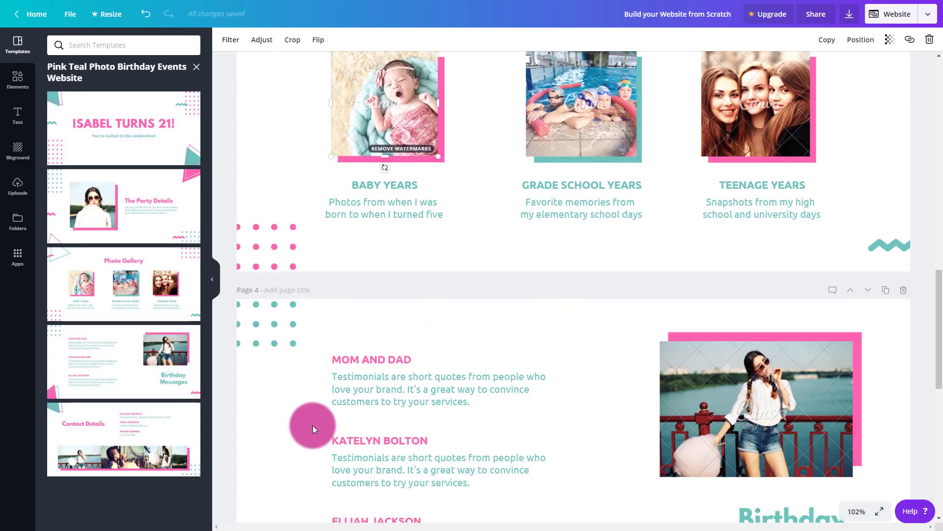
{"action": "scroll", "scroll_direction": "up", "scroll_amount": 3}
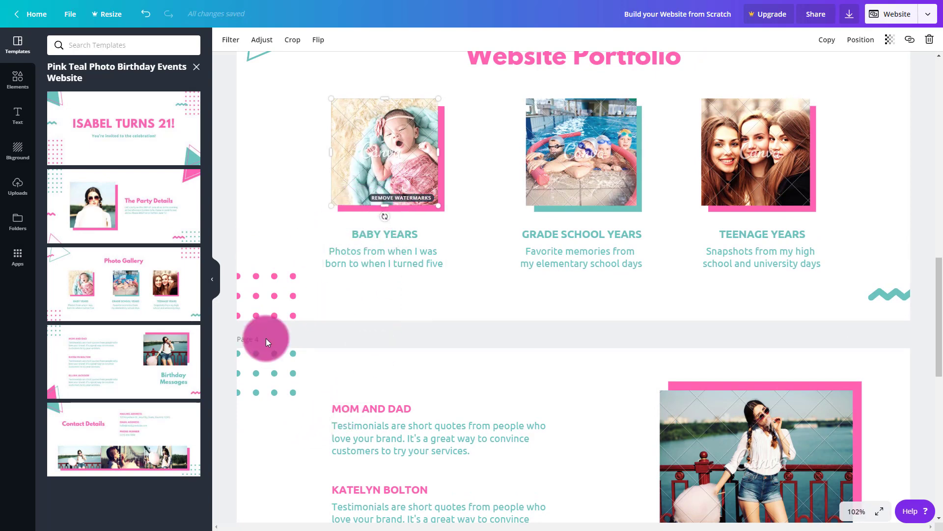
{"action": "mouse_move", "coordinate": [293, 339]}
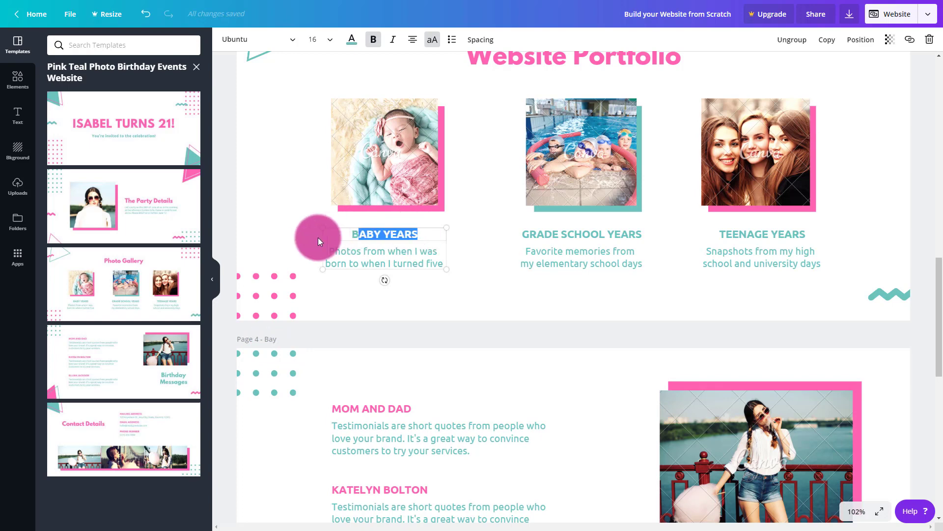
{"action": "type", "text": "MOM AND DAD"}
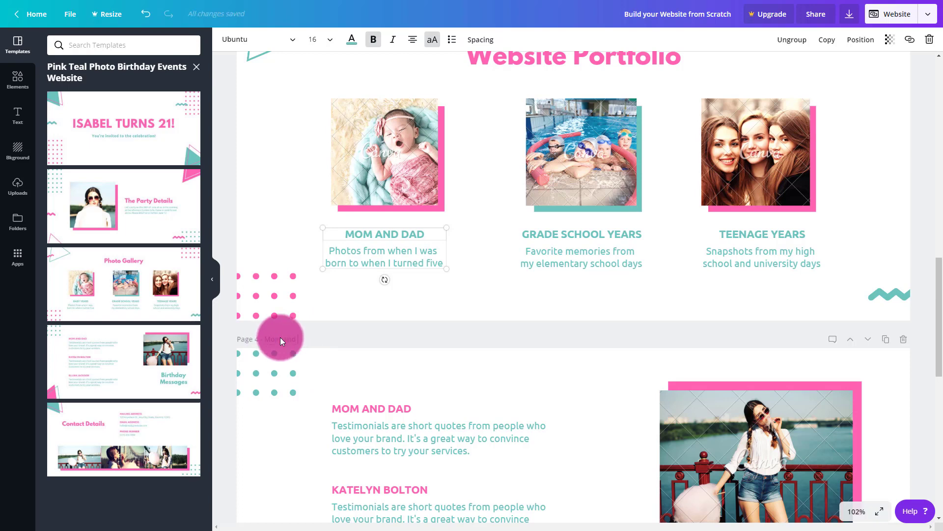
Step: Give page 4 the page title 'Mom and Dad' and review the remaining pages
{"action": "left_click", "coordinate": [275, 339]}
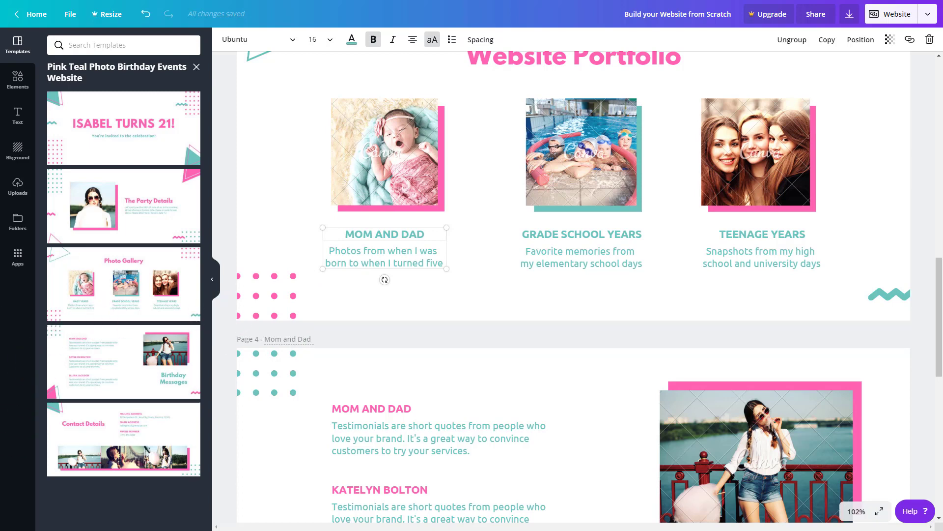
{"action": "left_click", "coordinate": [385, 153]}
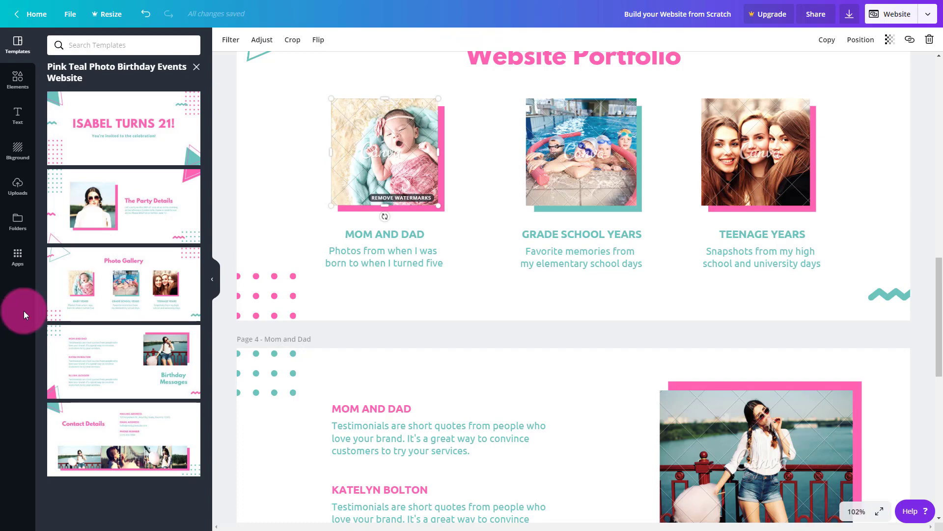
{"action": "scroll", "scroll_direction": "down", "scroll_amount": 3}
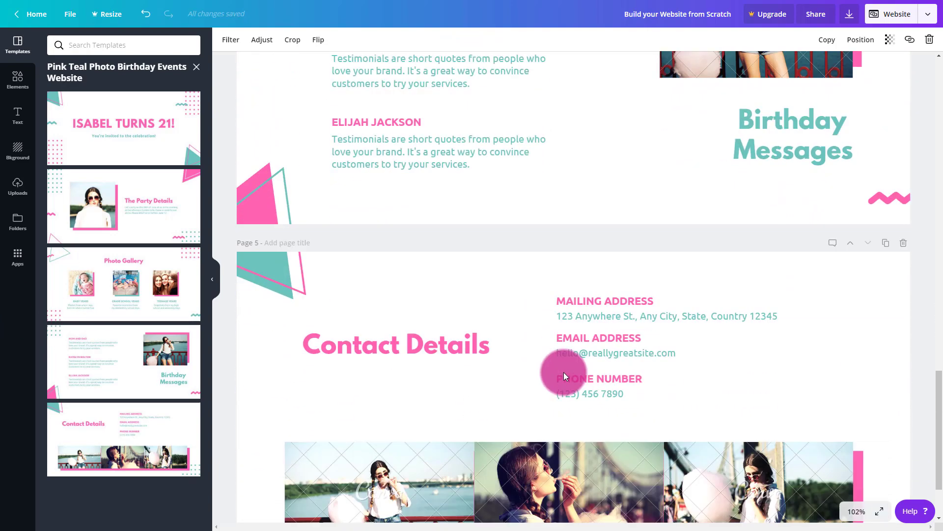
{"action": "scroll", "scroll_direction": "down", "scroll_amount": 3}
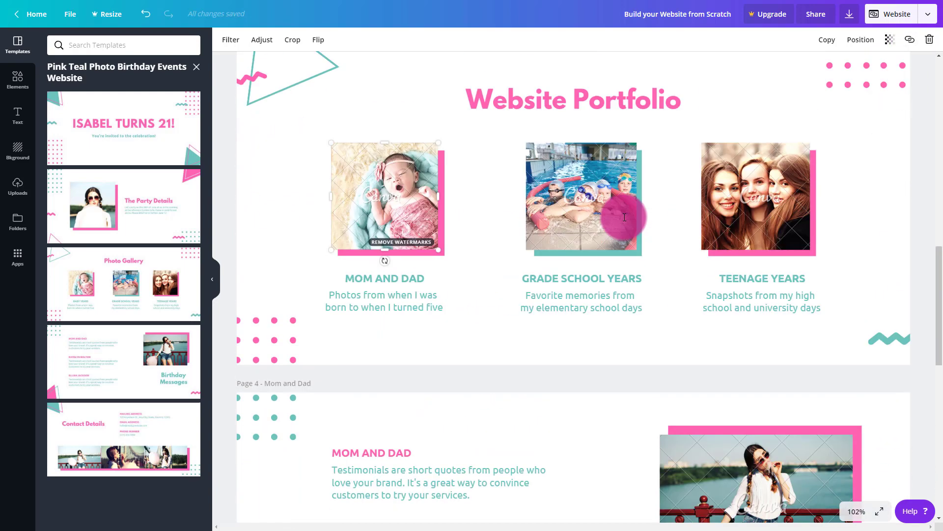
{"action": "scroll", "scroll_direction": "up", "scroll_amount": 3}
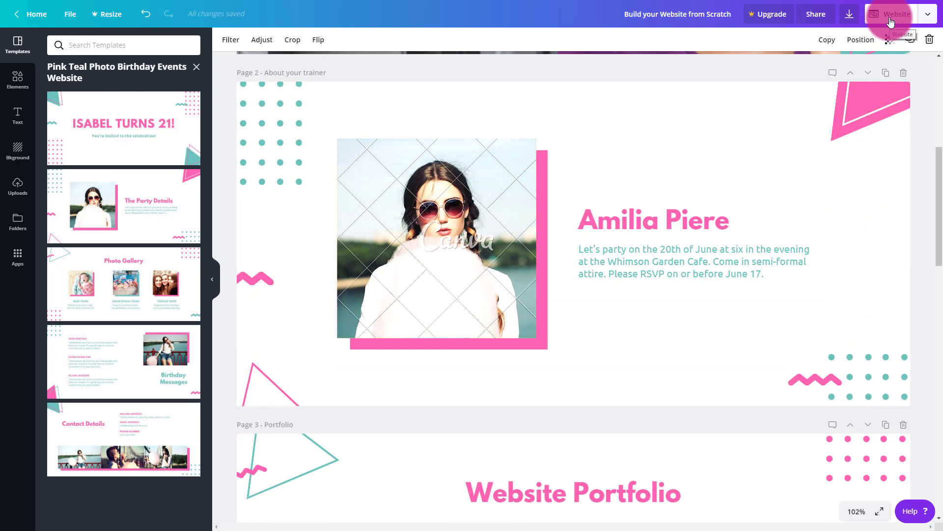
Step: Bring up the Website publish panel and expand the '9 x premium images' cost list
{"action": "left_click", "coordinate": [894, 14]}
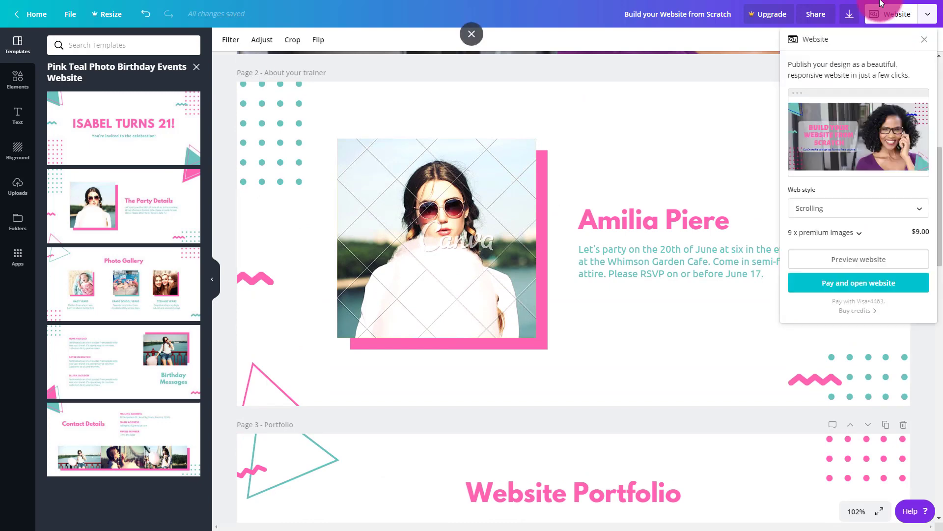
{"action": "mouse_move", "coordinate": [848, 235]}
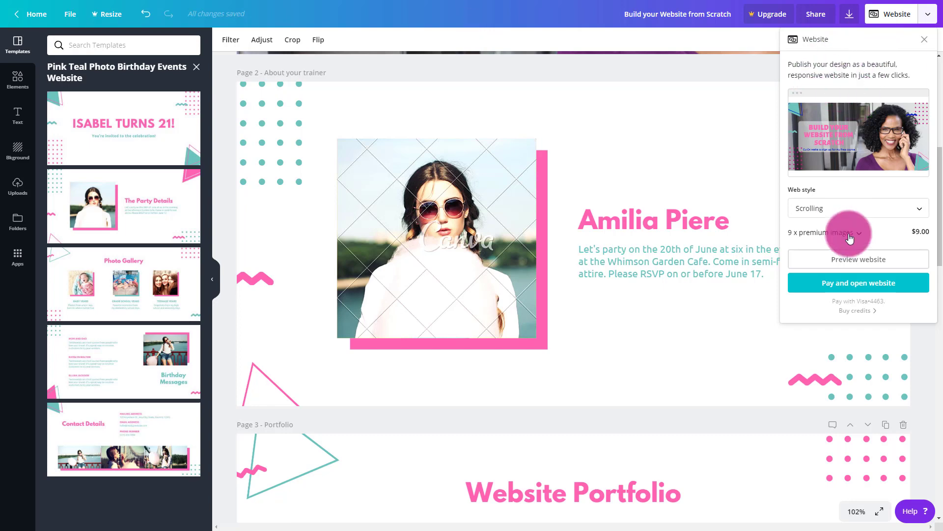
{"action": "mouse_move", "coordinate": [846, 130]}
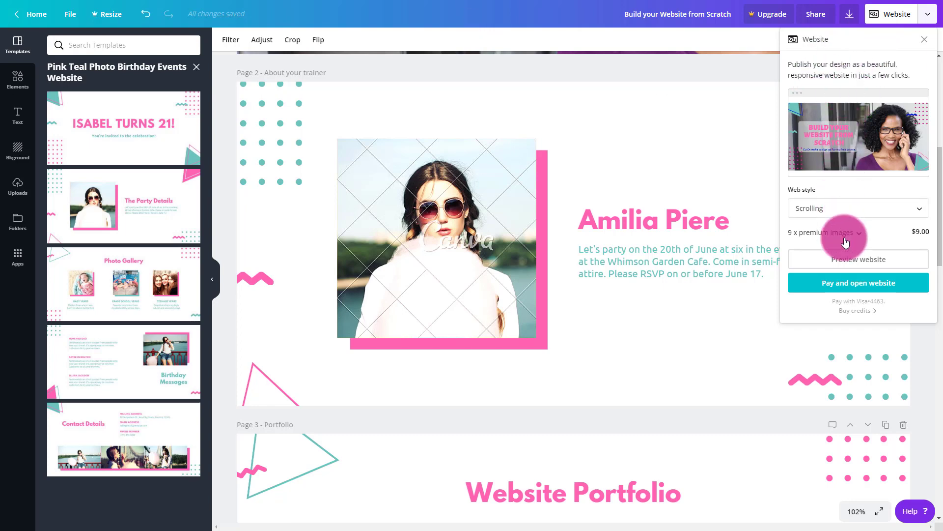
{"action": "left_click", "coordinate": [857, 258]}
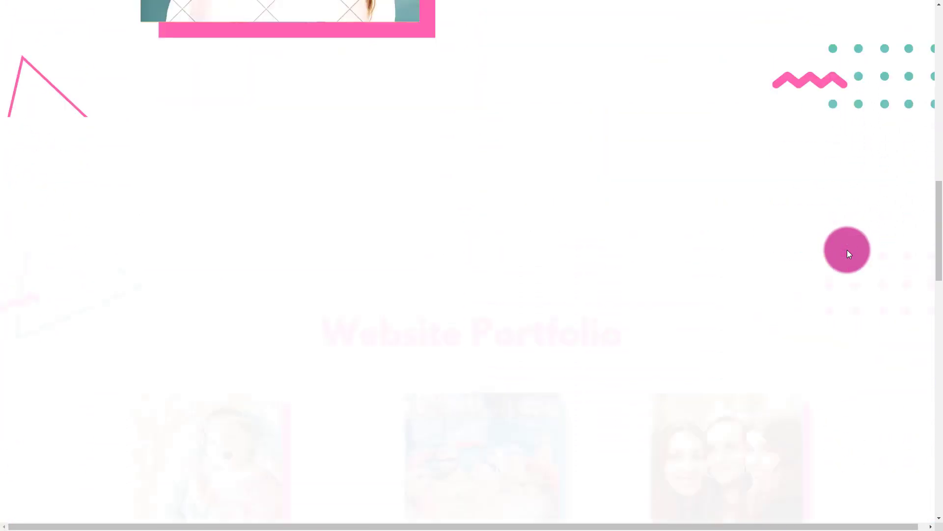
{"action": "scroll", "scroll_direction": "down", "scroll_amount": 3}
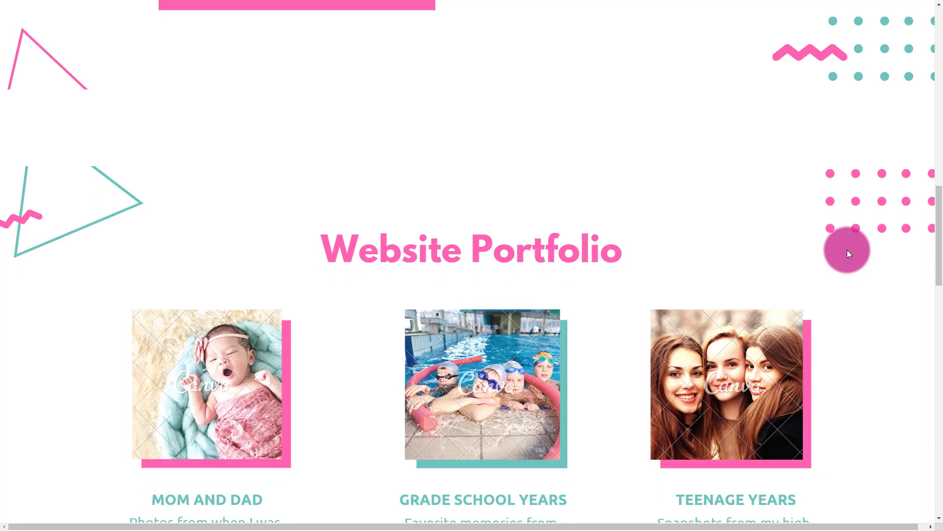
{"action": "scroll", "scroll_direction": "down", "scroll_amount": 3}
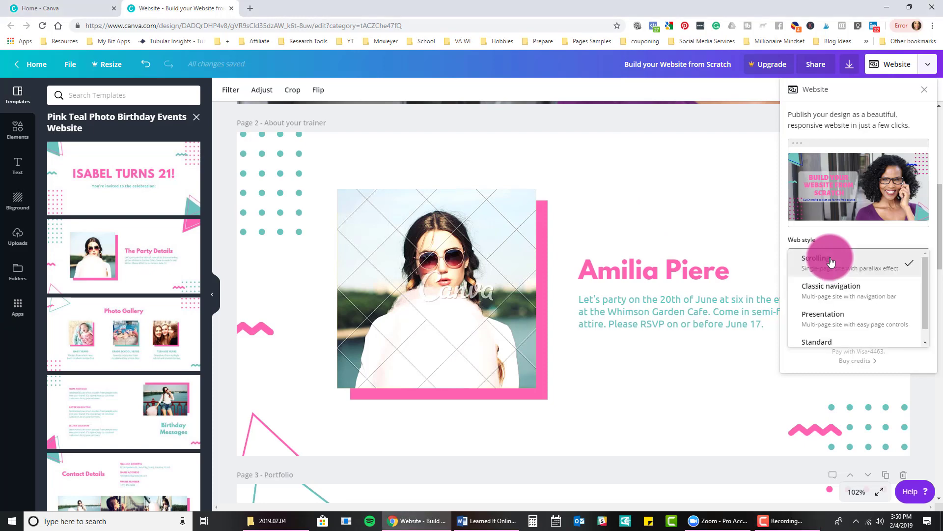
Step: Set the web style to Classic navigation and preview the website in a new tab
{"action": "left_click", "coordinate": [831, 289]}
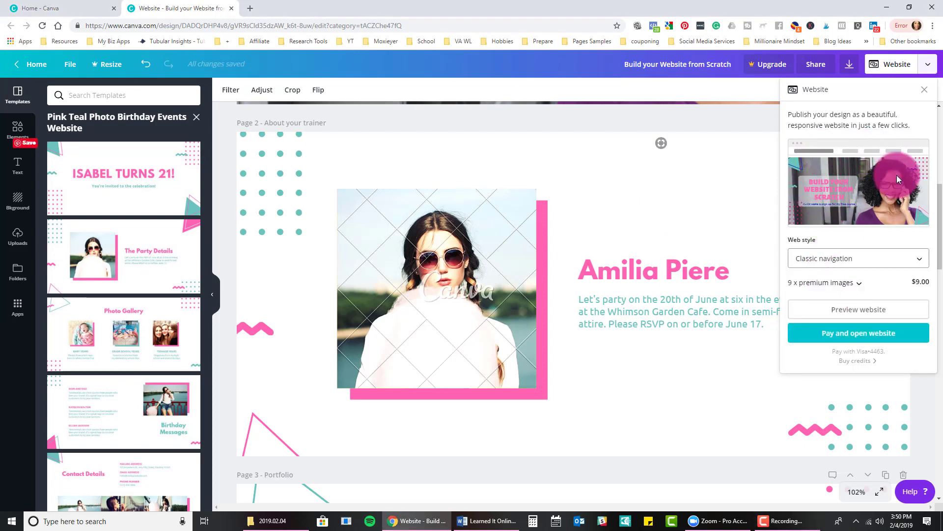
{"action": "left_click", "coordinate": [857, 308]}
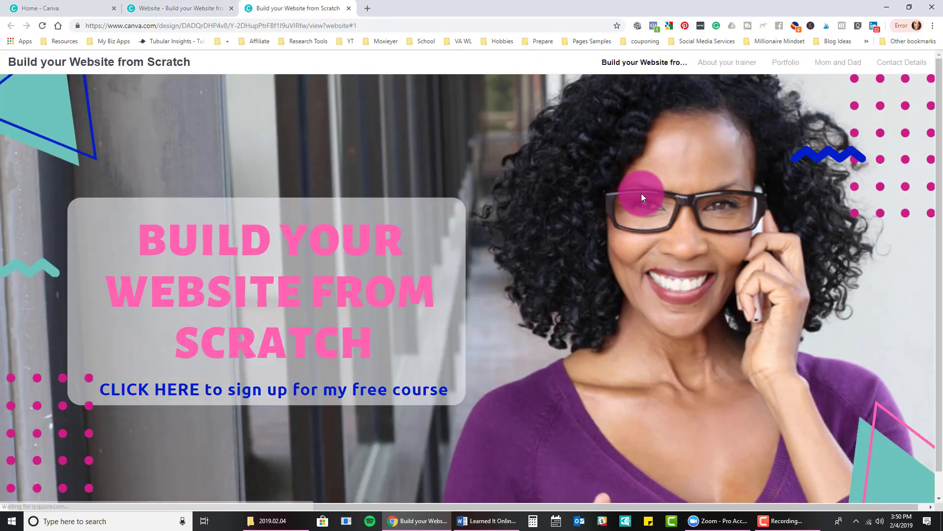
{"action": "mouse_move", "coordinate": [119, 82]}
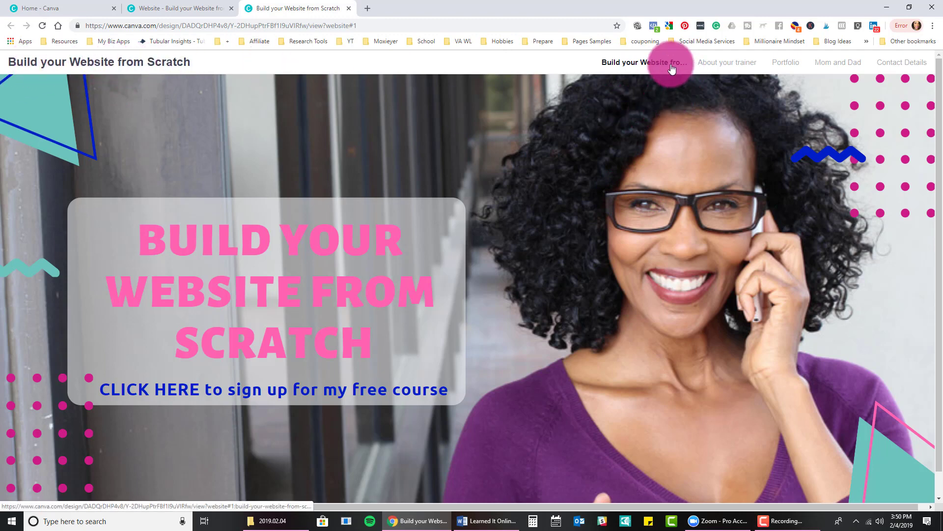
{"action": "mouse_move", "coordinate": [644, 62]}
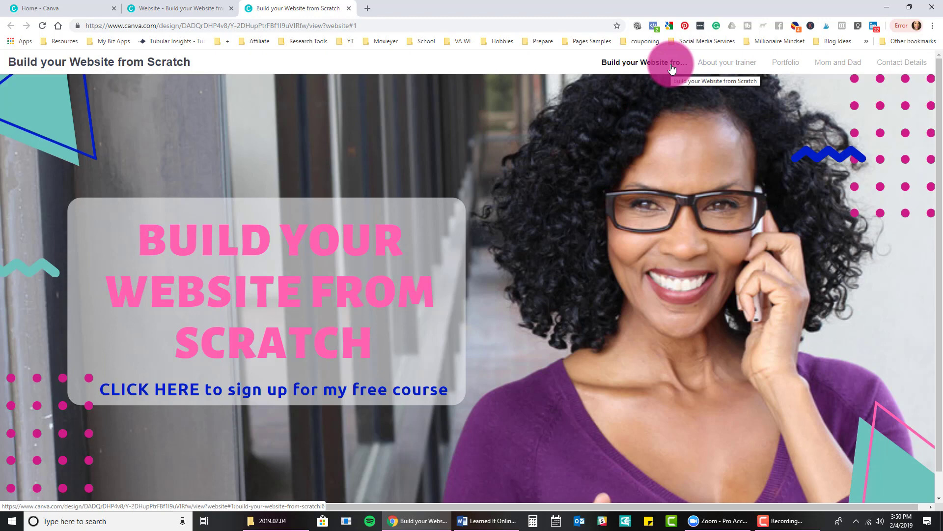
{"action": "mouse_move", "coordinate": [317, 396]}
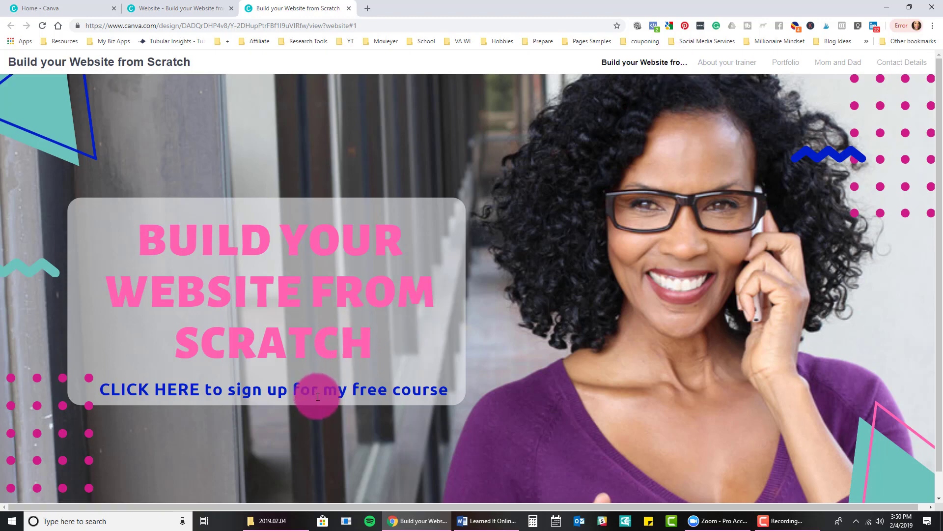
{"action": "mouse_move", "coordinate": [791, 124]}
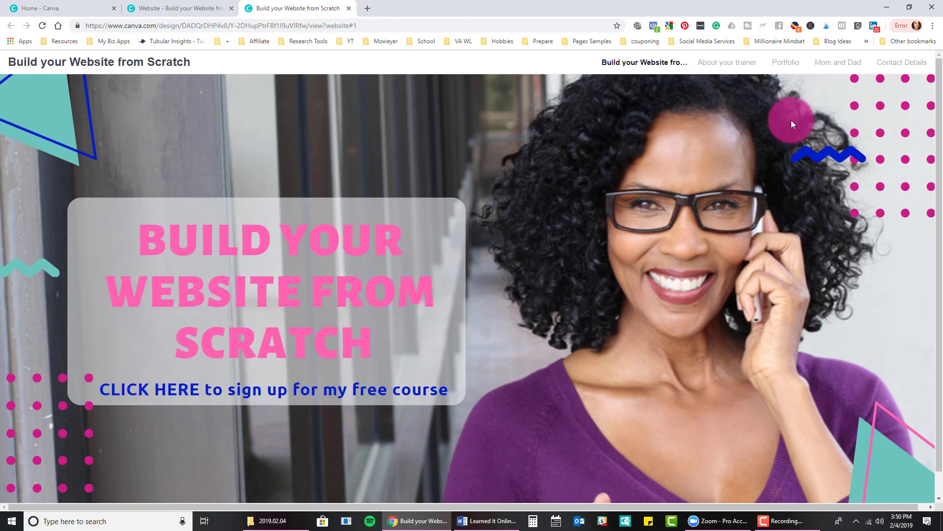
Step: Visit the About your trainer page and home page in the preview, then return to the editor
{"action": "left_click", "coordinate": [727, 62]}
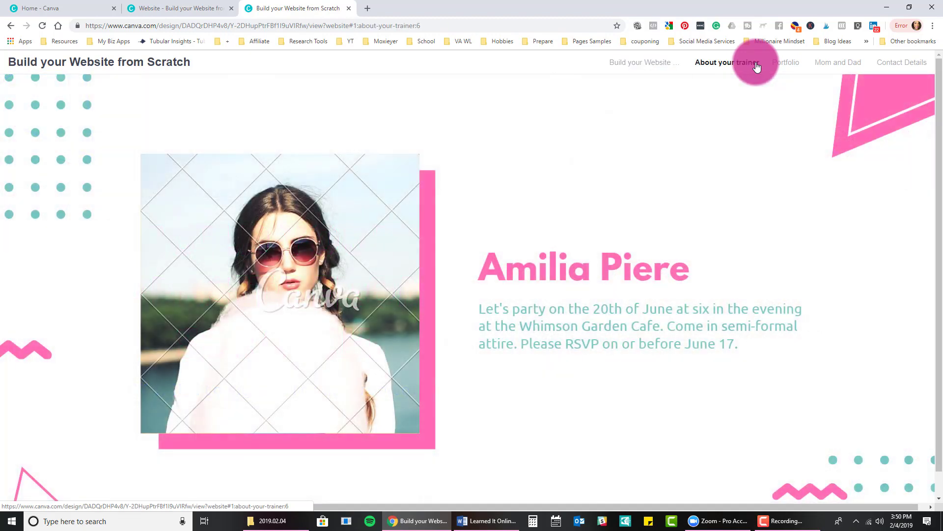
{"action": "left_click", "coordinate": [786, 62]}
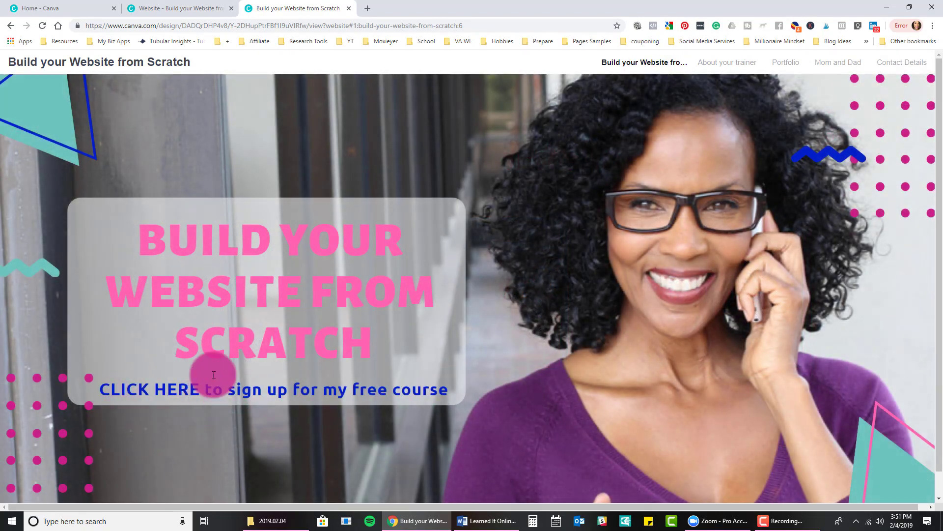
{"action": "left_click", "coordinate": [178, 9]}
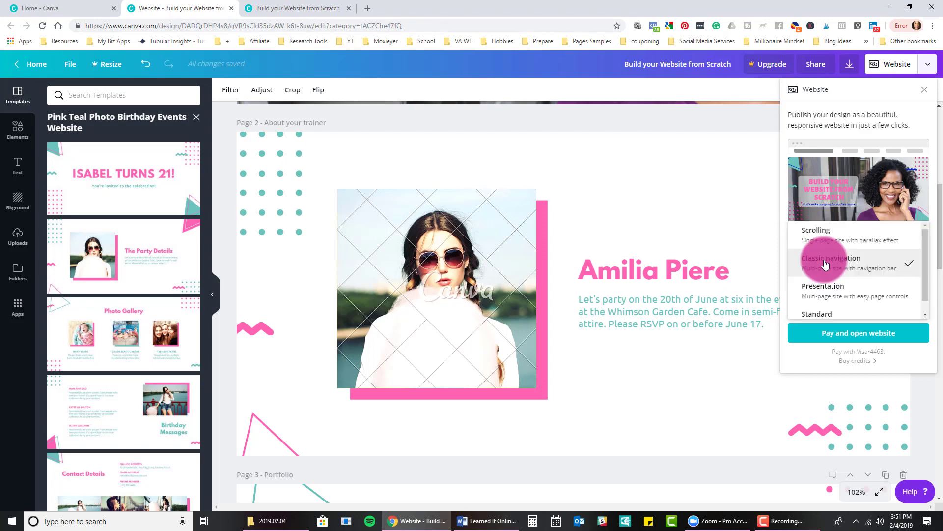
Step: Set the web style to Presentation and preview it full screen through to Contact Details
{"action": "left_click", "coordinate": [833, 286]}
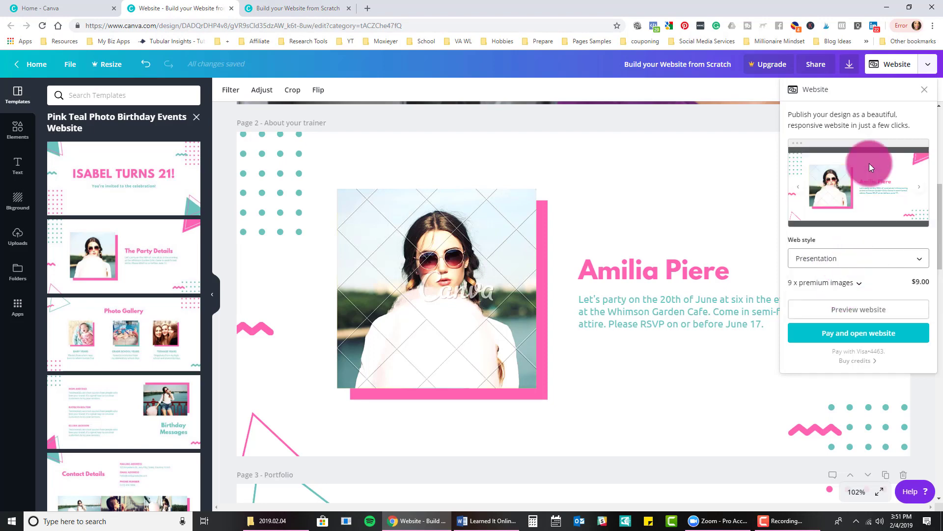
{"action": "left_click", "coordinate": [920, 187]}
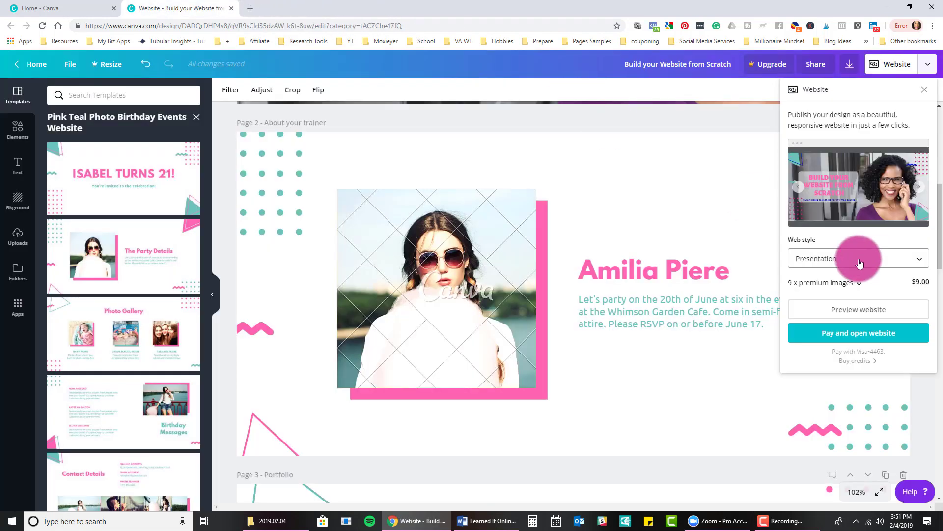
{"action": "left_click", "coordinate": [858, 309]}
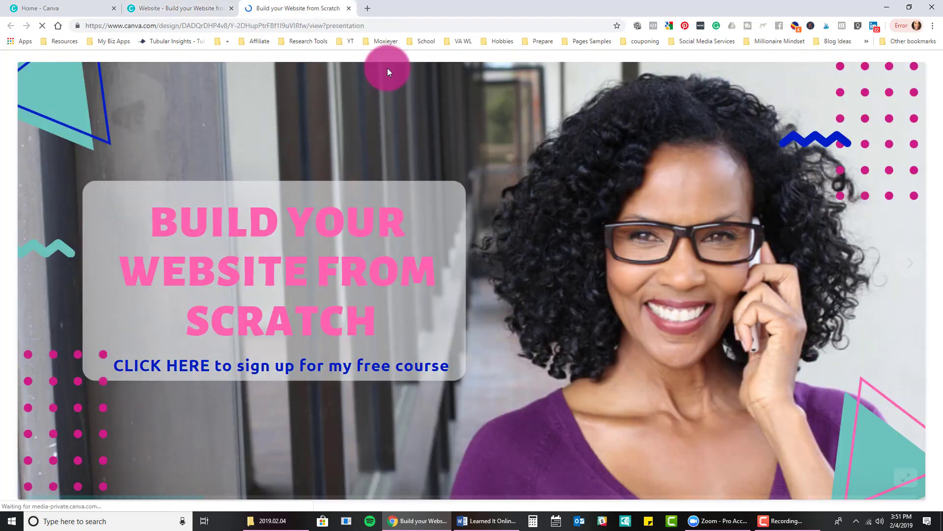
{"action": "mouse_move", "coordinate": [897, 368]}
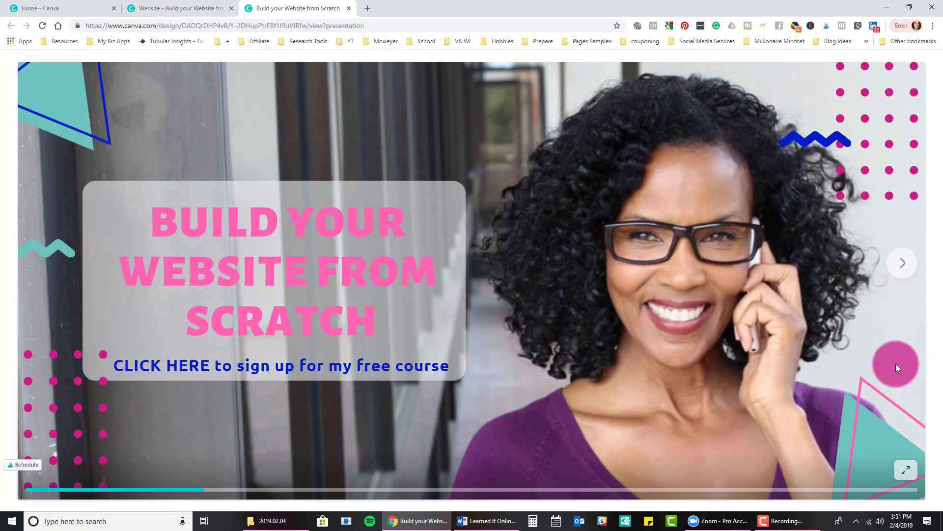
{"action": "left_click", "coordinate": [905, 470]}
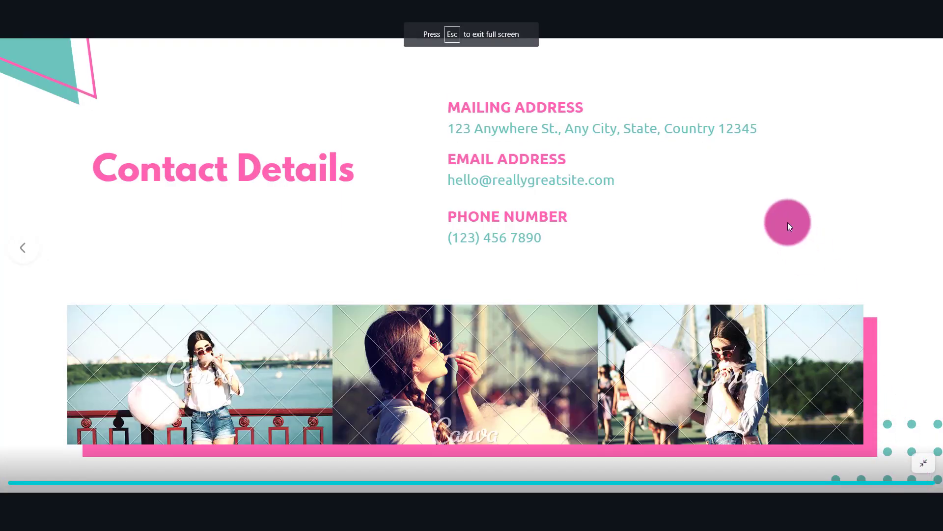
{"action": "left_click", "coordinate": [920, 248]}
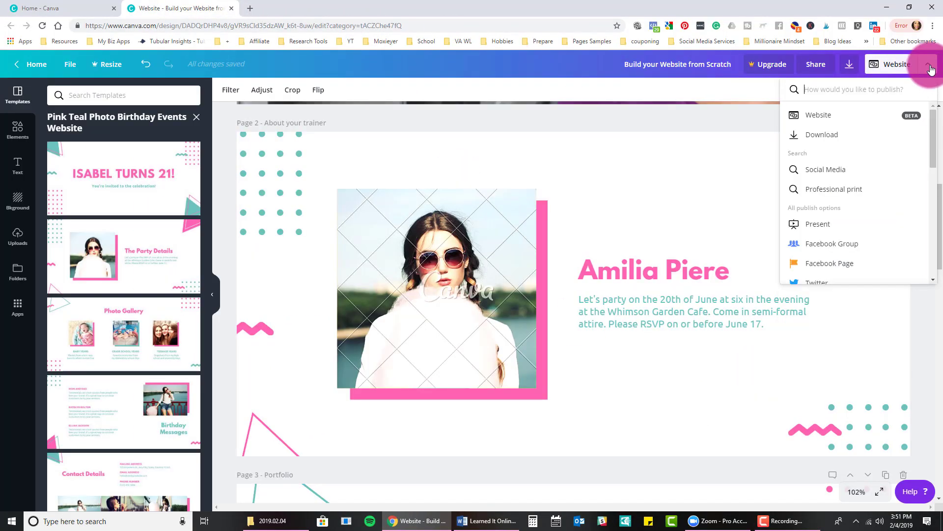
Step: Choose Present from the publishing options list to show the transition-style settings
{"action": "scroll", "scroll_direction": "down", "scroll_amount": 3}
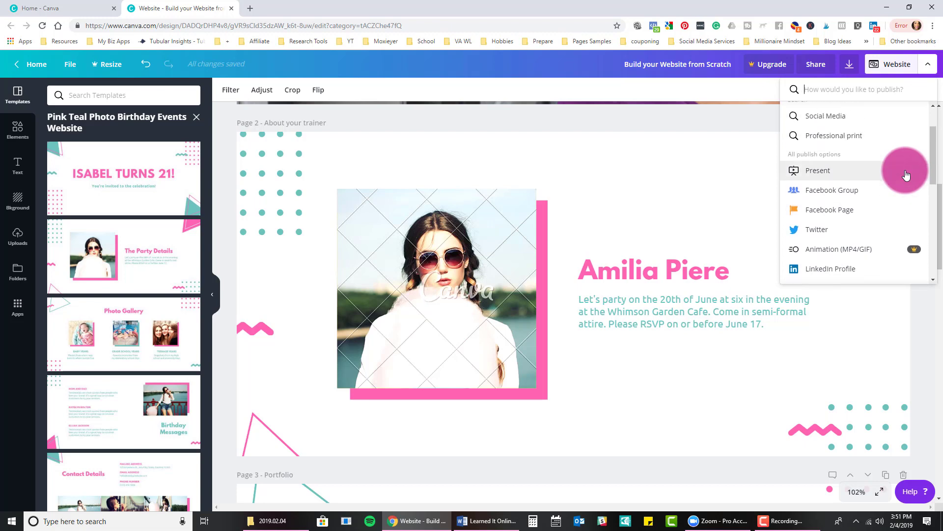
{"action": "scroll", "scroll_direction": "down", "scroll_amount": 3}
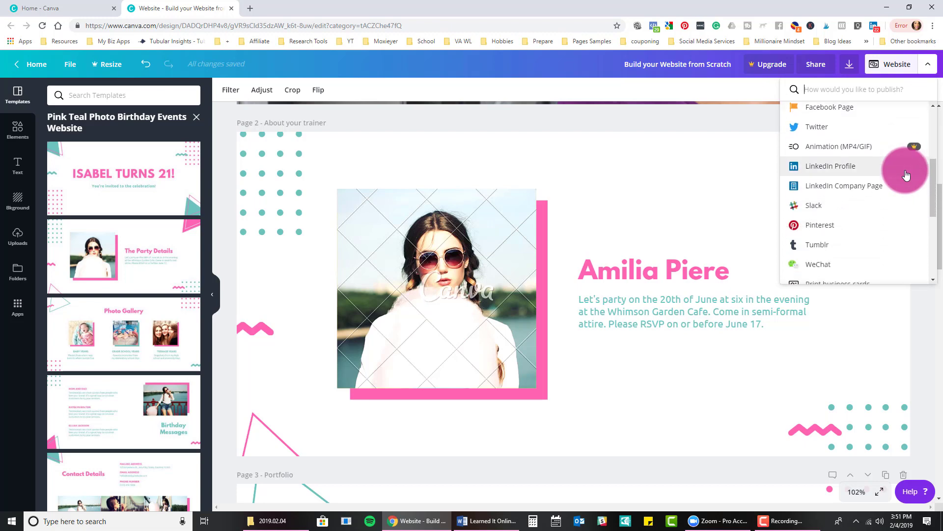
{"action": "scroll", "scroll_direction": "down", "scroll_amount": 3}
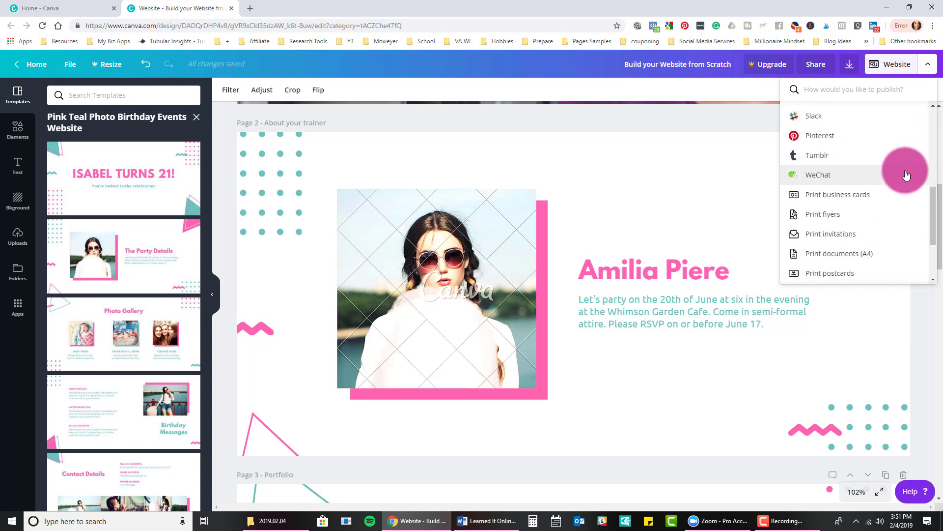
{"action": "scroll", "scroll_direction": "down", "scroll_amount": 3}
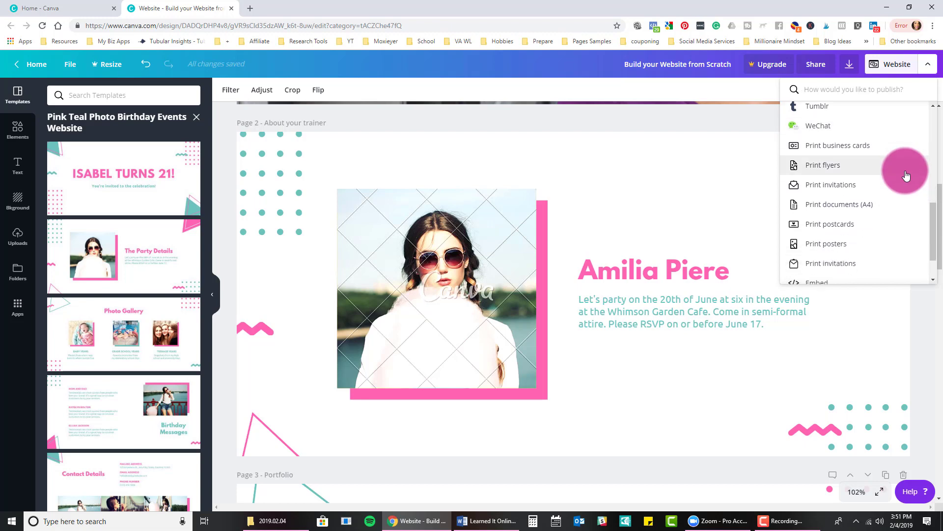
{"action": "scroll", "scroll_direction": "down", "scroll_amount": 3}
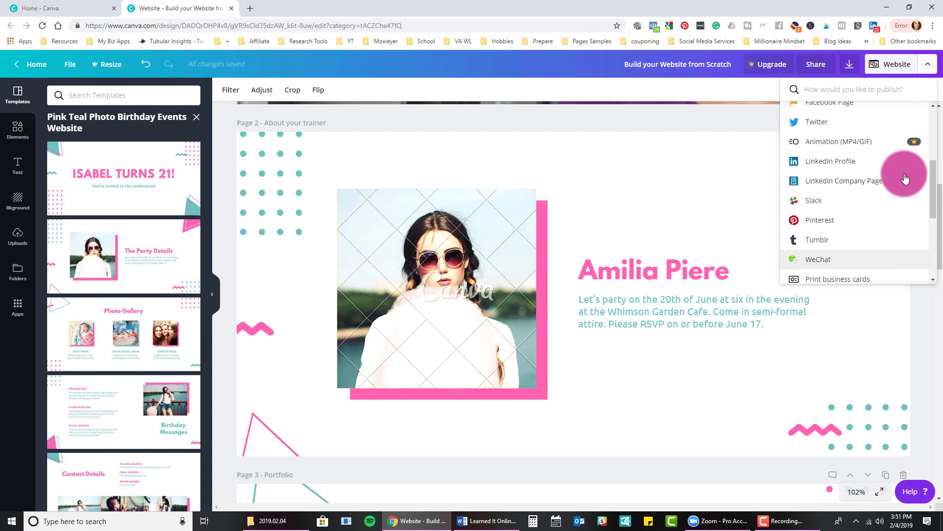
{"action": "scroll", "scroll_direction": "up", "scroll_amount": 3}
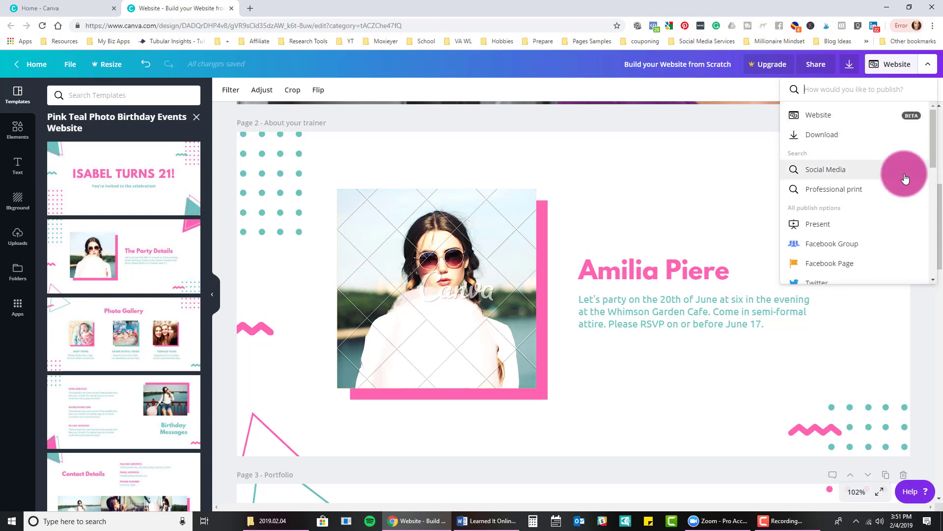
{"action": "left_click", "coordinate": [818, 224]}
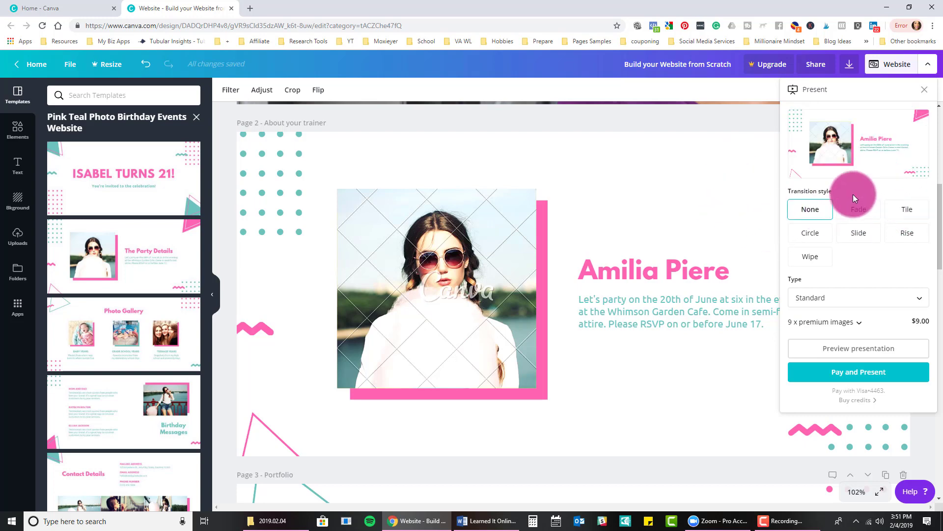
Step: Try the Fade, Rise and Circle transitions, settling on Tile
{"action": "left_click", "coordinate": [858, 208]}
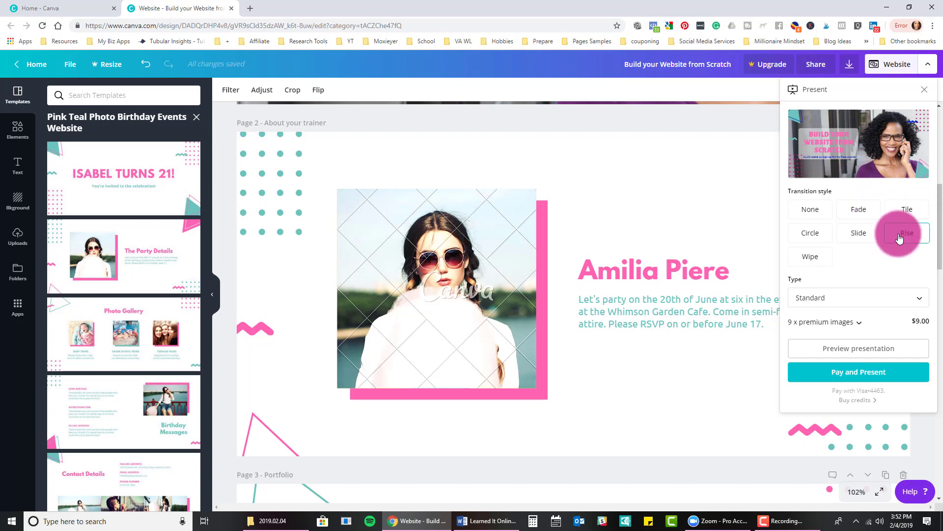
{"action": "left_click", "coordinate": [810, 208]}
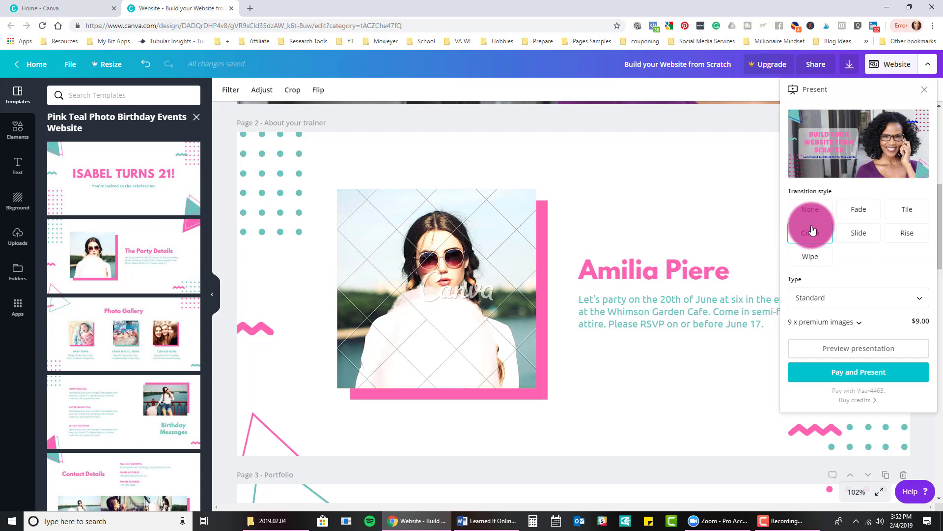
{"action": "left_click", "coordinate": [810, 233]}
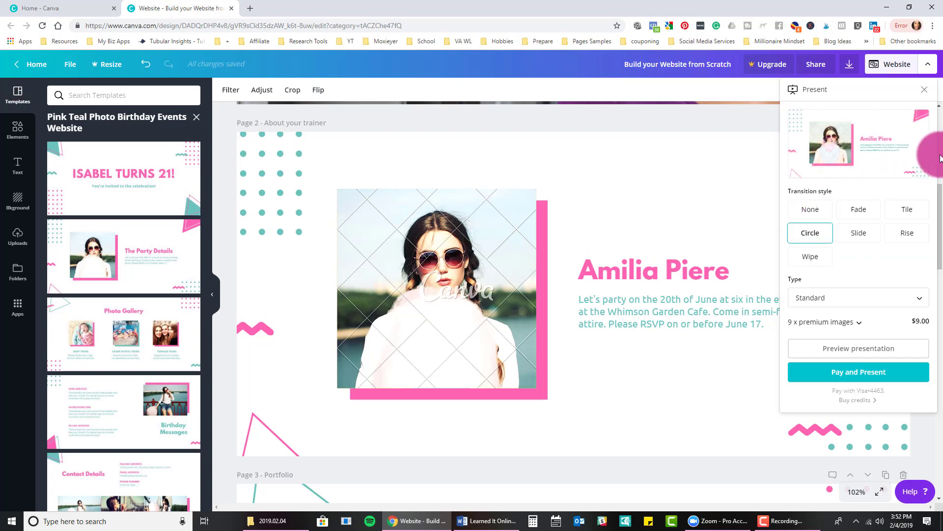
{"action": "left_click", "coordinate": [906, 208]}
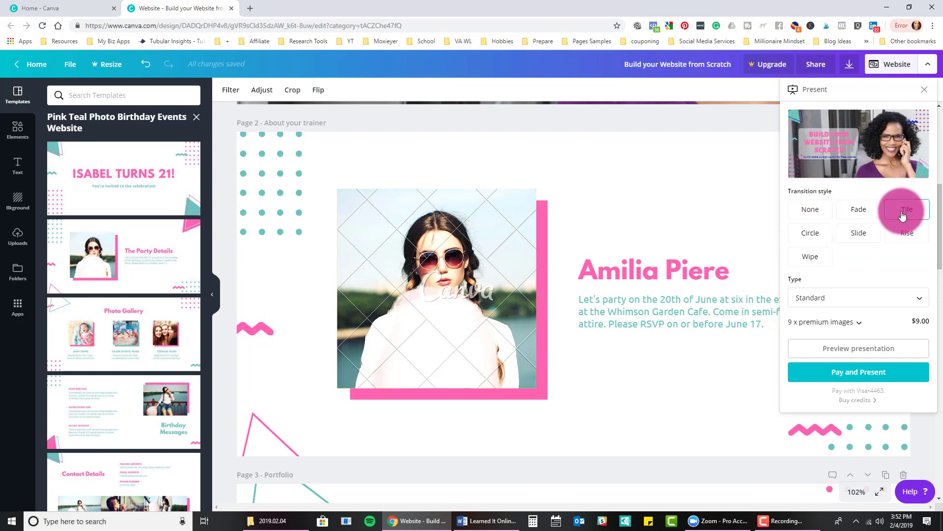
{"action": "left_click", "coordinate": [907, 208]}
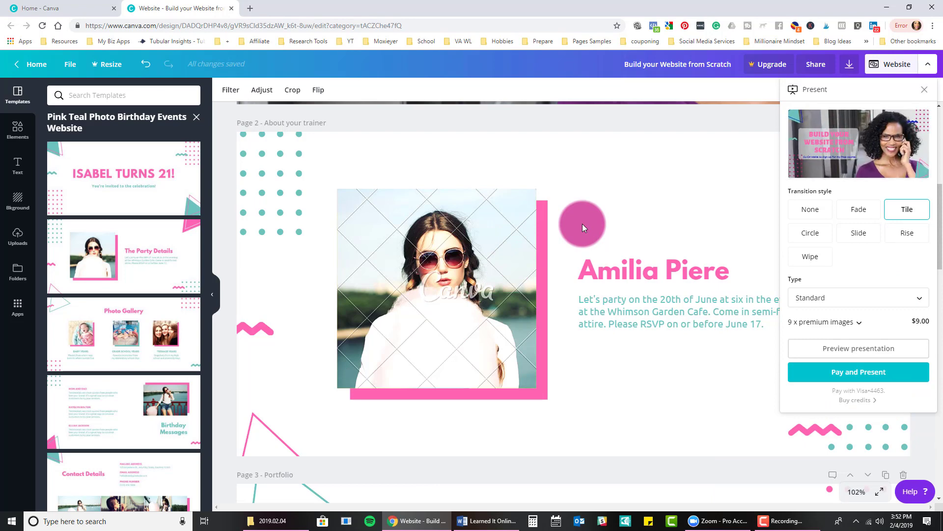
{"action": "left_click", "coordinate": [810, 208]}
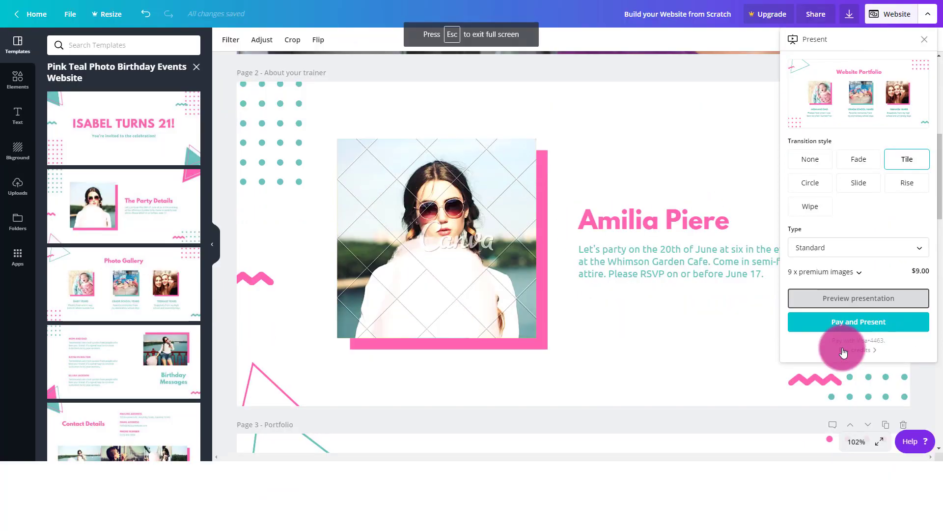
Step: Start the full-screen presentation preview and advance to the next slide
{"action": "left_click", "coordinate": [859, 298]}
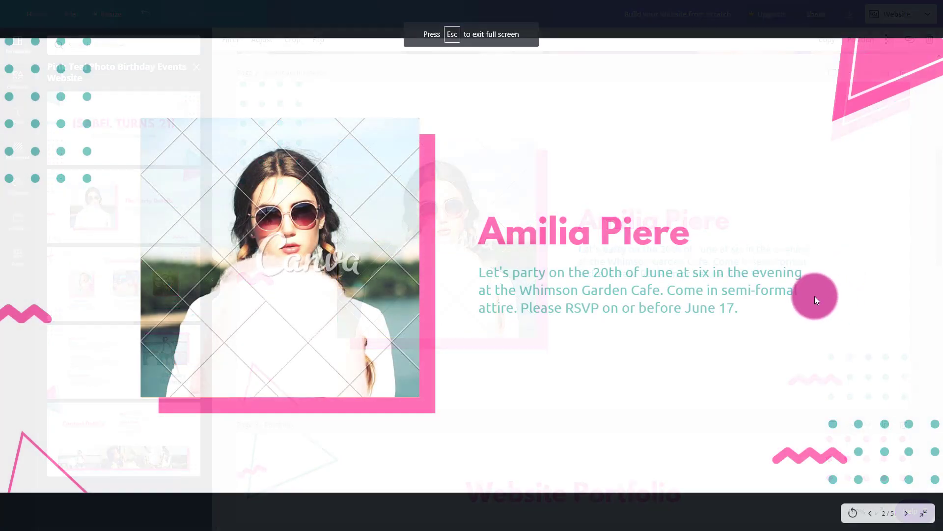
{"action": "key", "text": "Escape"}
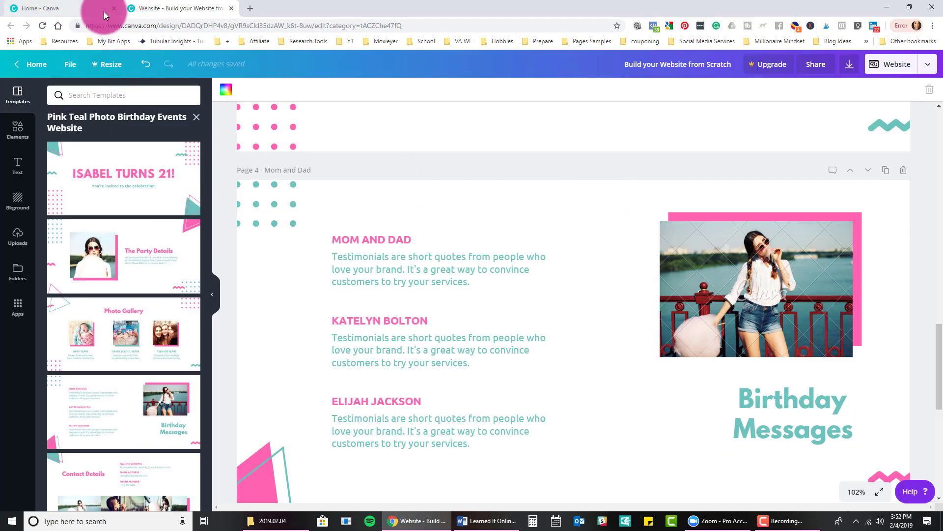
Step: Choose Website publishing with the Standard web style and preview it in a new tab
{"action": "left_click", "coordinate": [929, 63]}
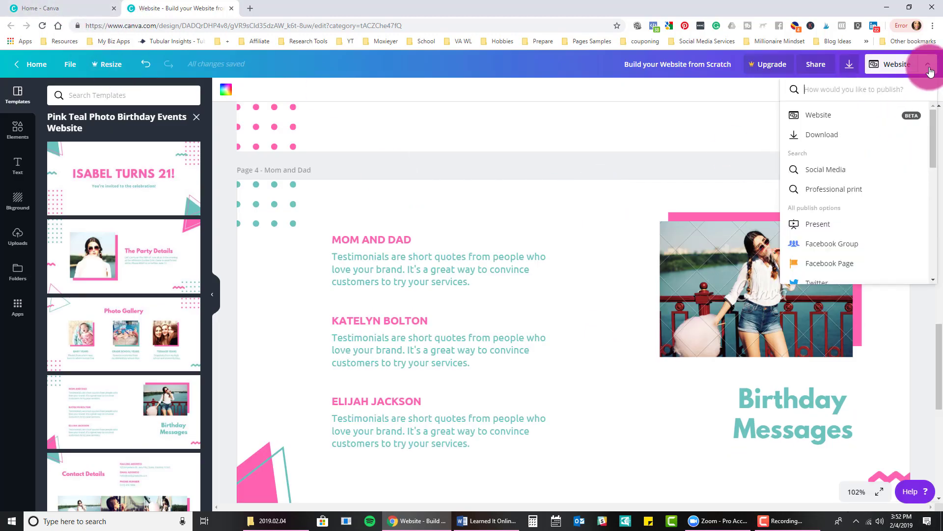
{"action": "mouse_move", "coordinate": [818, 115]}
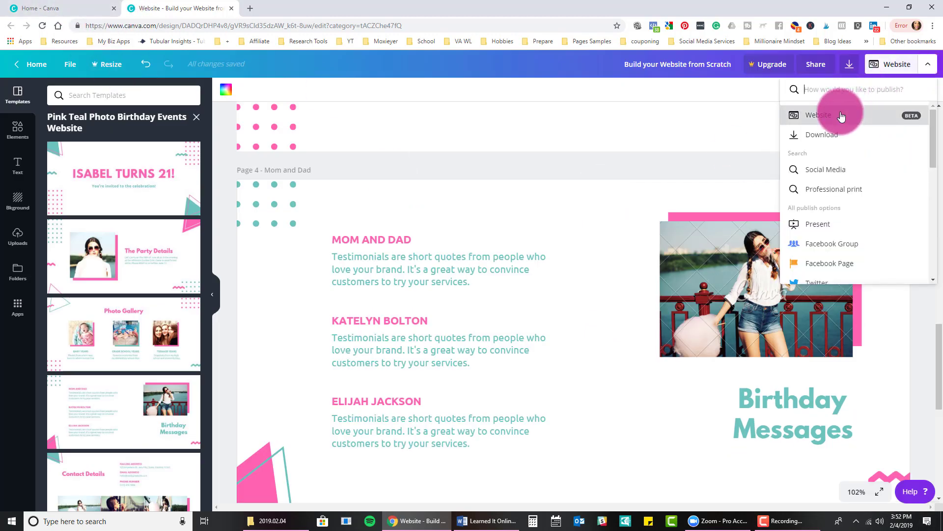
{"action": "left_click", "coordinate": [819, 115]}
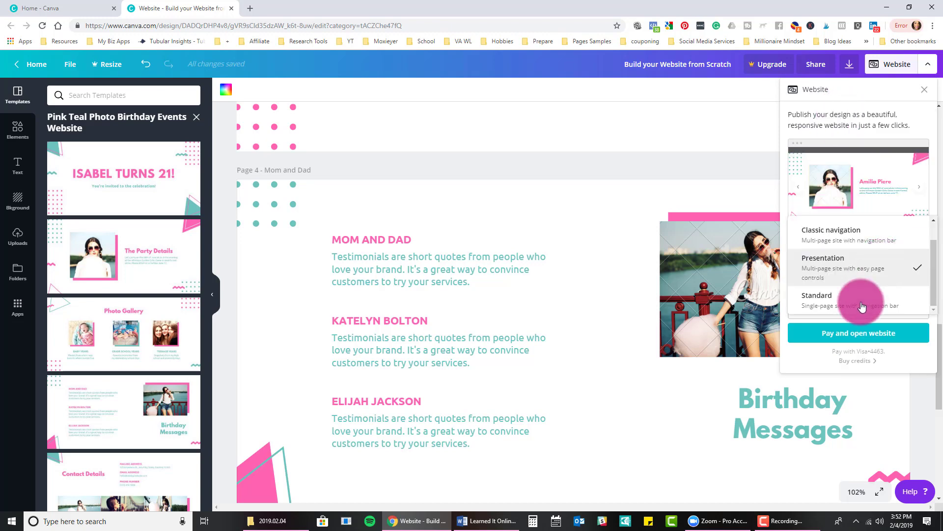
{"action": "left_click", "coordinate": [816, 295]}
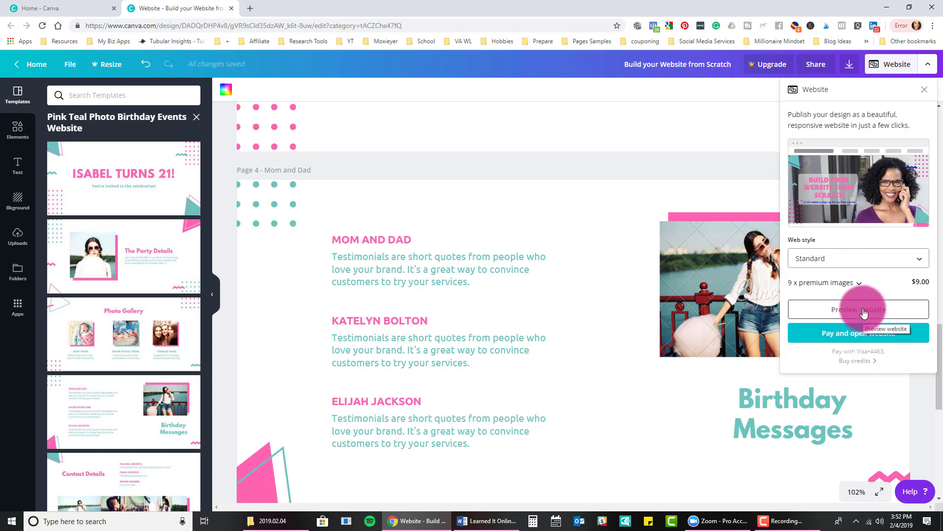
{"action": "left_click", "coordinate": [858, 309]}
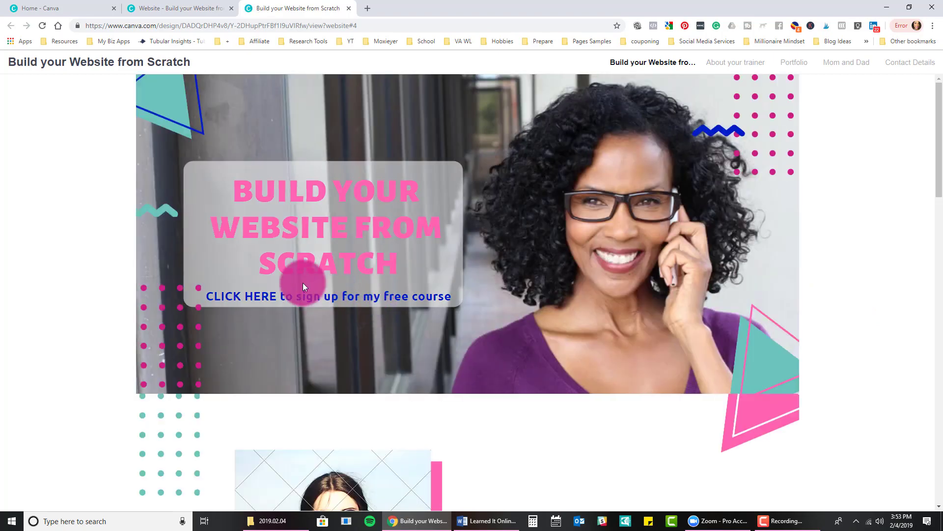
Step: Browse the preview's Portfolio and Contact Details links, note its web address, and return to the editor
{"action": "left_click", "coordinate": [794, 62]}
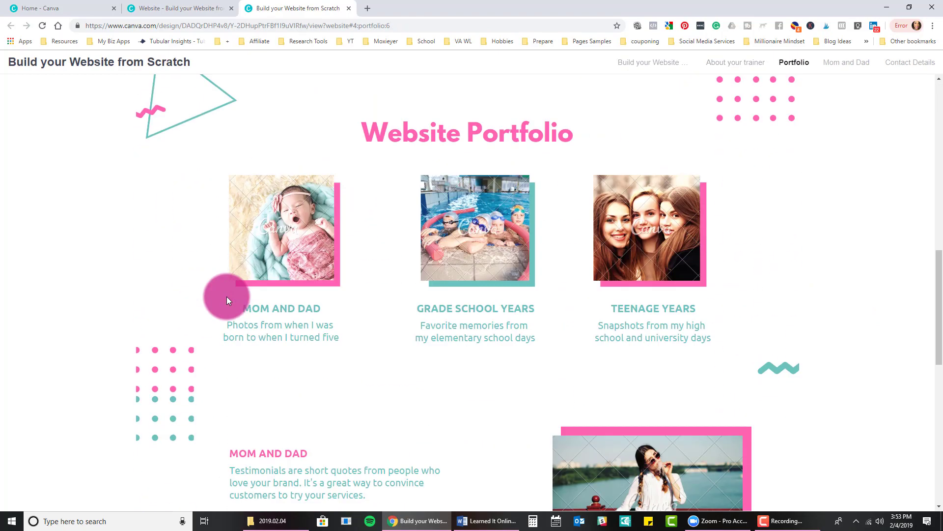
{"action": "left_click", "coordinate": [910, 62]}
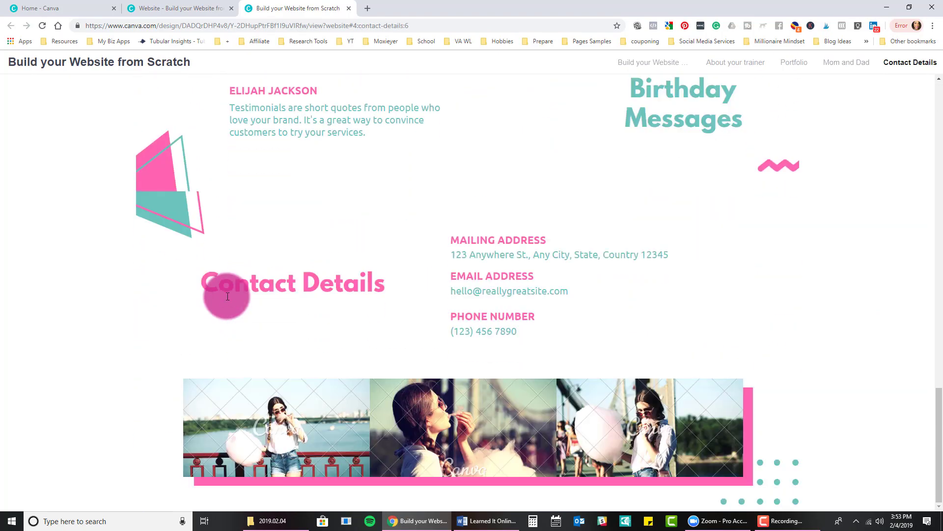
{"action": "left_click", "coordinate": [652, 62]}
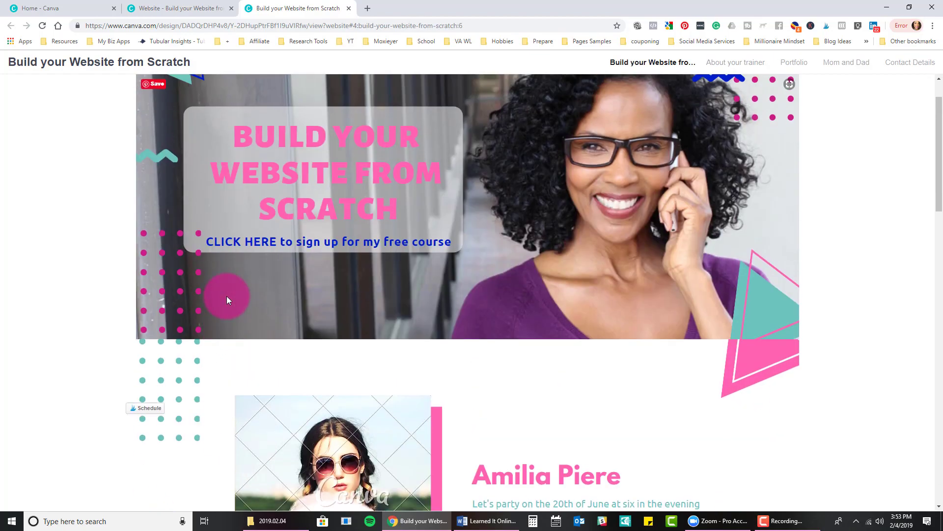
{"action": "scroll", "scroll_direction": "up", "scroll_amount": 3}
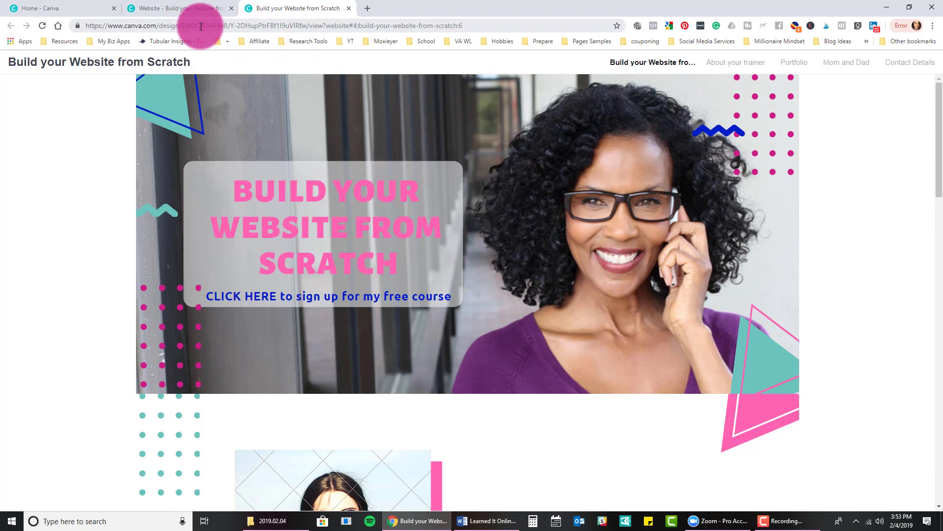
{"action": "left_click", "coordinate": [271, 25]}
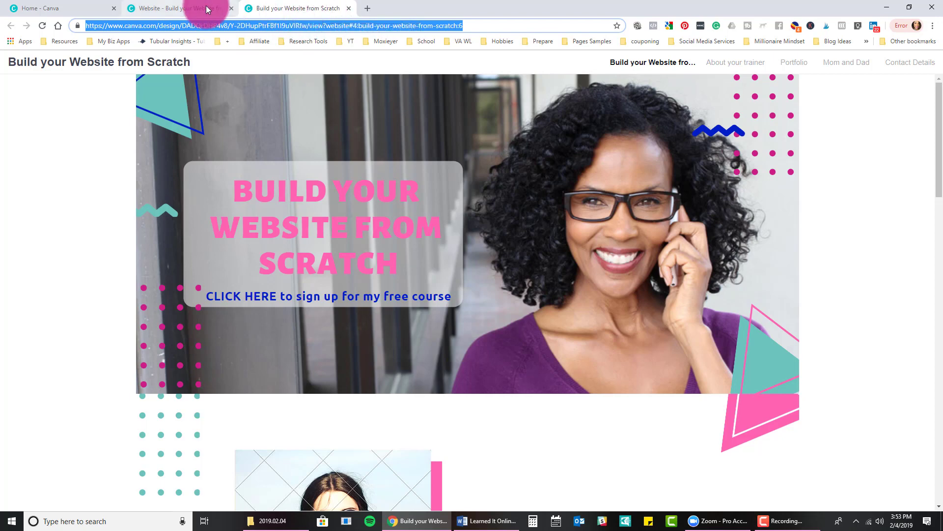
{"action": "left_click", "coordinate": [181, 8]}
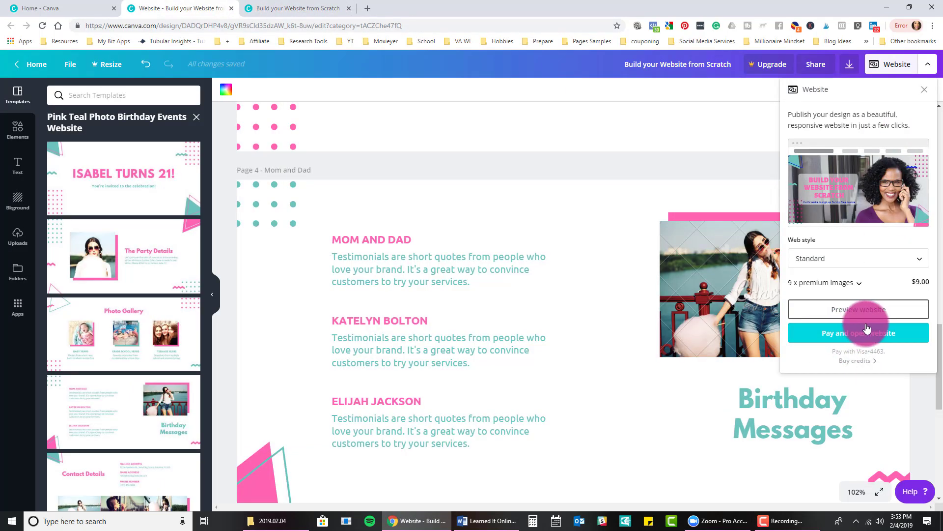
{"action": "mouse_move", "coordinate": [901, 291]}
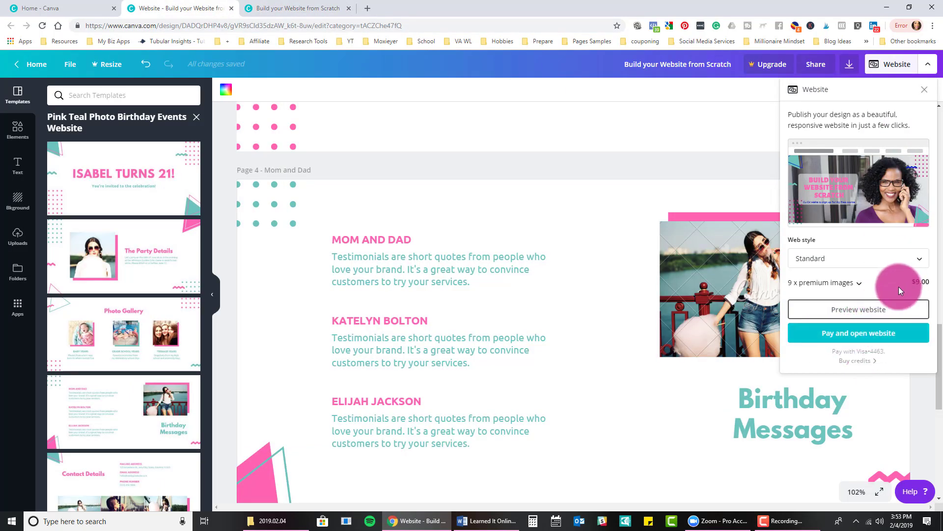
{"action": "mouse_move", "coordinate": [778, 278]}
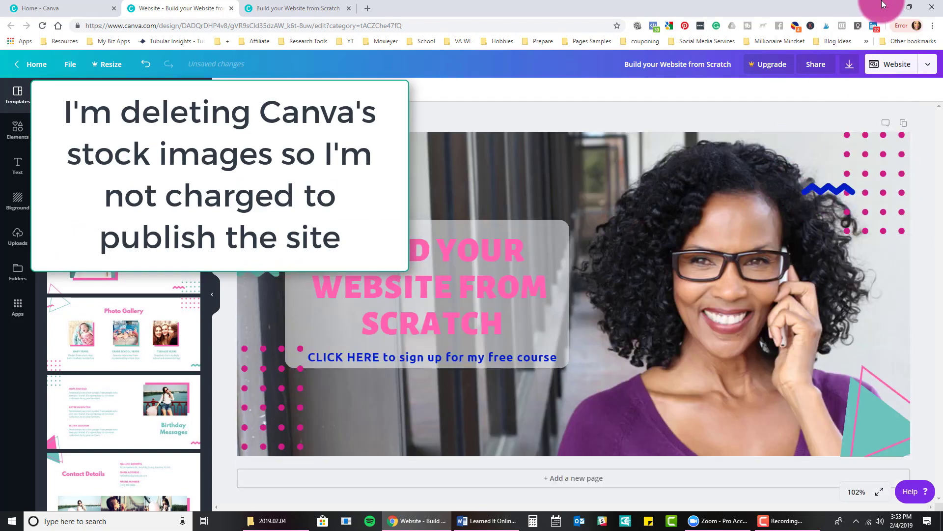
Step: Reopen the Website publish panel and the Web style dropdown, now showing no charge
{"action": "left_click", "coordinate": [896, 64]}
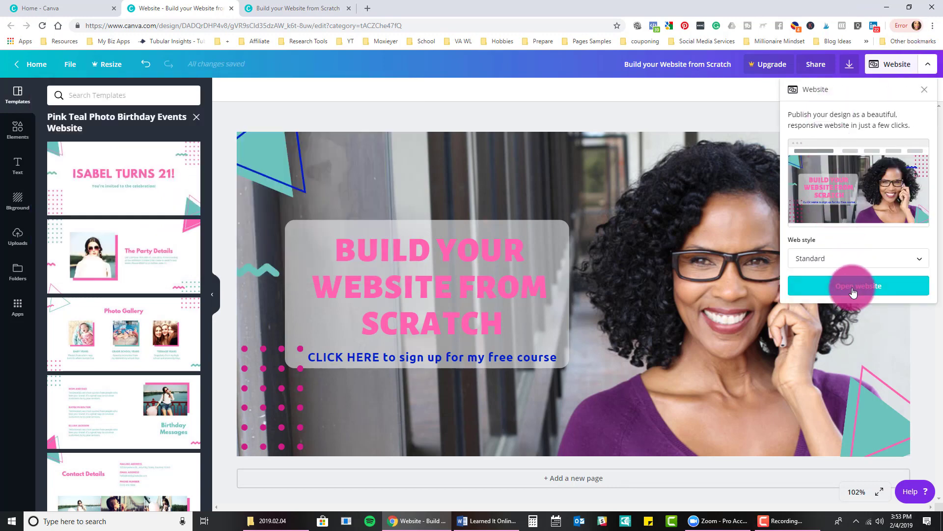
{"action": "left_click", "coordinate": [857, 259]}
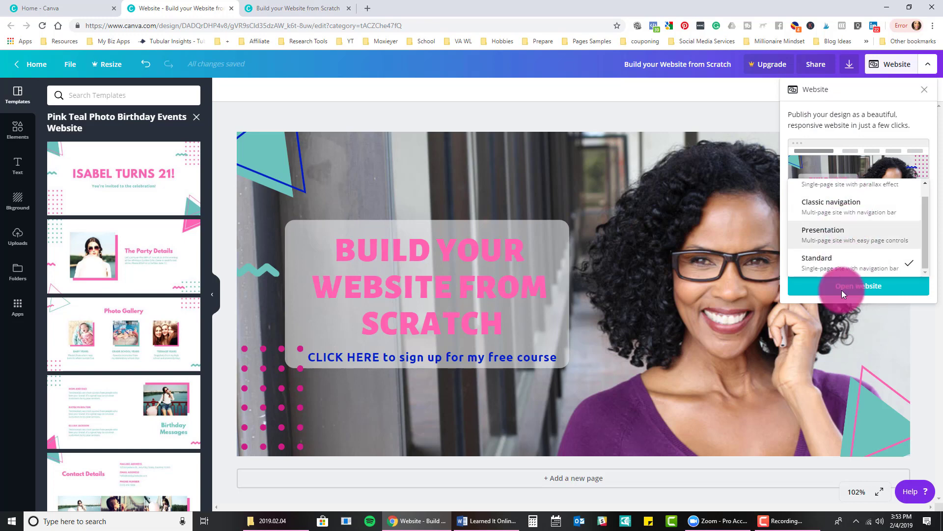
Step: Set Web style to Classic navigation and view the live site at its published address
{"action": "left_click", "coordinate": [849, 204]}
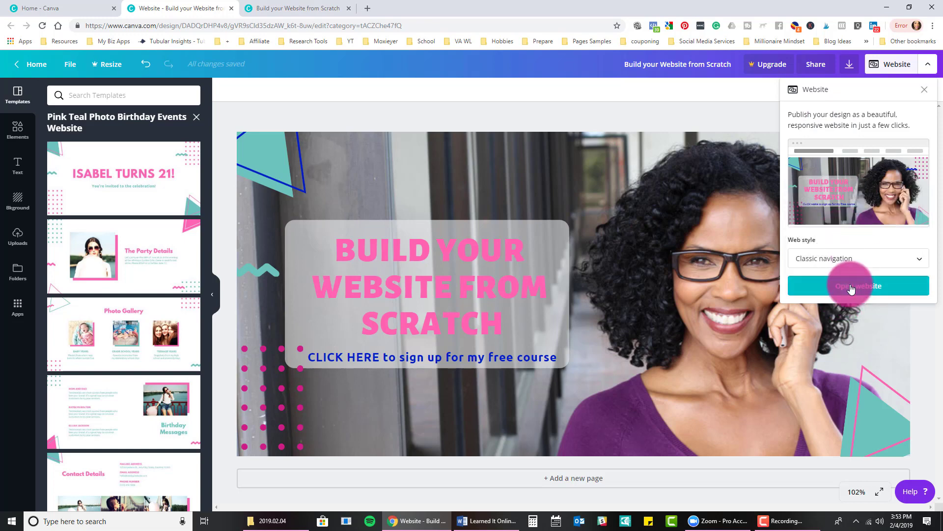
{"action": "left_click", "coordinate": [857, 286]}
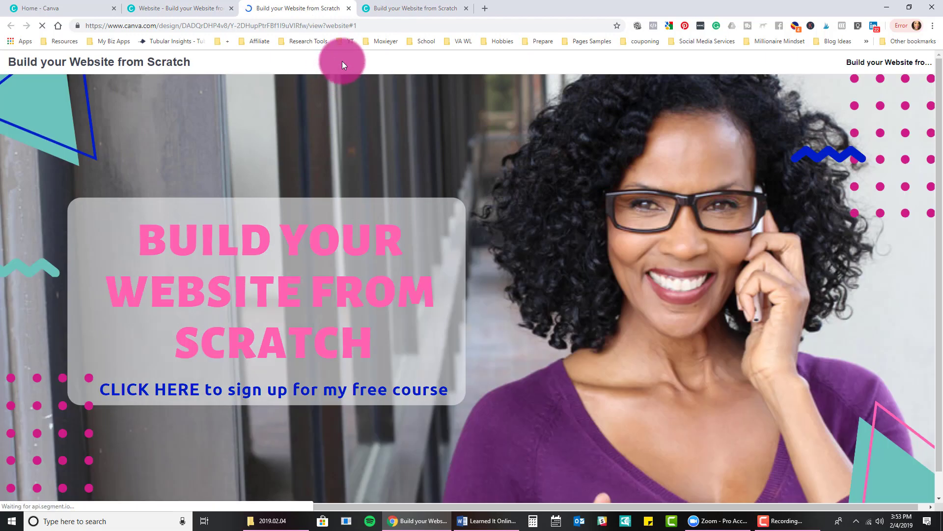
{"action": "left_click", "coordinate": [241, 26]}
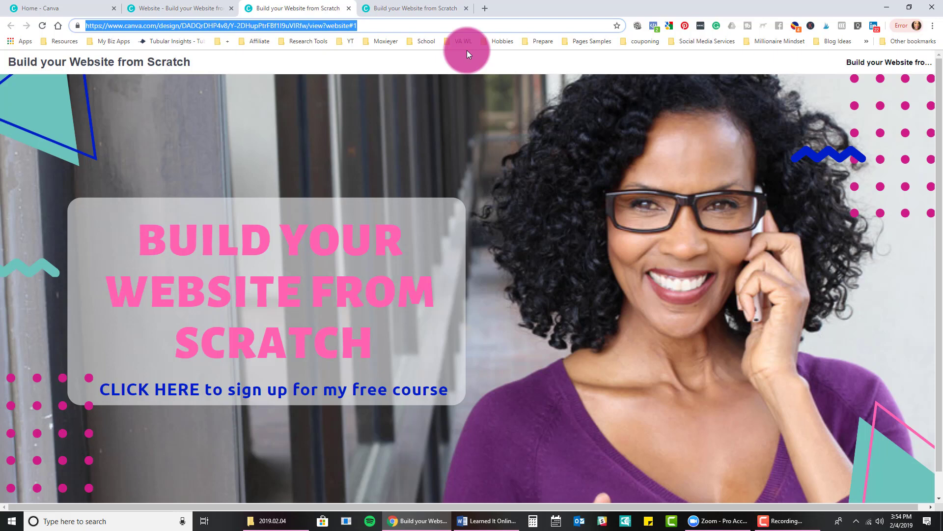
{"action": "mouse_move", "coordinate": [258, 8]}
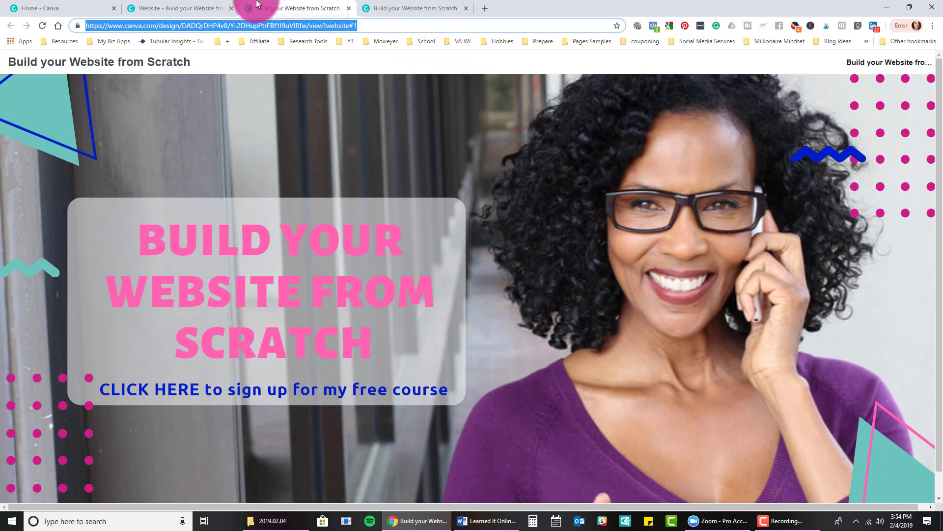
{"action": "mouse_move", "coordinate": [210, 8]}
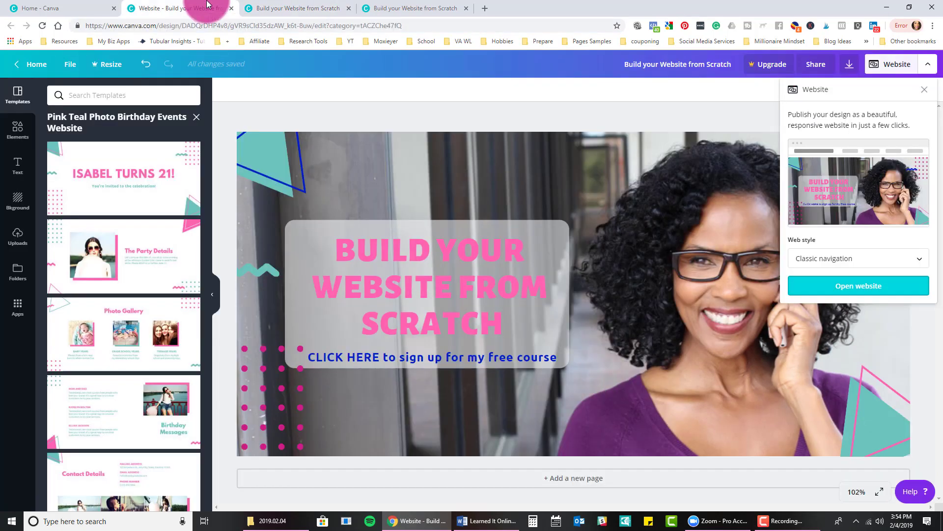
{"action": "mouse_move", "coordinate": [924, 90]}
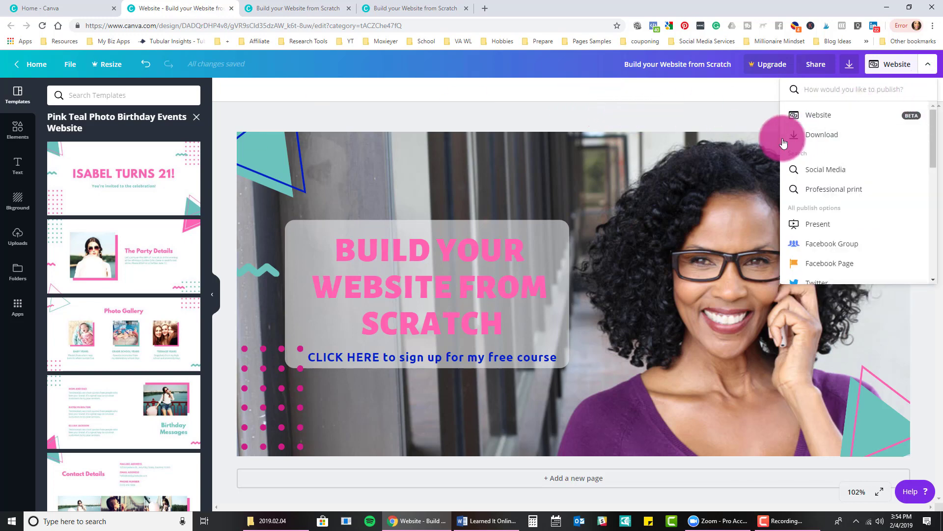
Step: Close the Share panel and scroll the publish destinations list down to Embed
{"action": "left_click", "coordinate": [816, 65]}
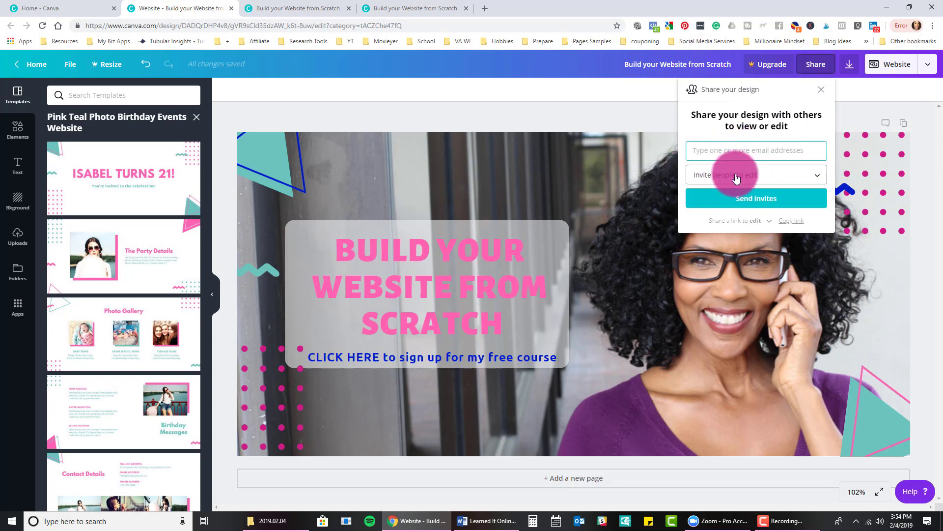
{"action": "mouse_move", "coordinate": [926, 71]}
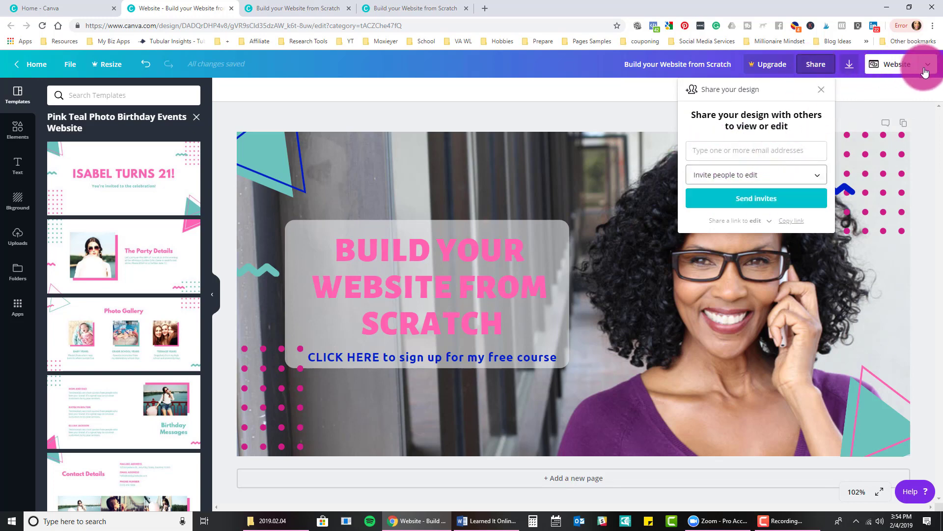
{"action": "left_click", "coordinate": [925, 64]}
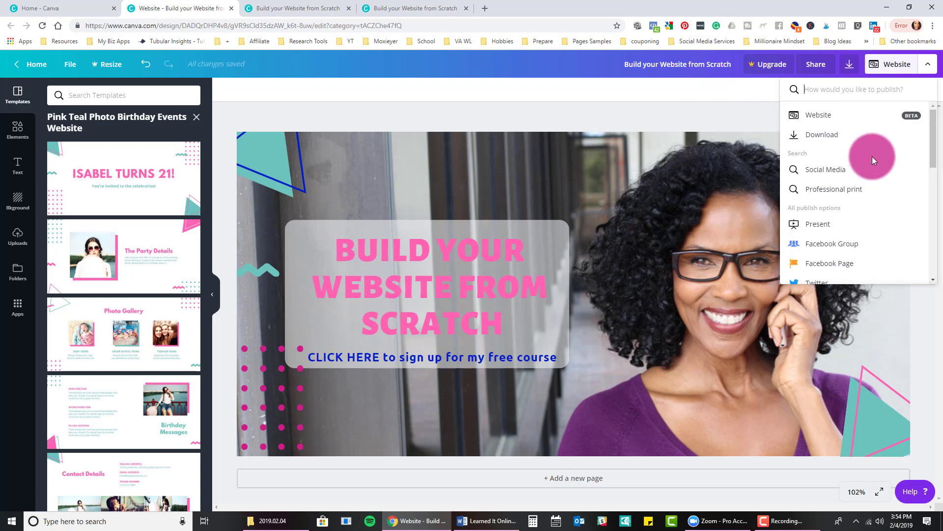
{"action": "scroll", "scroll_direction": "down", "scroll_amount": 3}
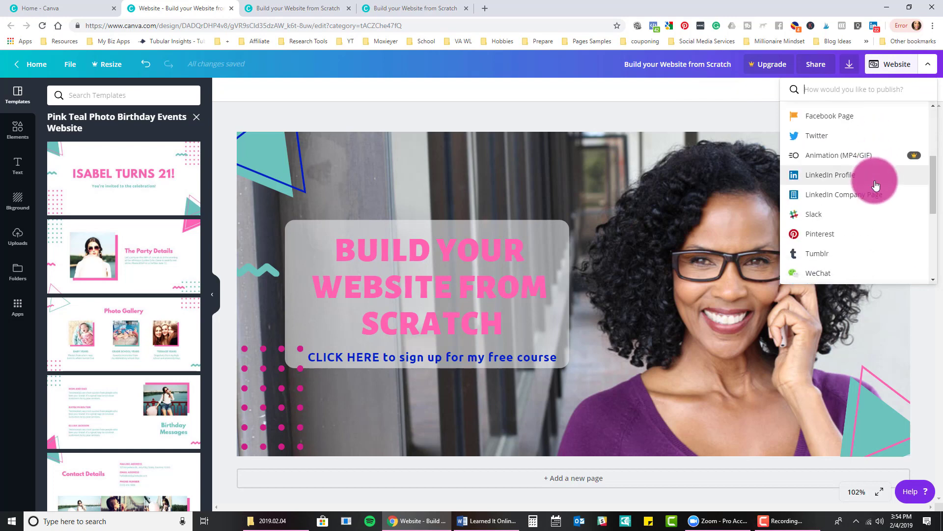
{"action": "scroll", "scroll_direction": "down", "scroll_amount": 3}
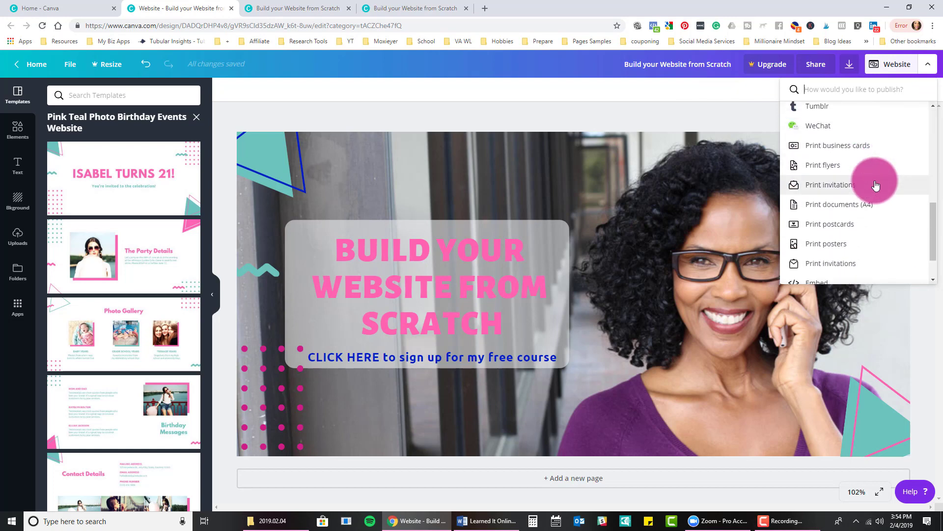
{"action": "scroll", "scroll_direction": "down", "scroll_amount": 3}
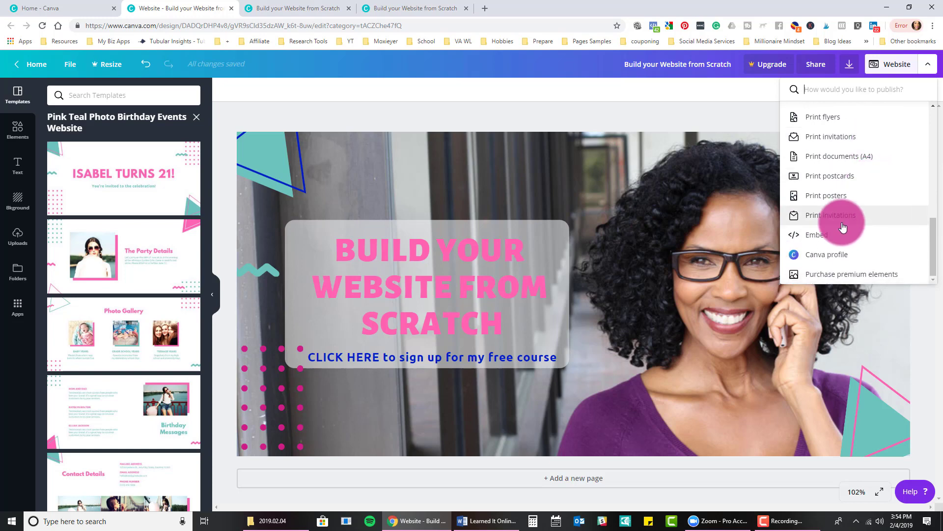
{"action": "mouse_move", "coordinate": [817, 235]}
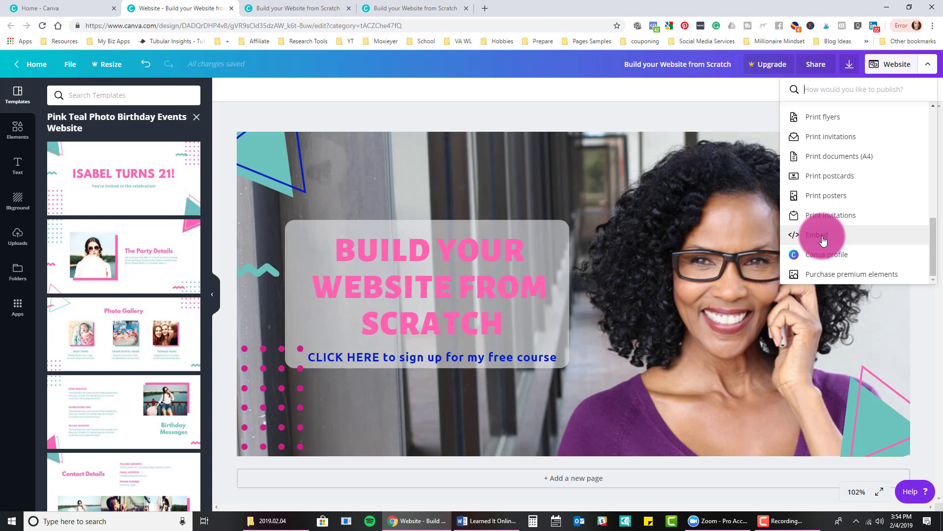
Step: Generate the design's embed links, copy the HTML embed code, and close the panel
{"action": "left_click", "coordinate": [817, 235]}
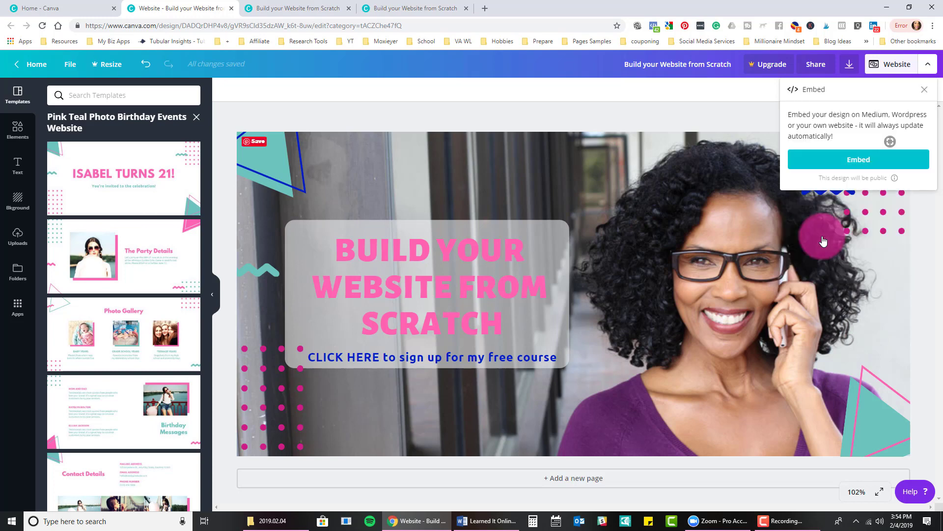
{"action": "left_click", "coordinate": [858, 159]}
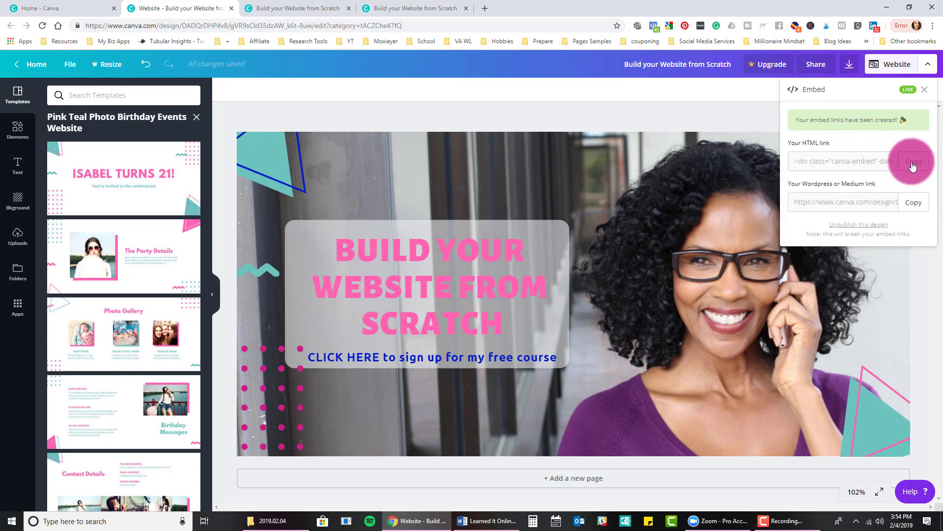
{"action": "left_click", "coordinate": [912, 161]}
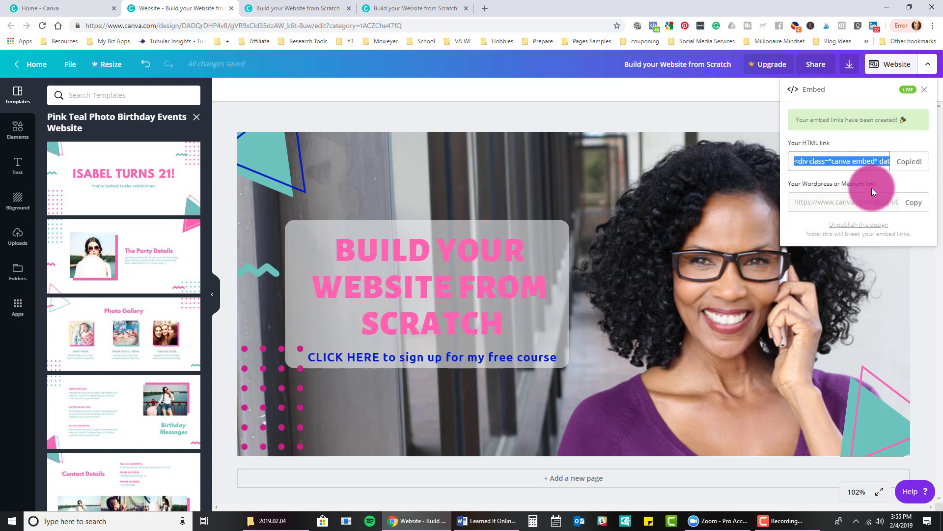
{"action": "mouse_move", "coordinate": [914, 202]}
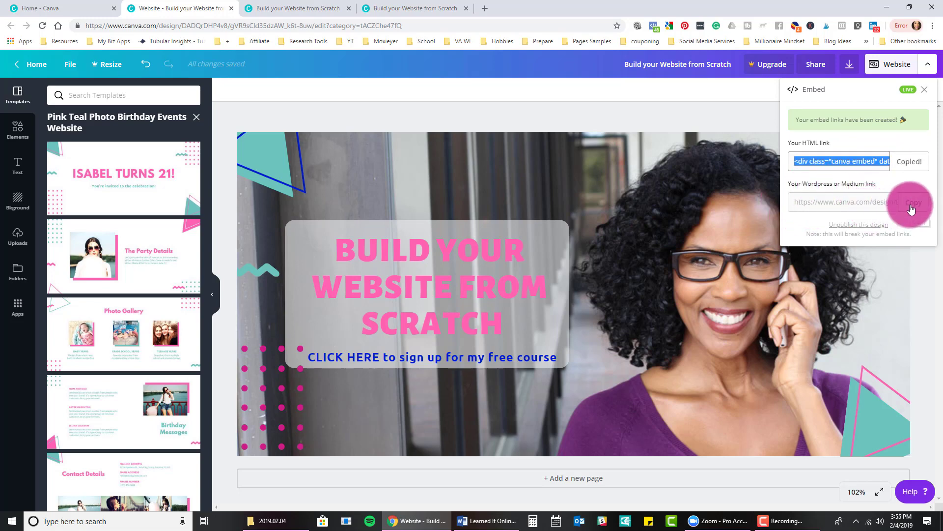
{"action": "mouse_move", "coordinate": [828, 195]}
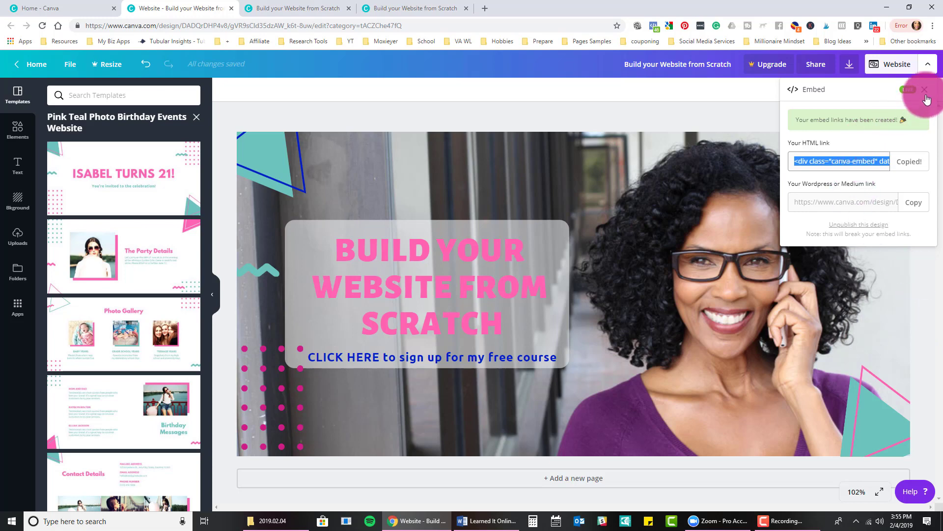
{"action": "left_click", "coordinate": [925, 90]}
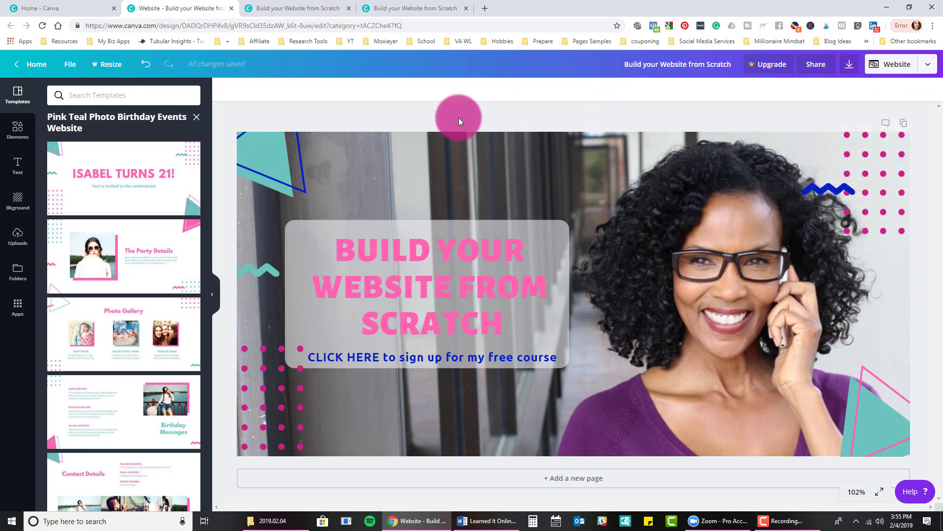
{"action": "mouse_move", "coordinate": [661, 124]}
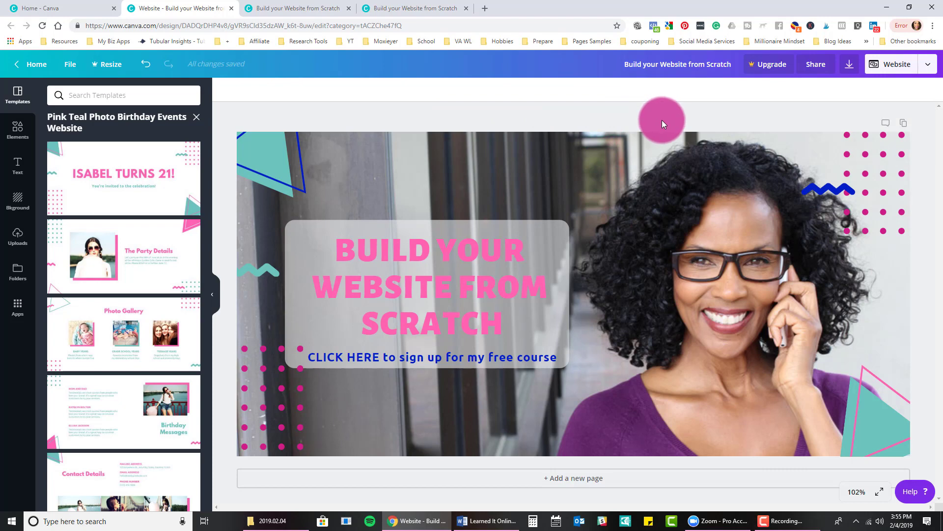
{"action": "mouse_move", "coordinate": [688, 102]}
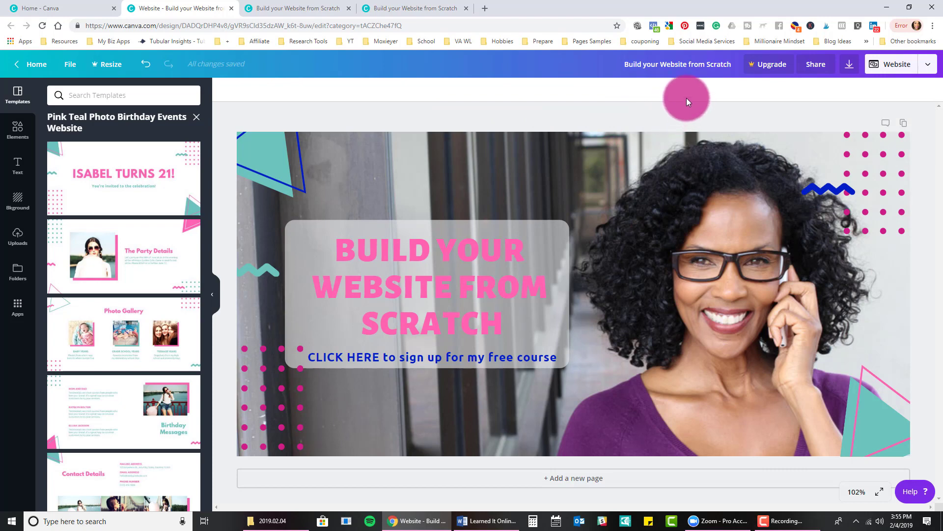
{"action": "mouse_move", "coordinate": [898, 83]}
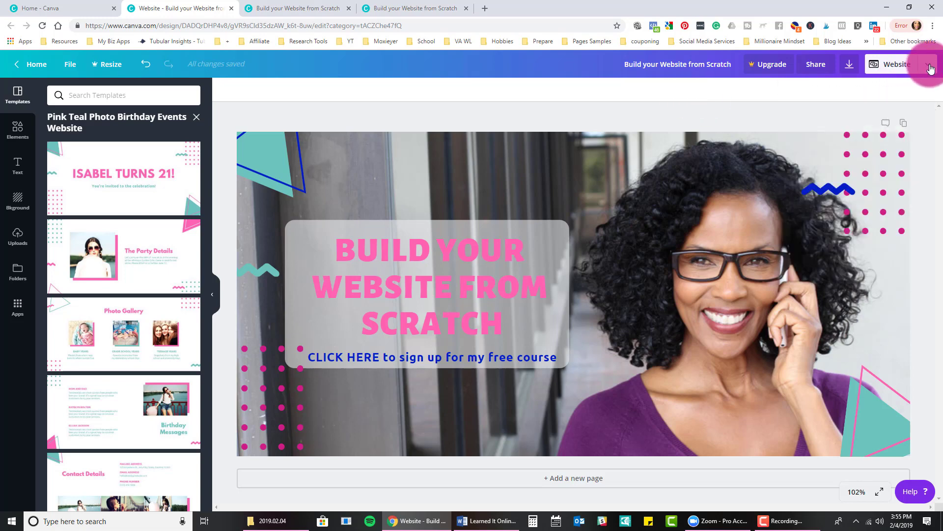
Step: Scroll the publish destinations list through social and print options to Embed and Canva profile
{"action": "left_click", "coordinate": [929, 65]}
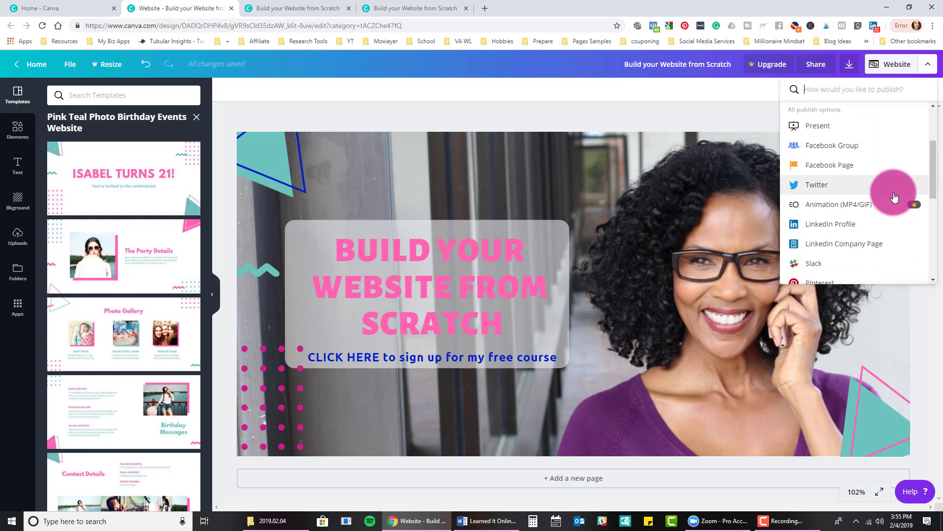
{"action": "scroll", "scroll_direction": "down", "scroll_amount": 3}
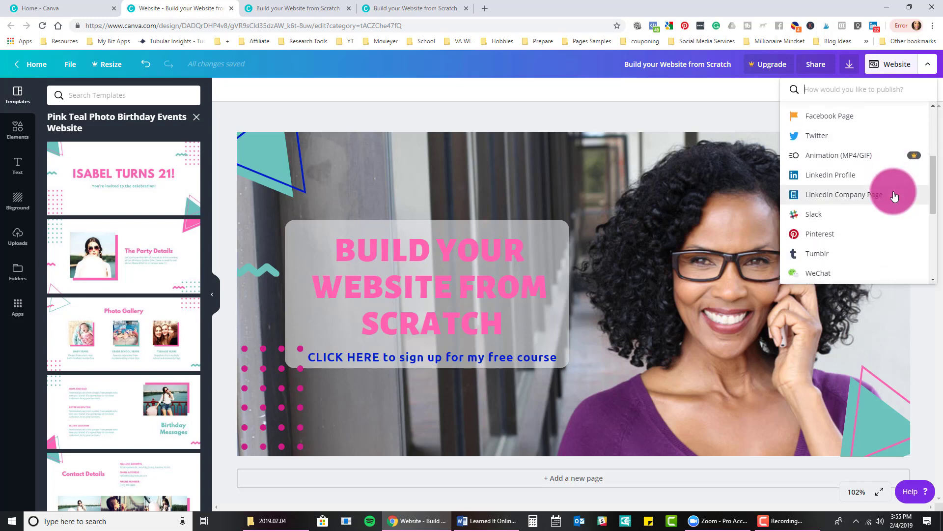
{"action": "scroll", "scroll_direction": "down", "scroll_amount": 3}
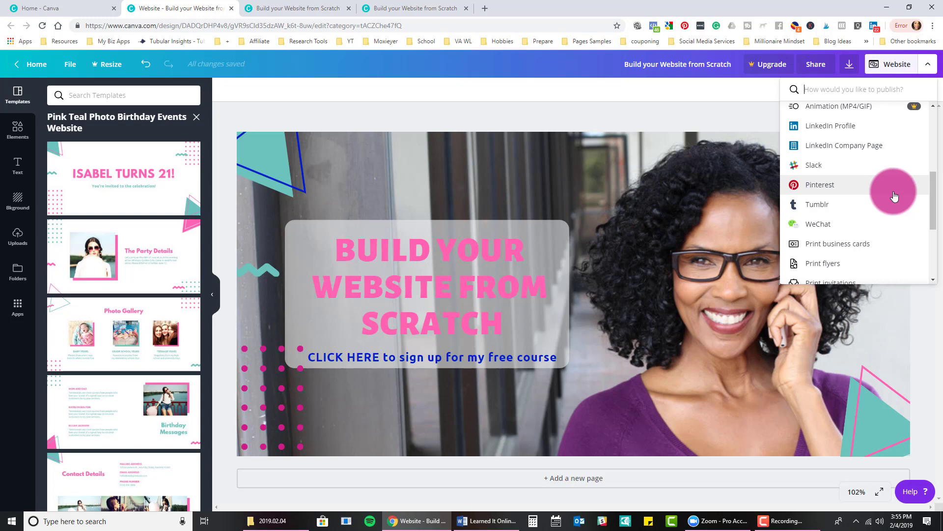
{"action": "scroll", "scroll_direction": "up", "scroll_amount": 3}
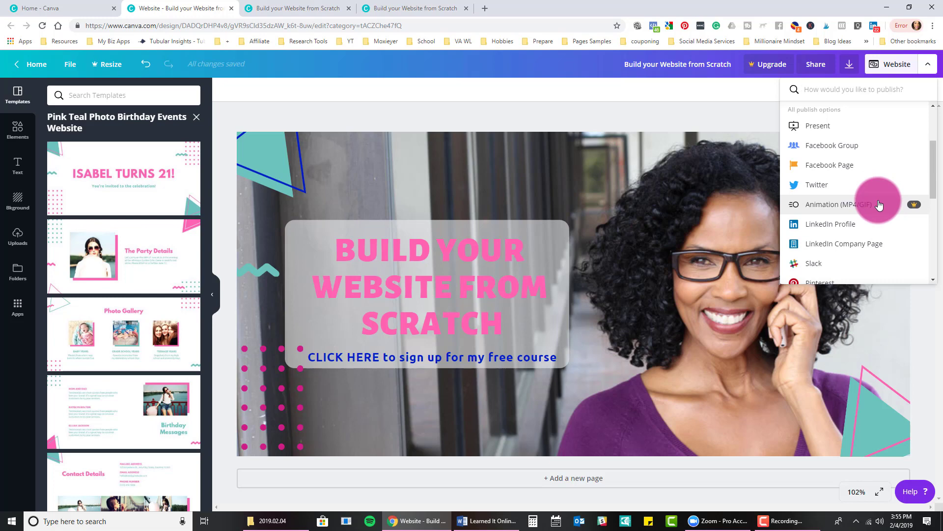
{"action": "scroll", "scroll_direction": "down", "scroll_amount": 3}
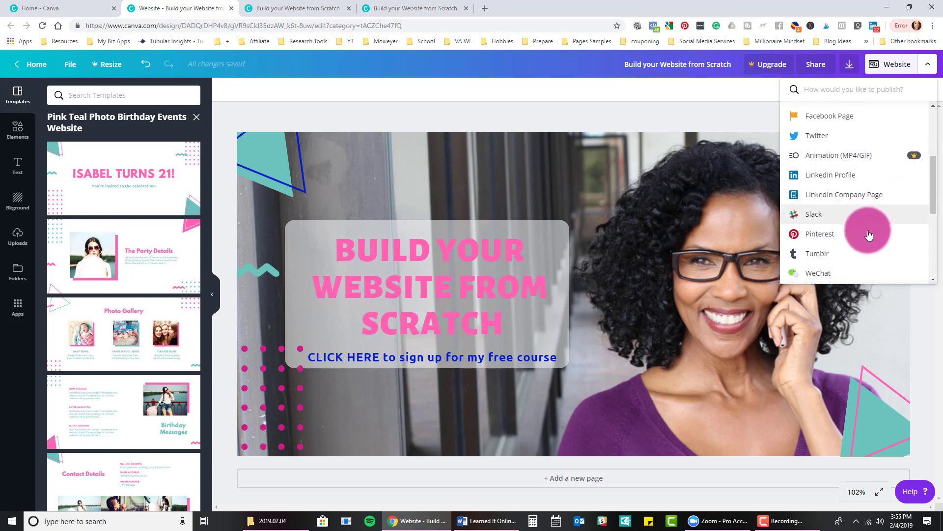
{"action": "scroll", "scroll_direction": "down", "scroll_amount": 3}
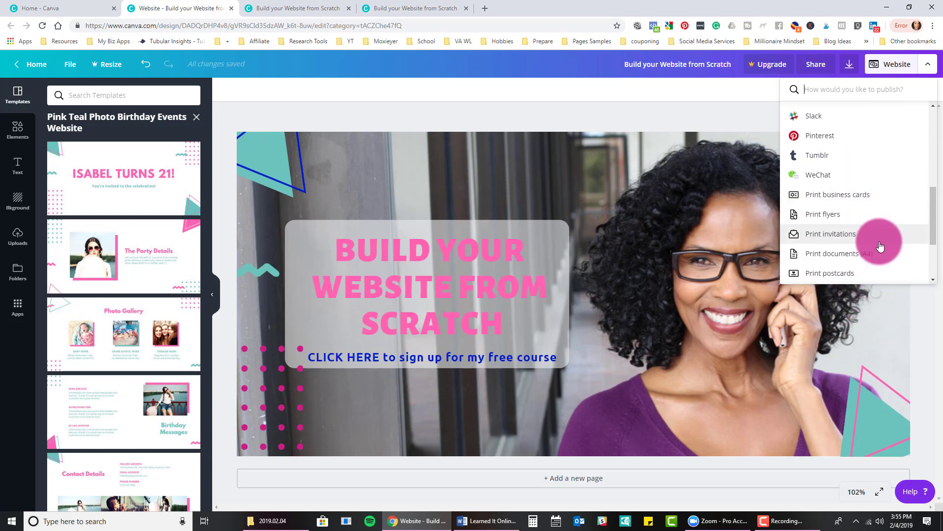
{"action": "scroll", "scroll_direction": "down", "scroll_amount": 3}
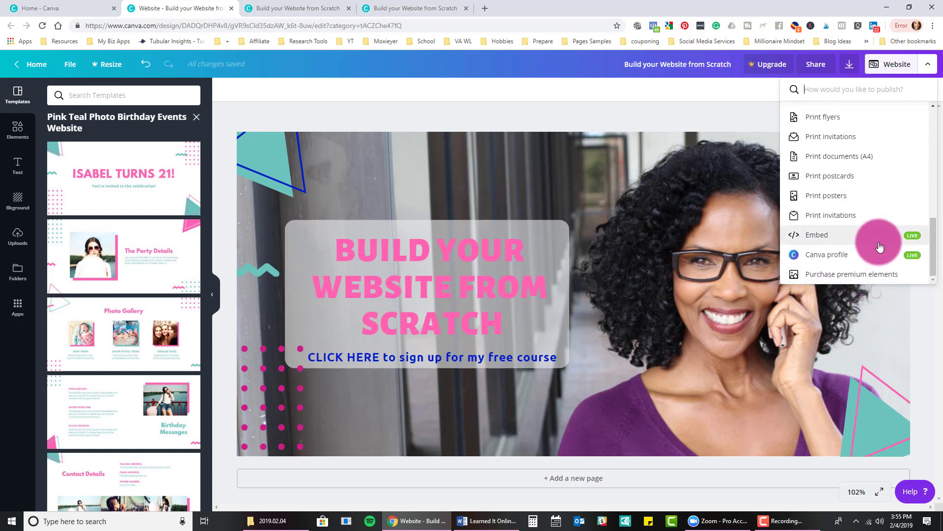
{"action": "mouse_move", "coordinate": [896, 283]}
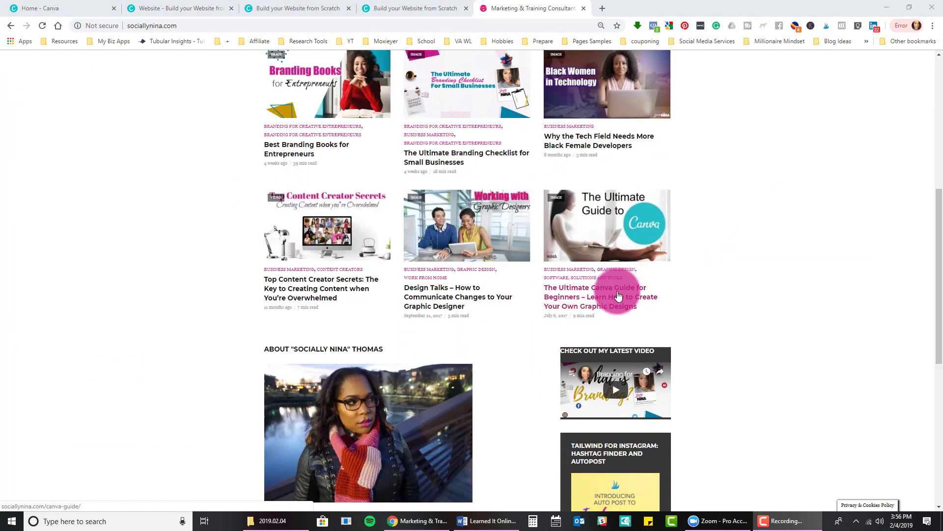
Step: Read The Ultimate Canva Guide for Beginners post down to its comments section
{"action": "left_click", "coordinate": [595, 296]}
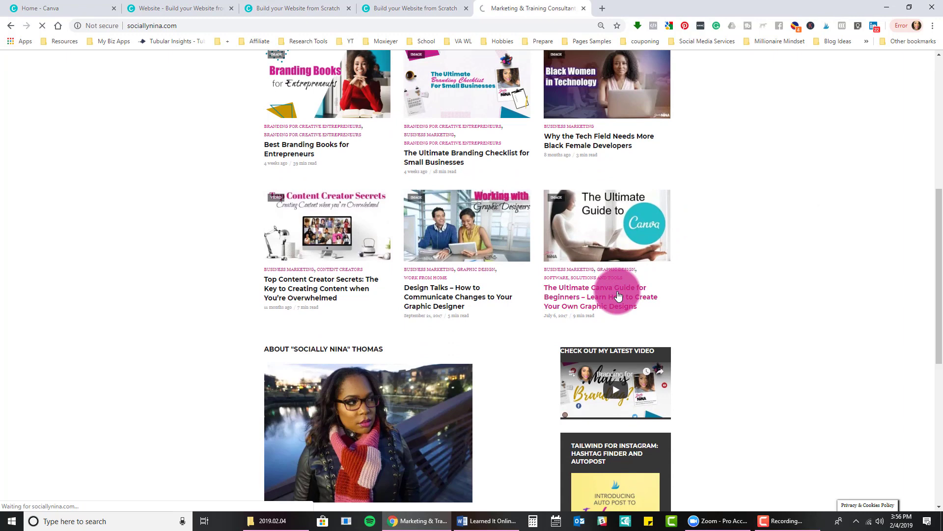
{"action": "left_click", "coordinate": [595, 297]}
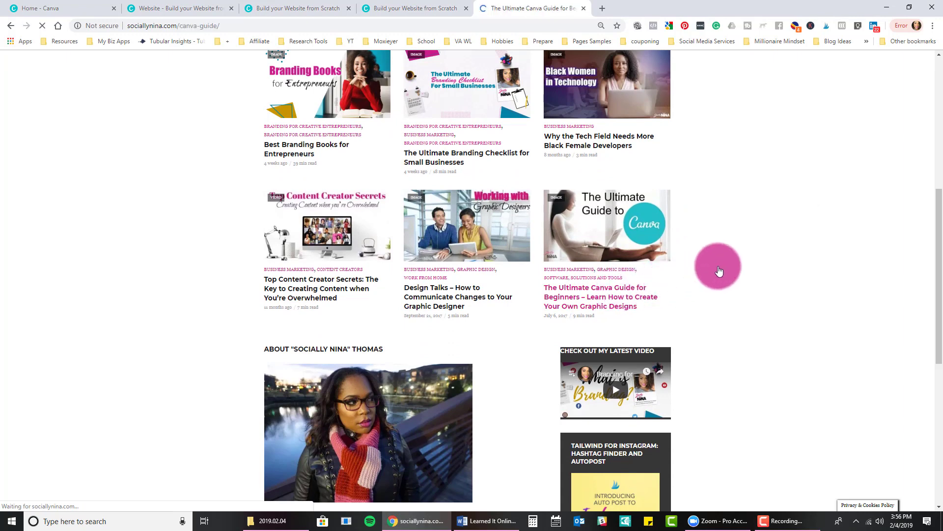
{"action": "left_click", "coordinate": [595, 295]}
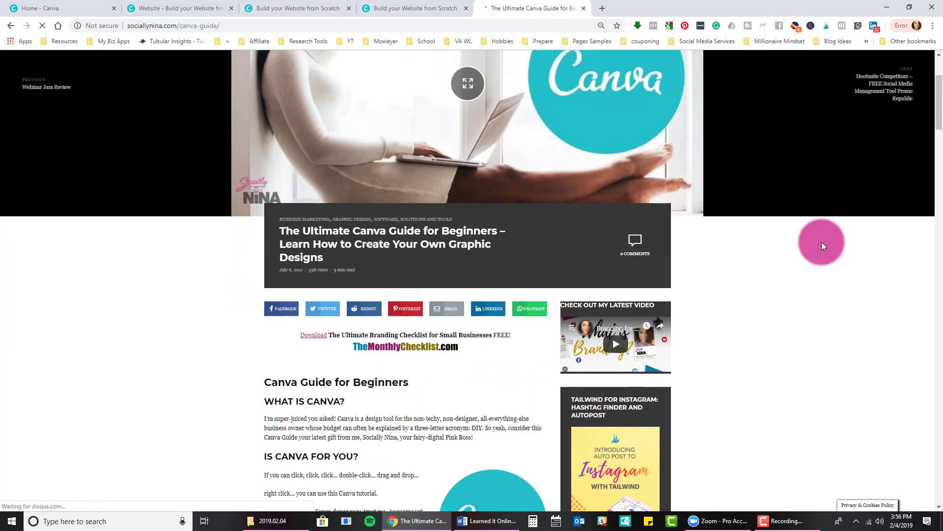
{"action": "scroll", "scroll_direction": "down", "scroll_amount": 3}
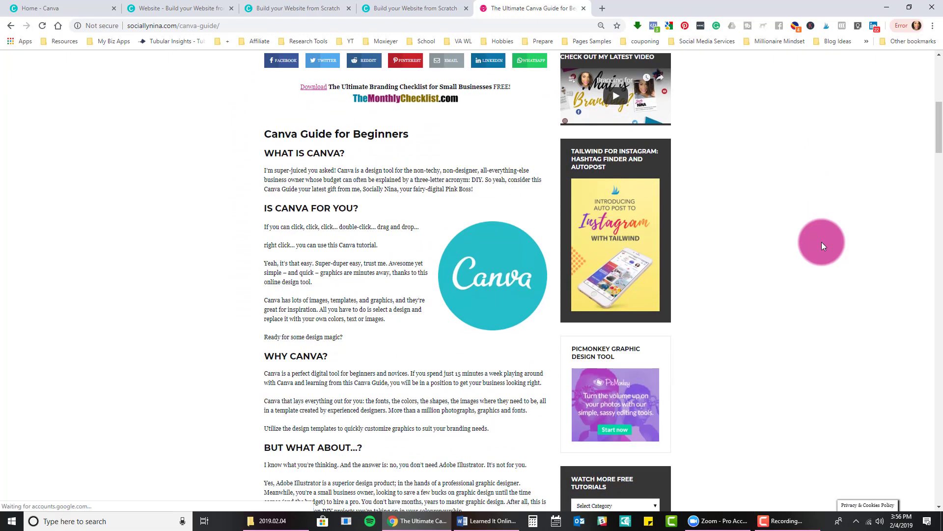
{"action": "scroll", "scroll_direction": "down", "scroll_amount": 3}
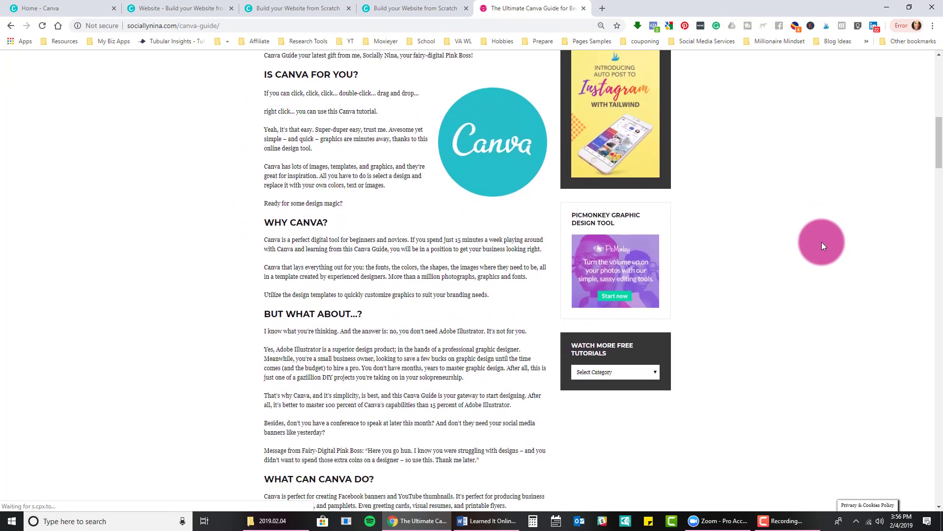
{"action": "scroll", "scroll_direction": "down", "scroll_amount": 3}
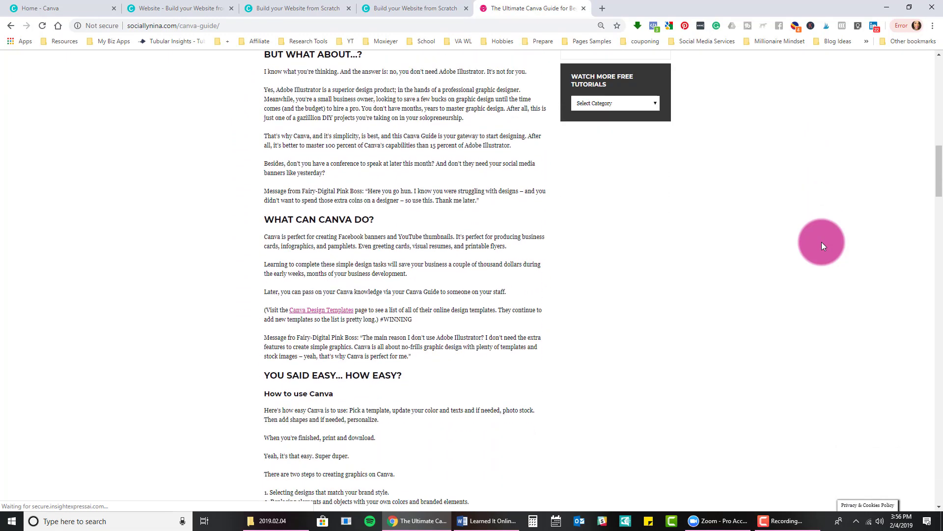
{"action": "scroll", "scroll_direction": "down", "scroll_amount": 3}
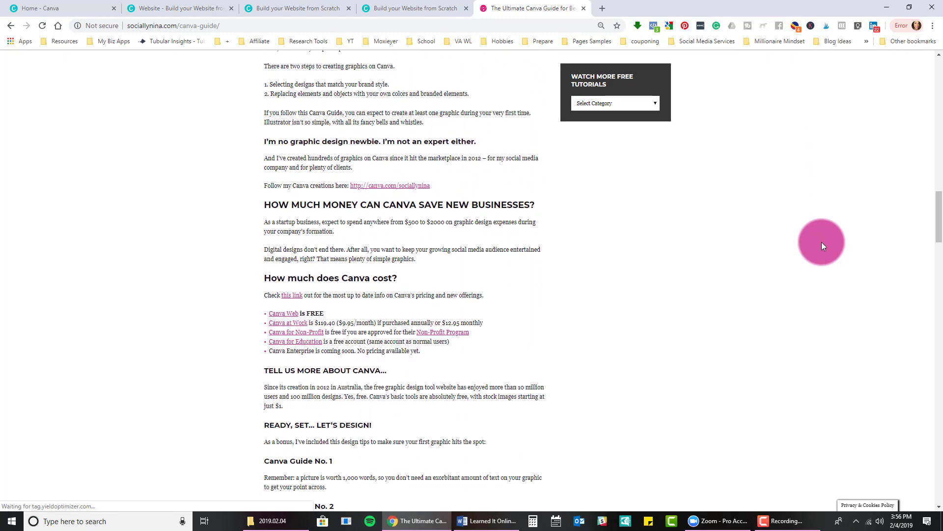
{"action": "scroll", "scroll_direction": "down", "scroll_amount": 3}
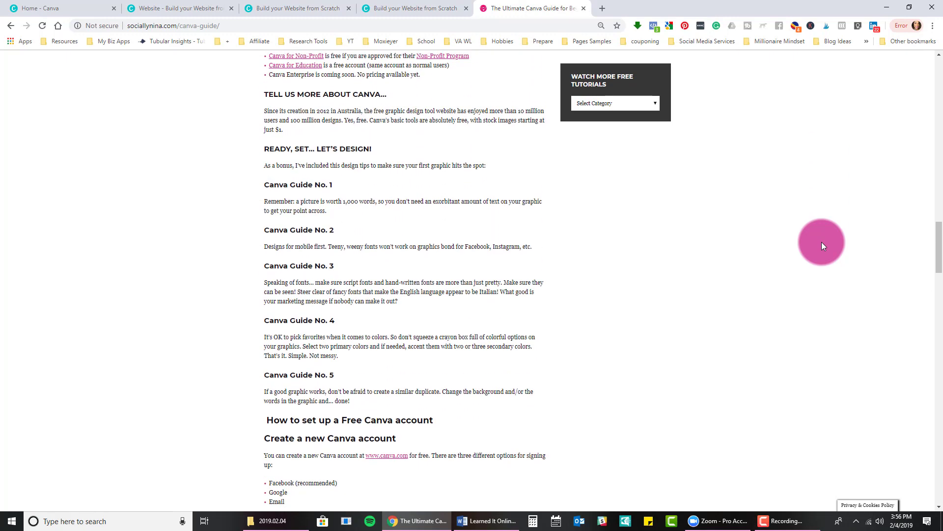
{"action": "scroll", "scroll_direction": "down", "scroll_amount": 3}
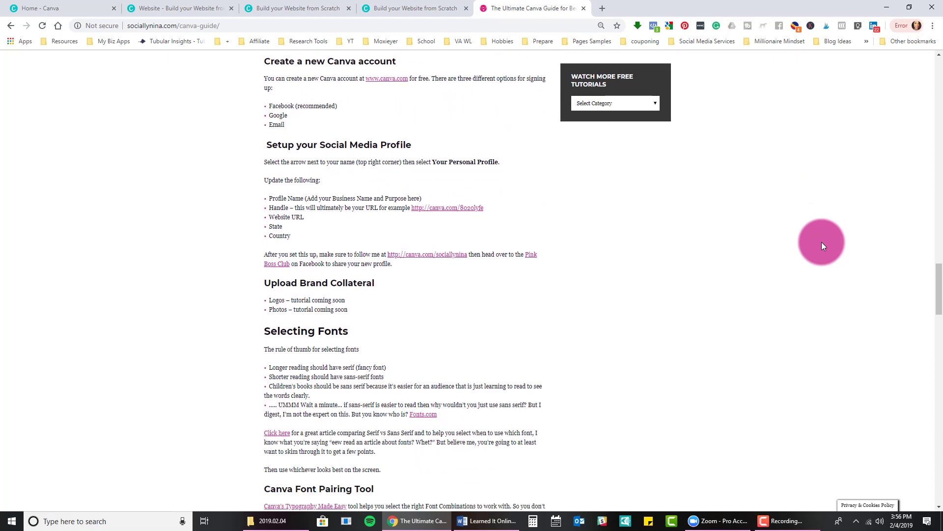
{"action": "scroll", "scroll_direction": "down", "scroll_amount": 3}
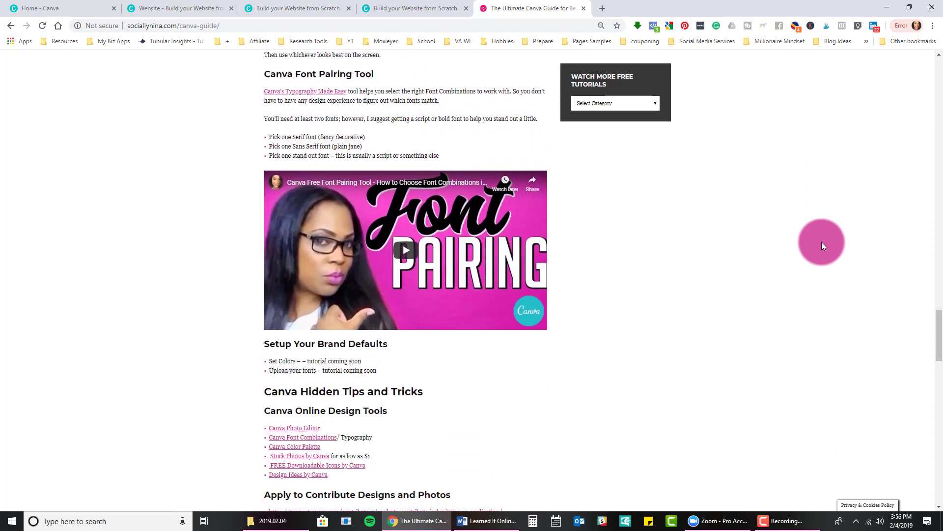
{"action": "scroll", "scroll_direction": "down", "scroll_amount": 3}
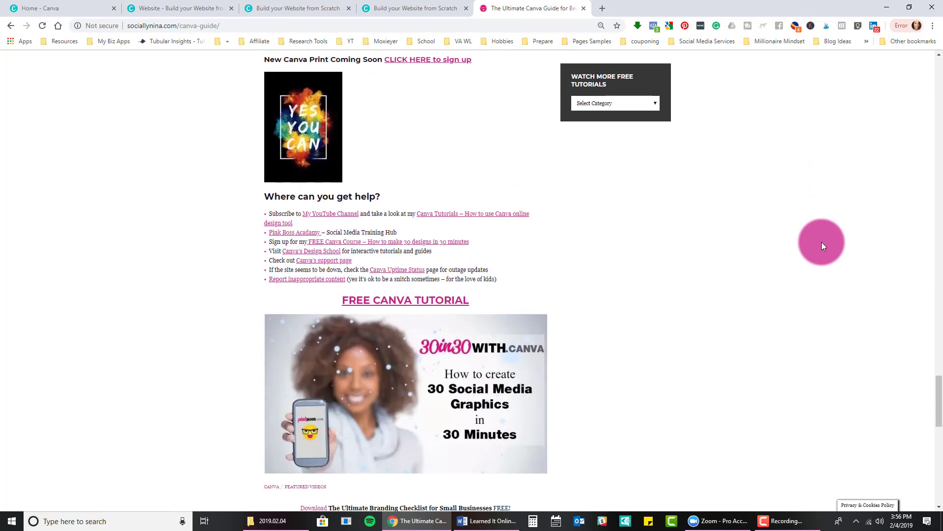
{"action": "scroll", "scroll_direction": "down", "scroll_amount": 3}
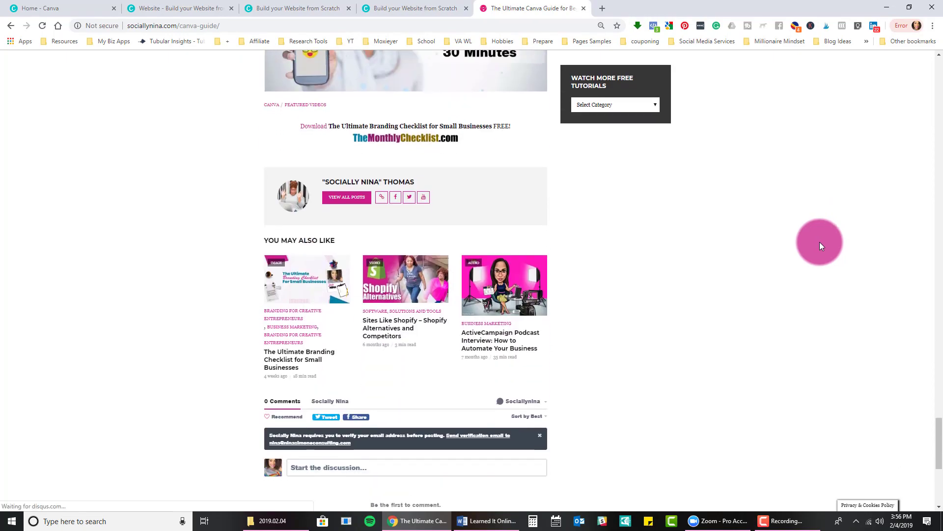
{"action": "scroll", "scroll_direction": "up", "scroll_amount": 3}
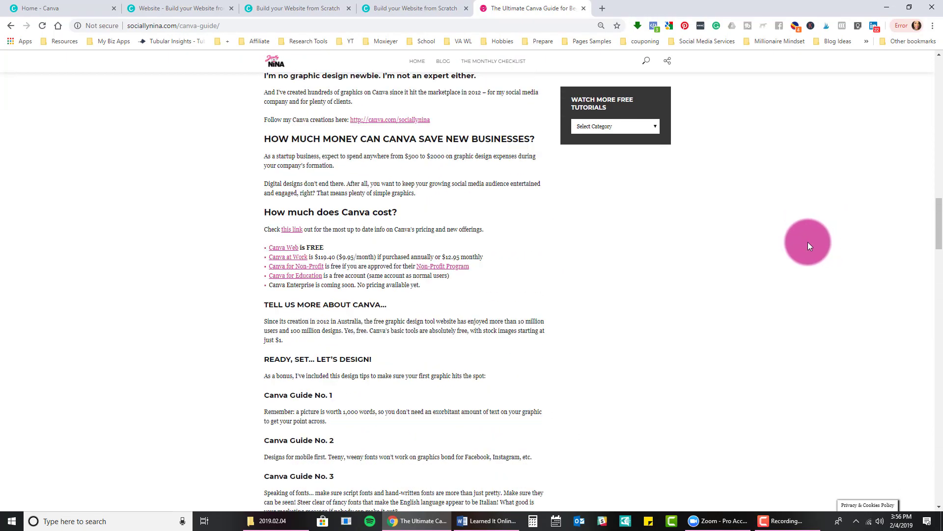